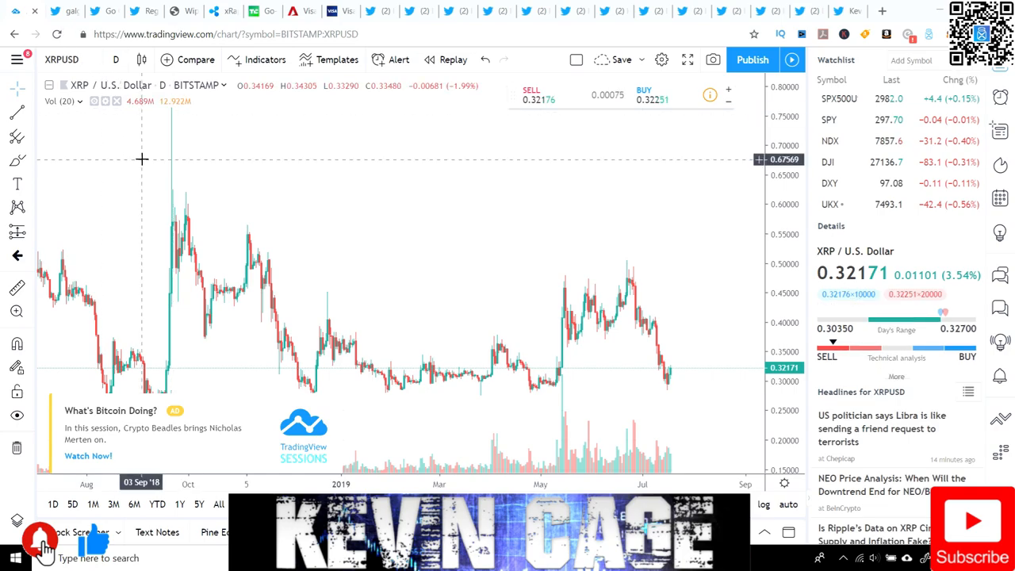
pyautogui.moveTo(276, 152)
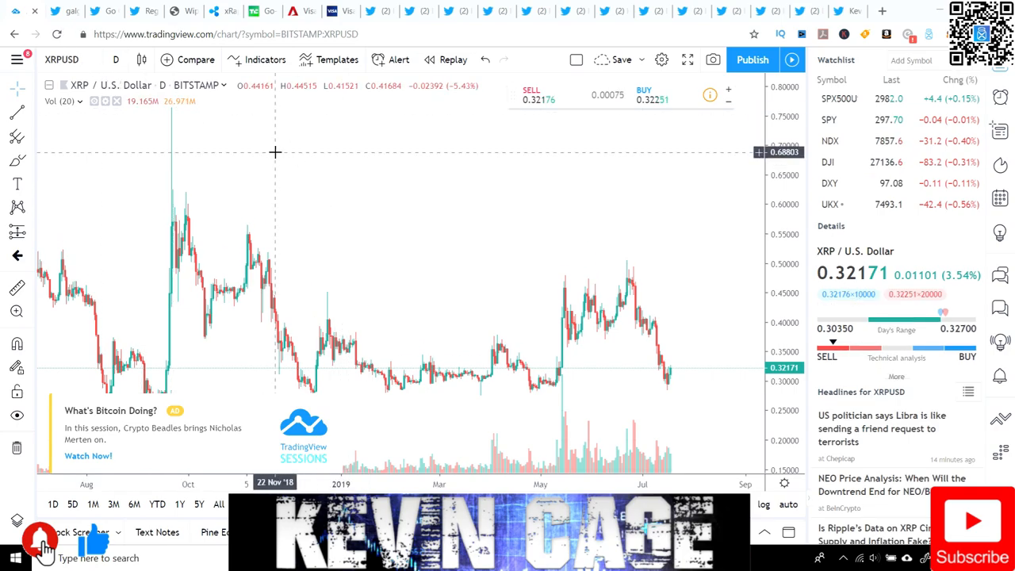
pyautogui.moveTo(670, 380)
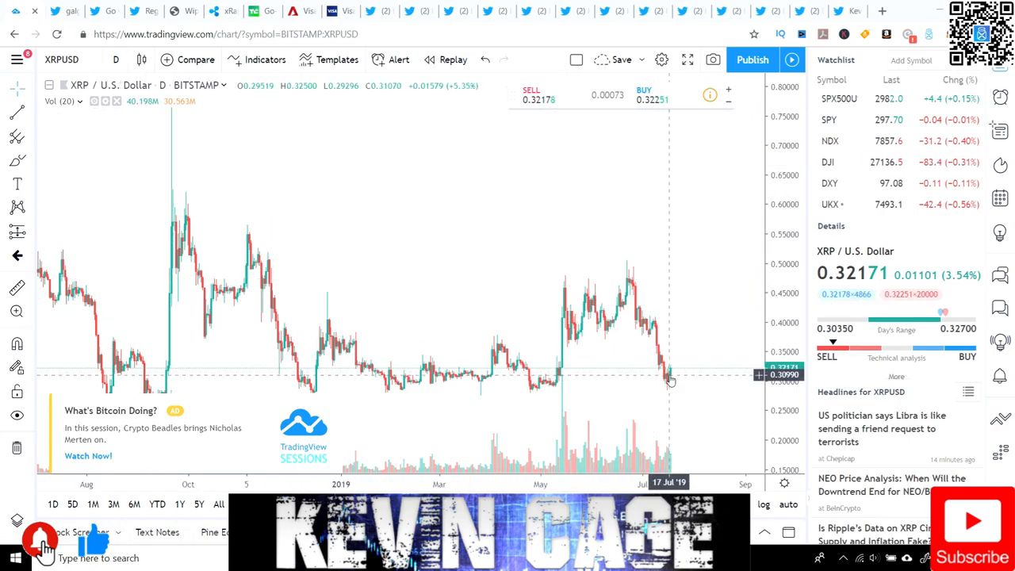
pyautogui.moveTo(675, 376)
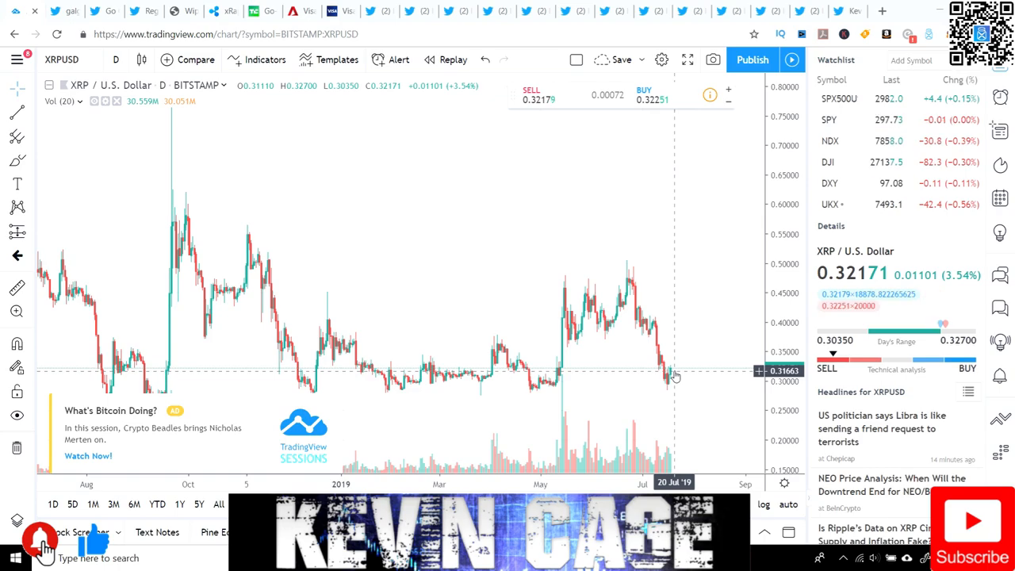
pyautogui.moveTo(673, 374)
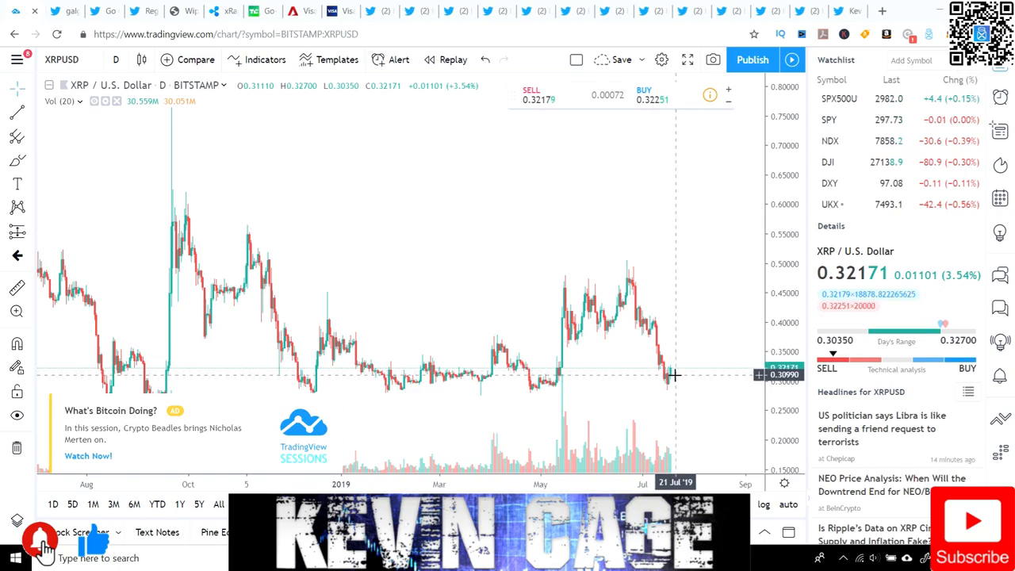
pyautogui.moveTo(715, 382)
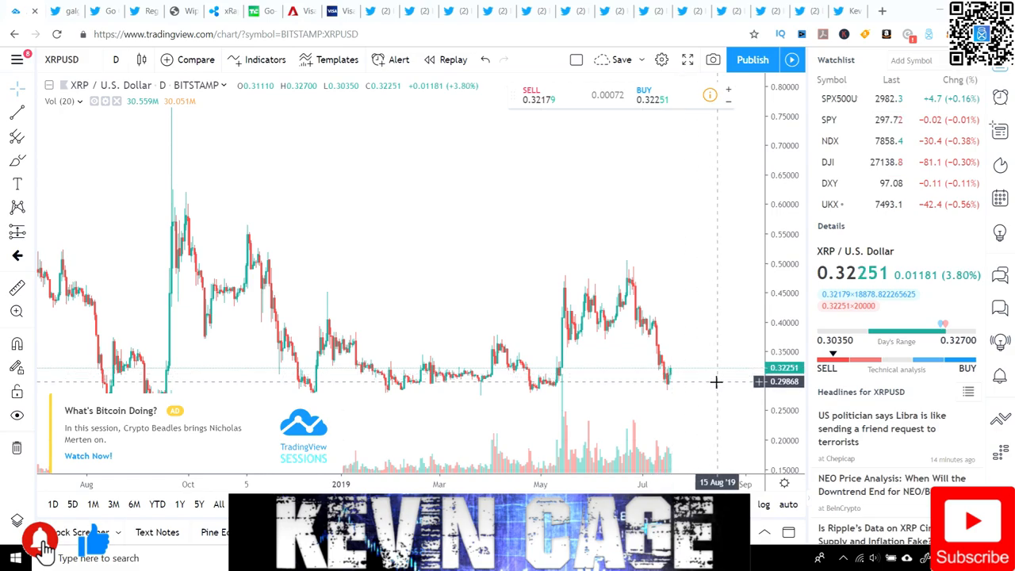
pyautogui.moveTo(681, 371)
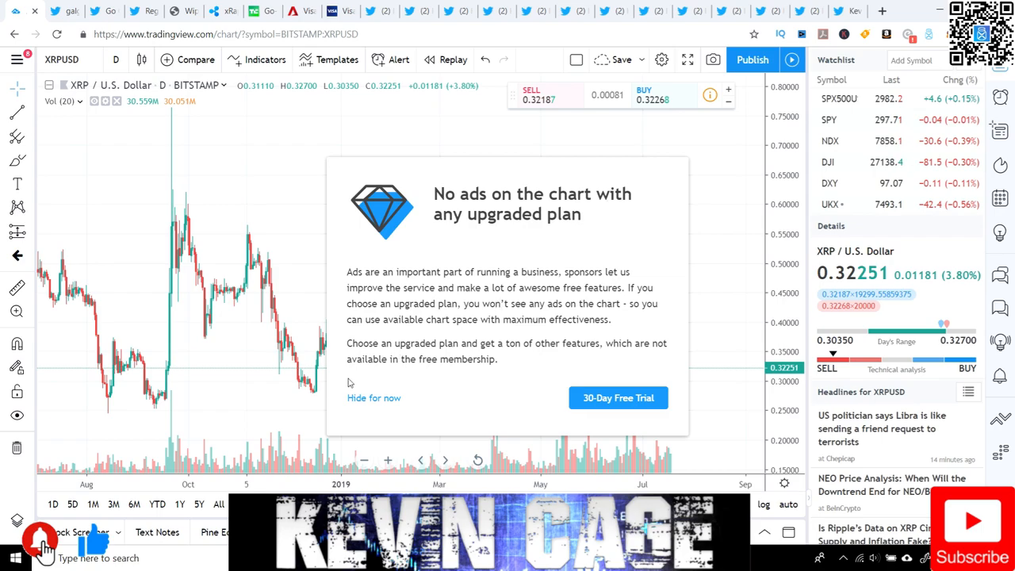
# Step: Hide TradingView's ad-free upgrade offer to uncover the XRP/USD daily price chart
pyautogui.click(374, 398)
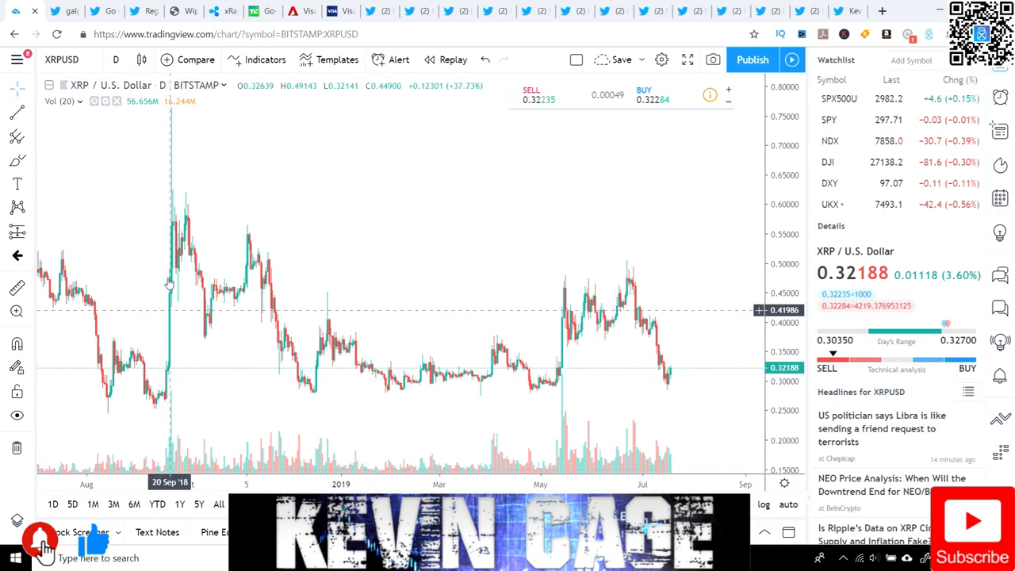
pyautogui.moveTo(154, 261)
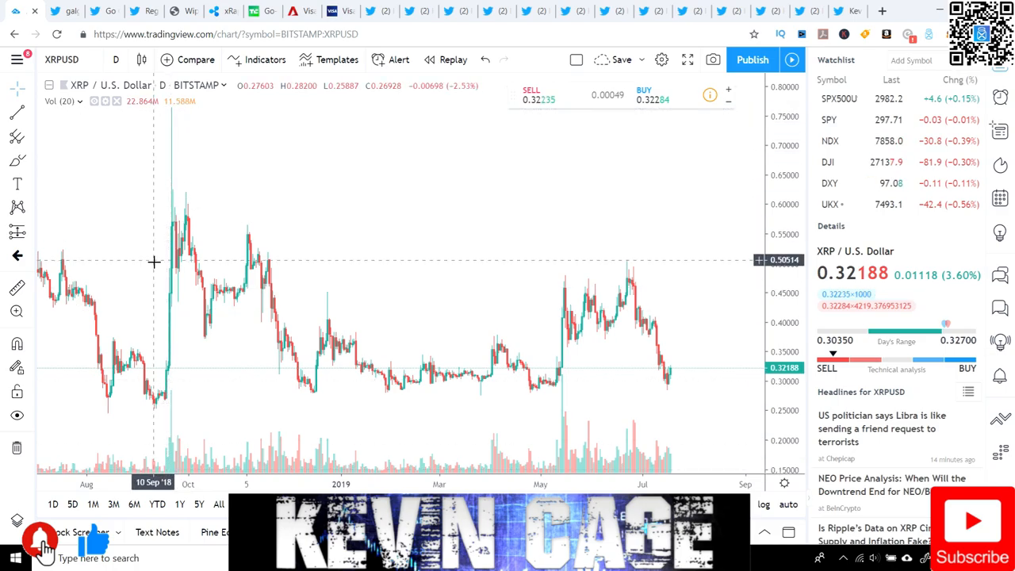
pyautogui.moveTo(169, 226)
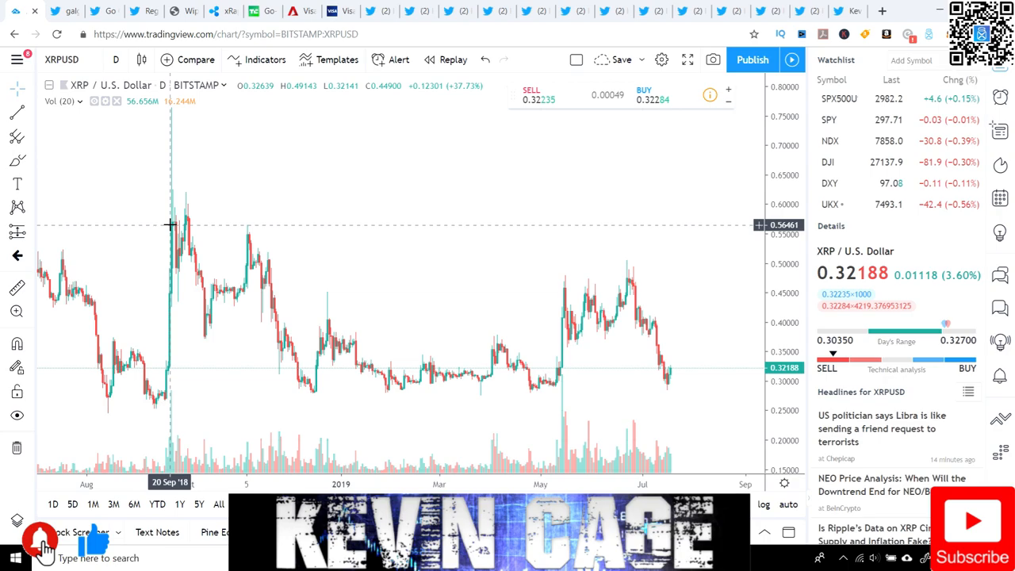
pyautogui.moveTo(169, 373)
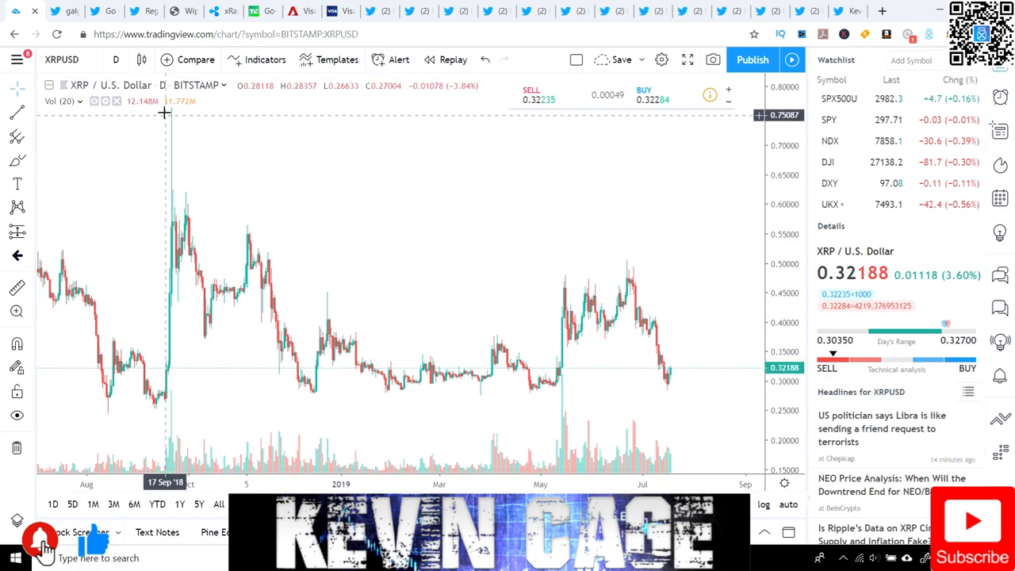
pyautogui.moveTo(167, 109)
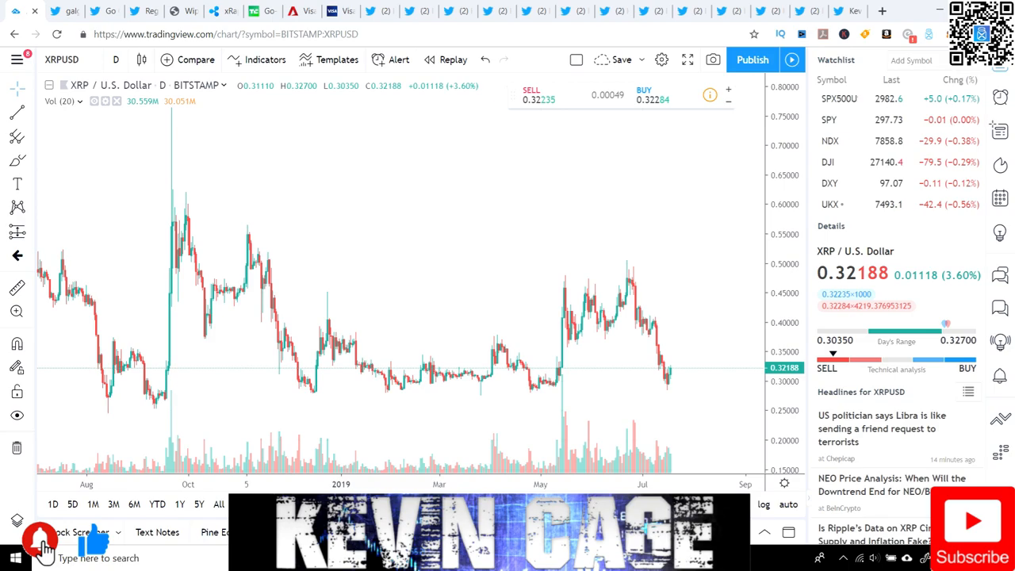
pyautogui.moveTo(169, 116)
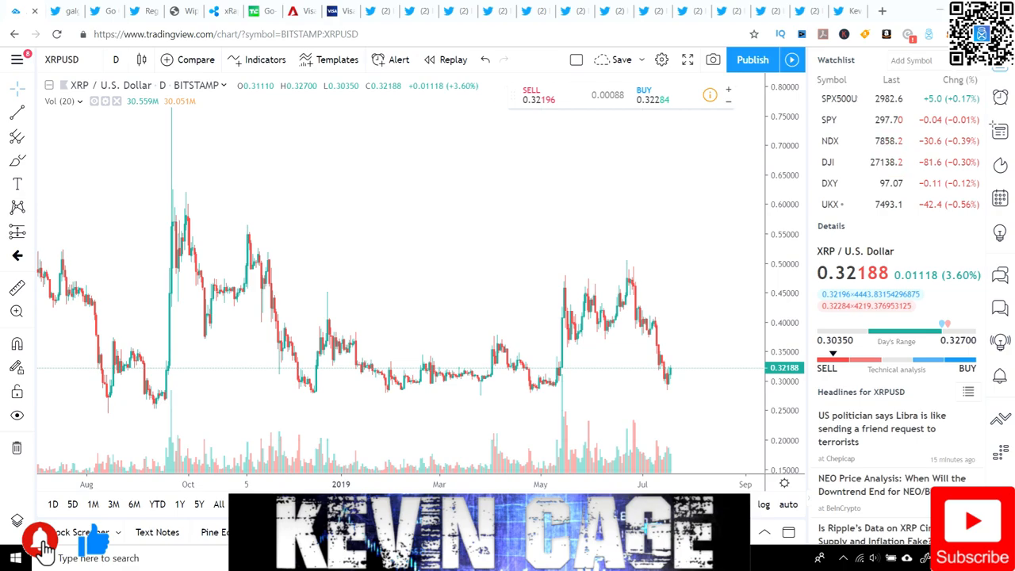
pyautogui.moveTo(502, 283)
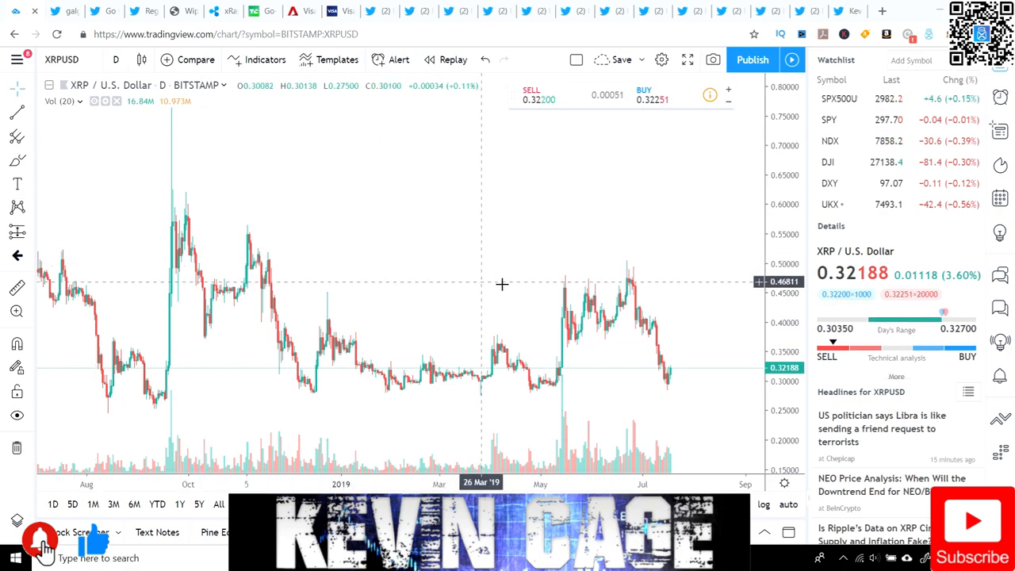
pyautogui.moveTo(671, 369)
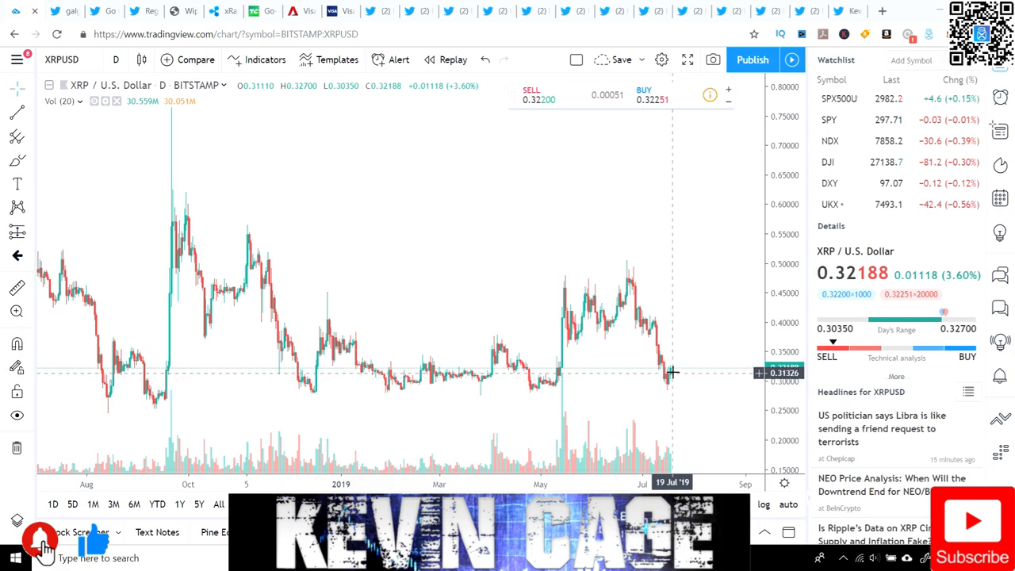
pyautogui.moveTo(724, 338)
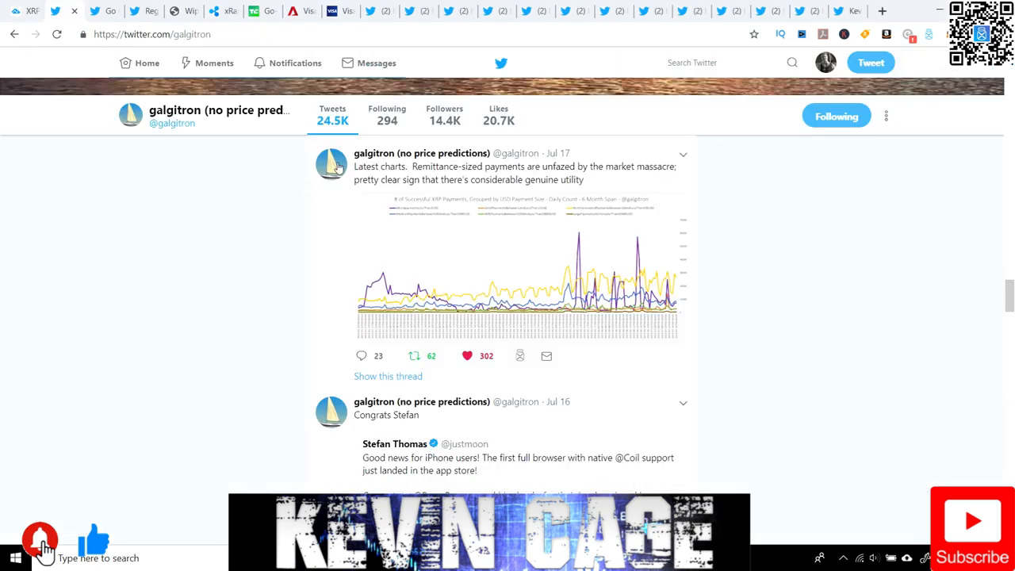
pyautogui.moveTo(449, 260)
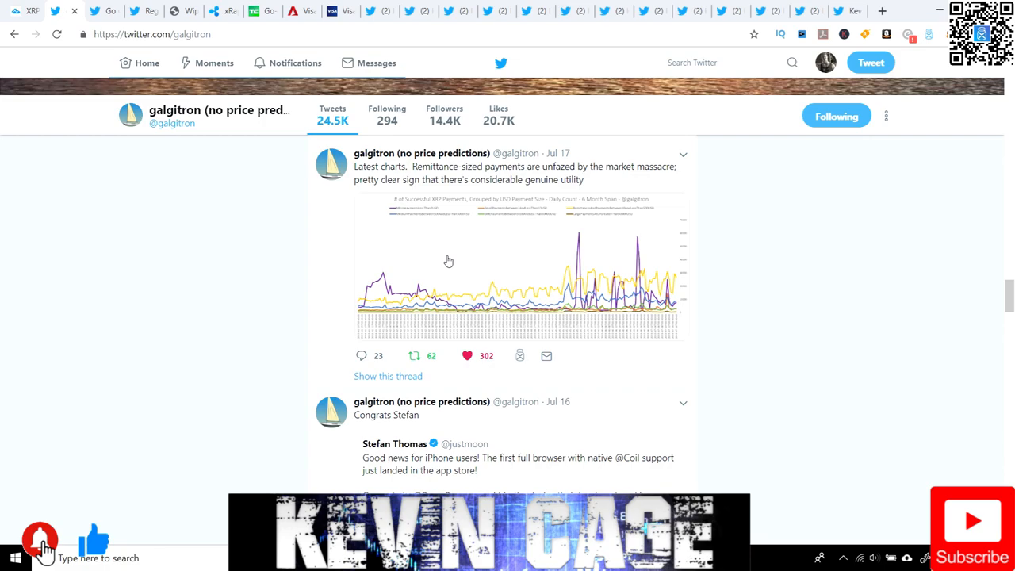
pyautogui.moveTo(440, 184)
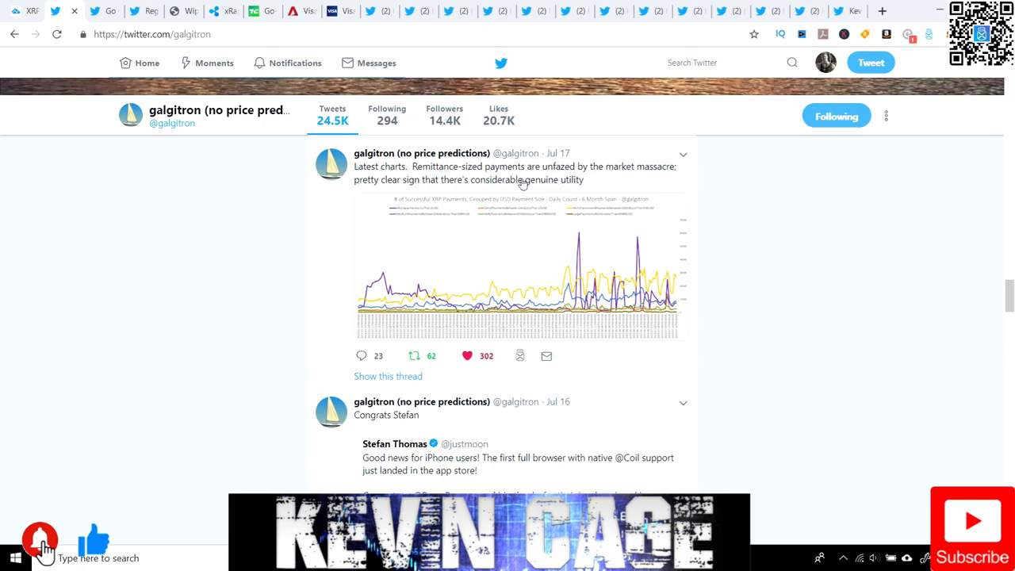
pyautogui.moveTo(687, 183)
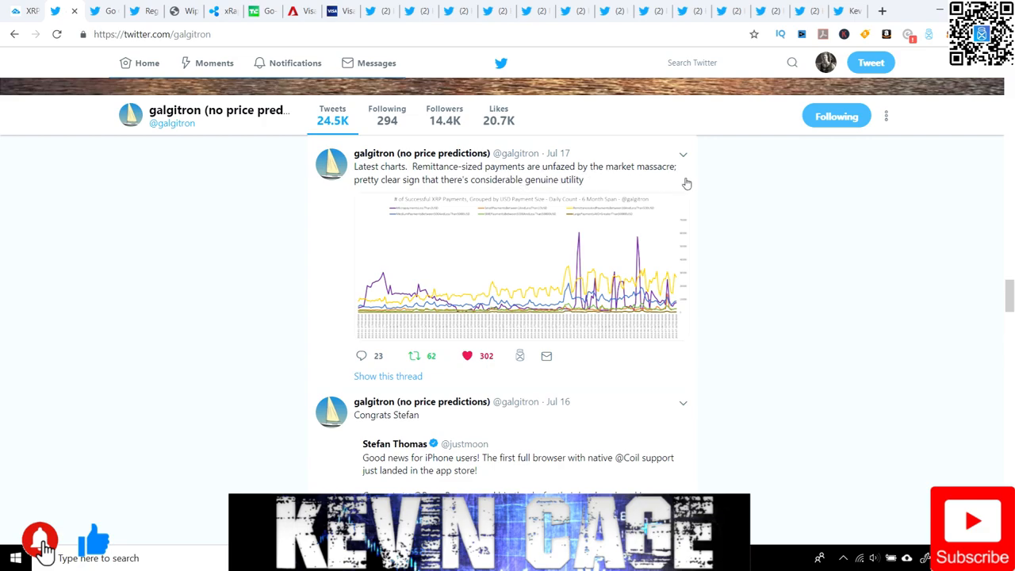
pyautogui.moveTo(629, 188)
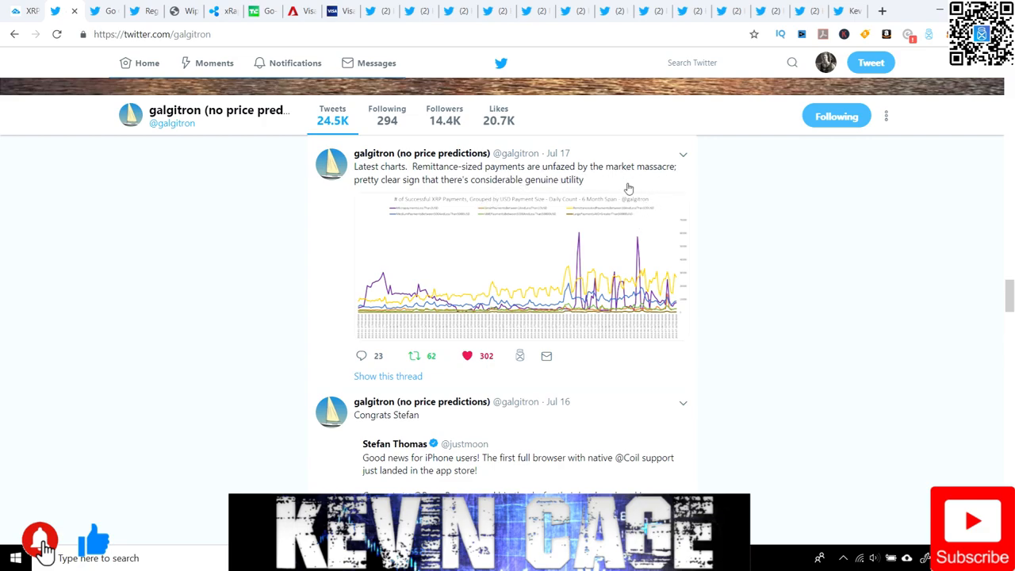
pyautogui.moveTo(507, 237)
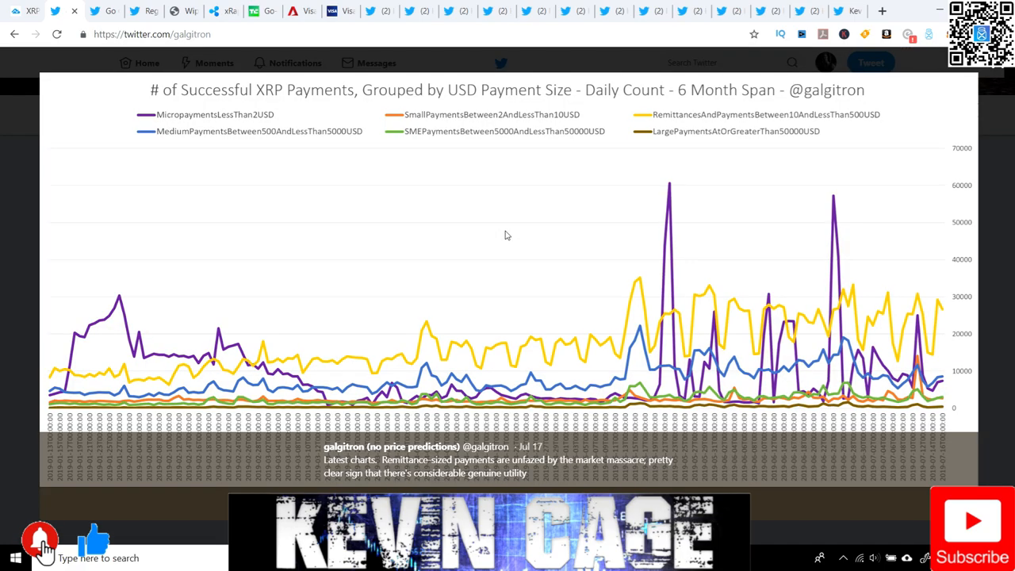
pyautogui.moveTo(500, 246)
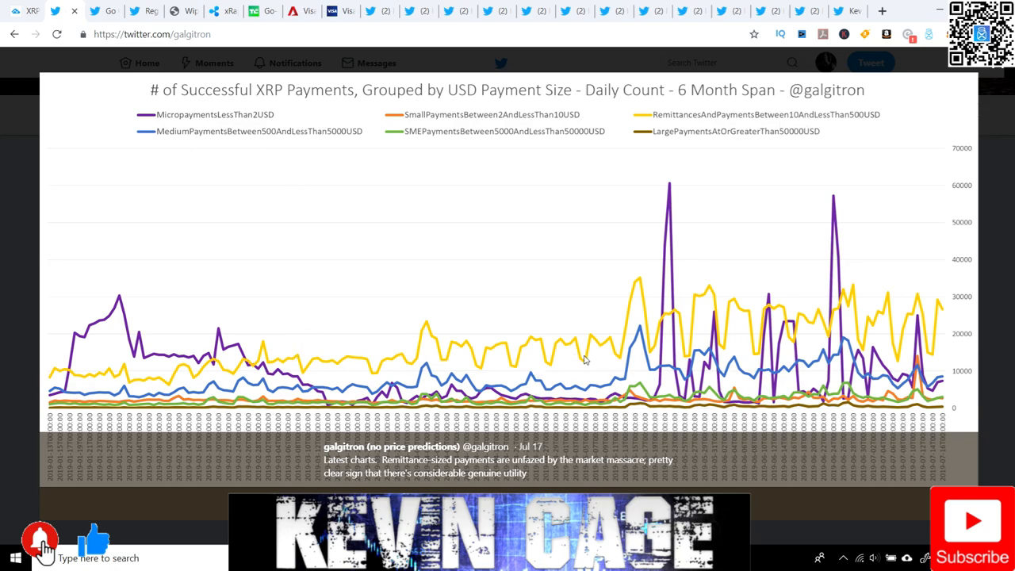
pyautogui.moveTo(636, 319)
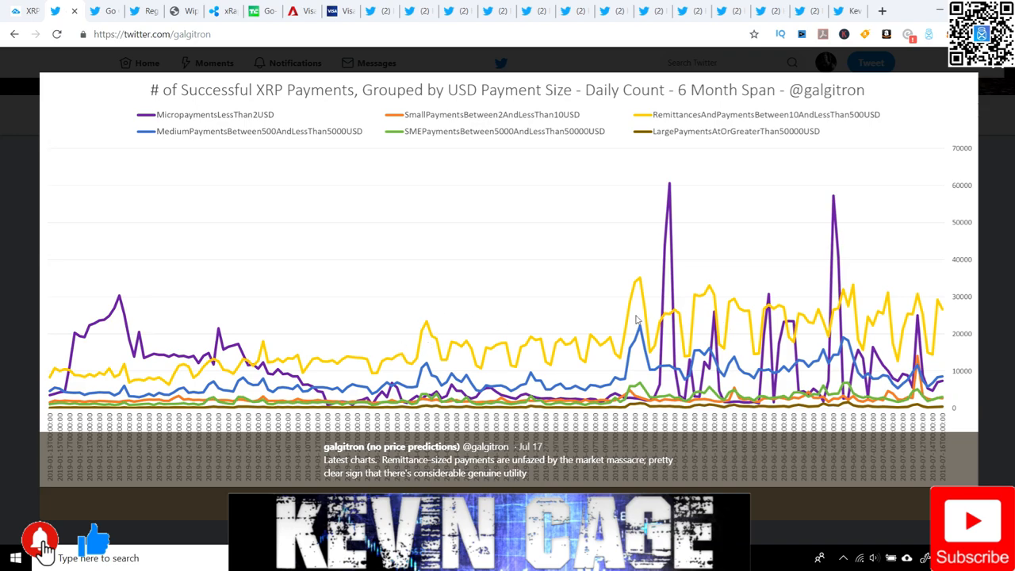
pyautogui.moveTo(665, 219)
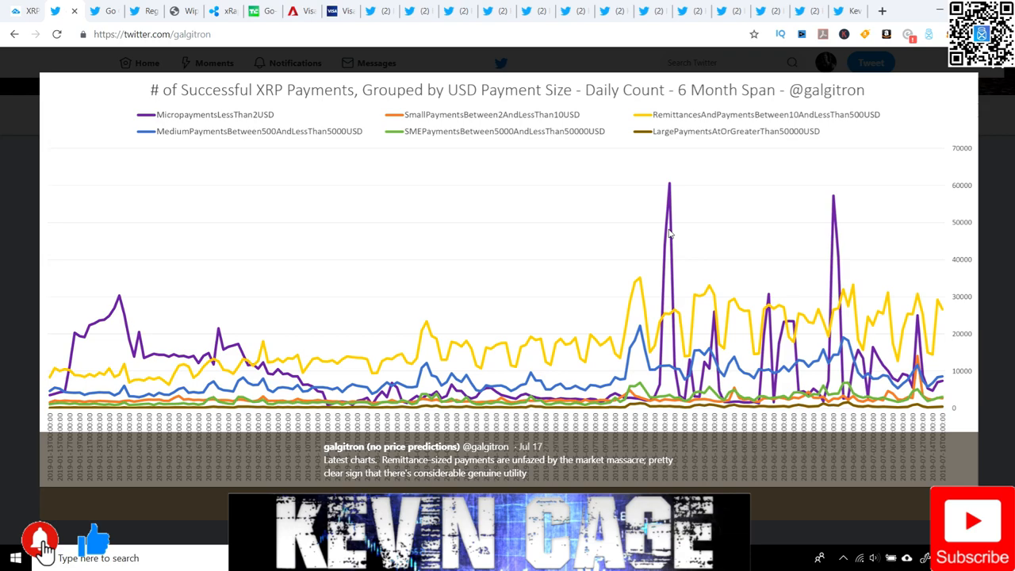
pyautogui.moveTo(616, 377)
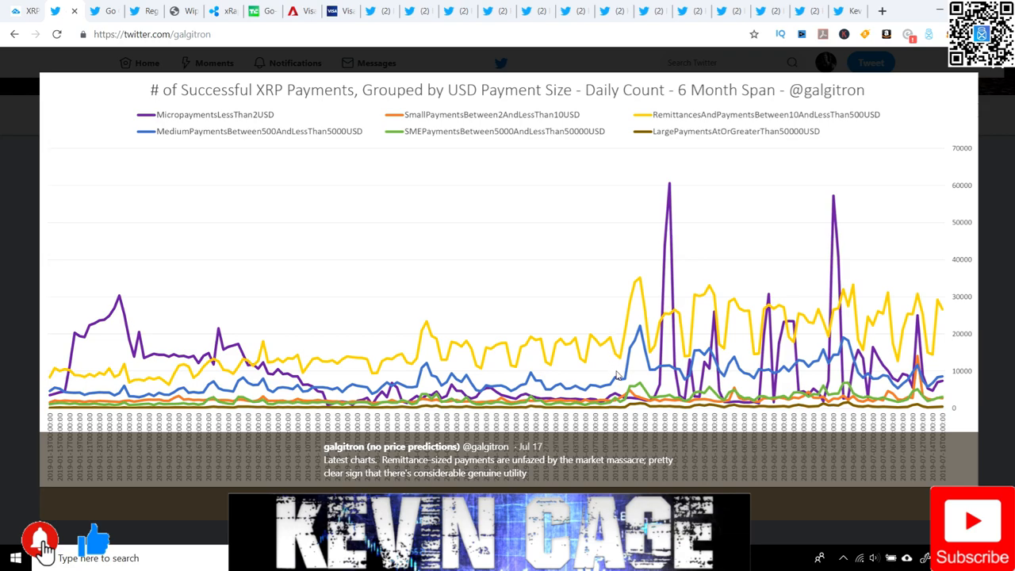
pyautogui.moveTo(626, 376)
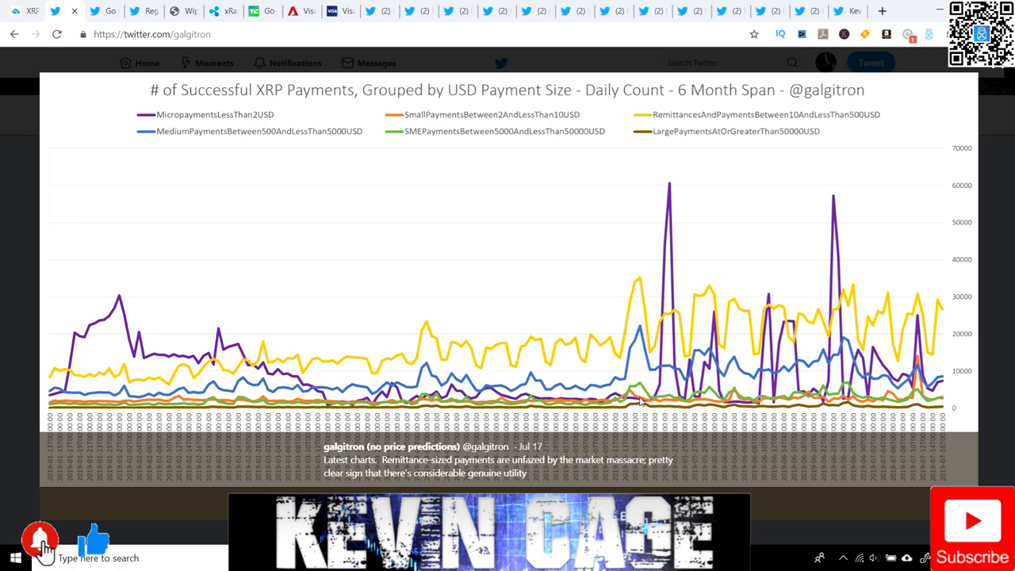
pyautogui.moveTo(663, 404)
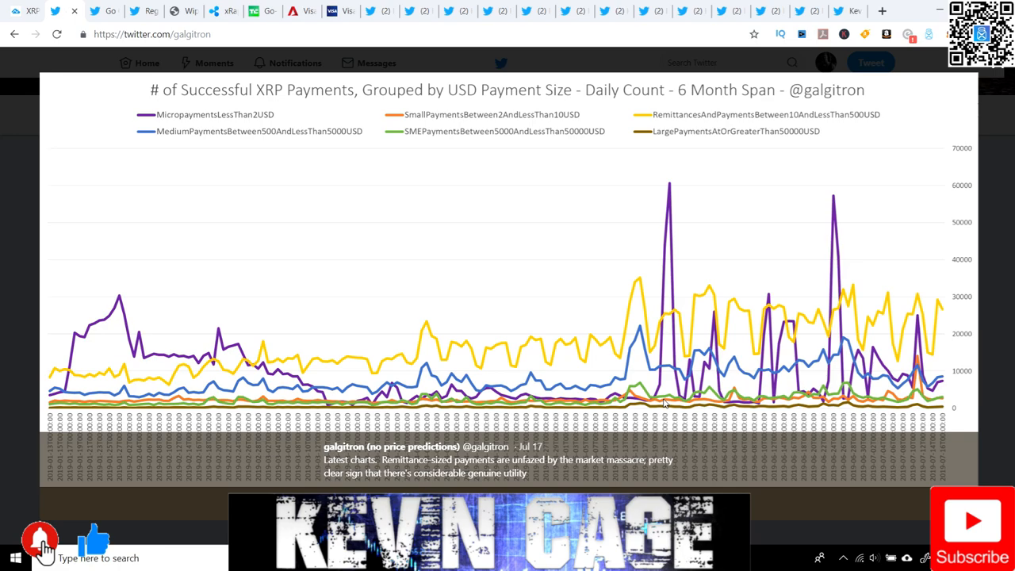
pyautogui.moveTo(749, 419)
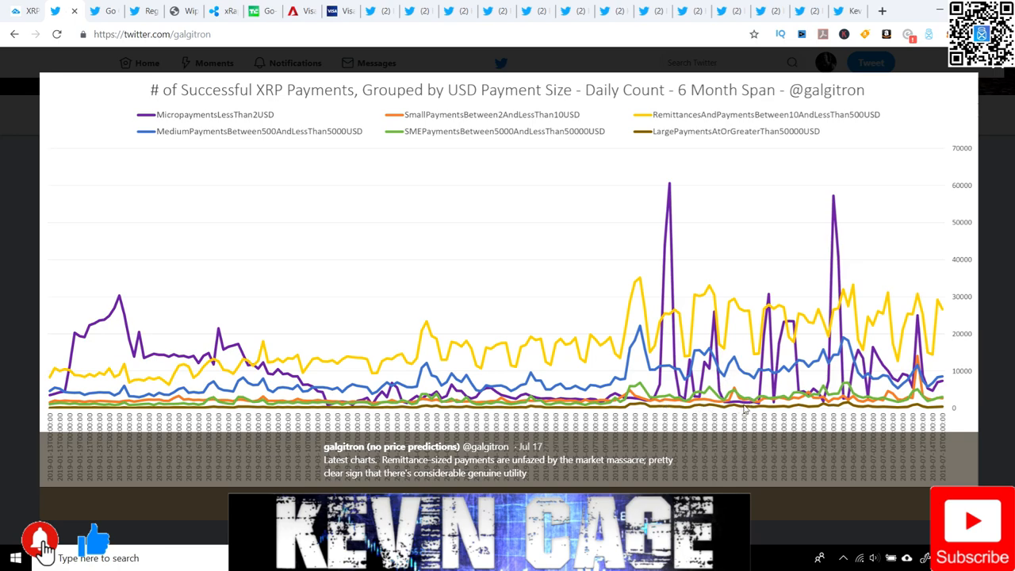
pyautogui.moveTo(833, 425)
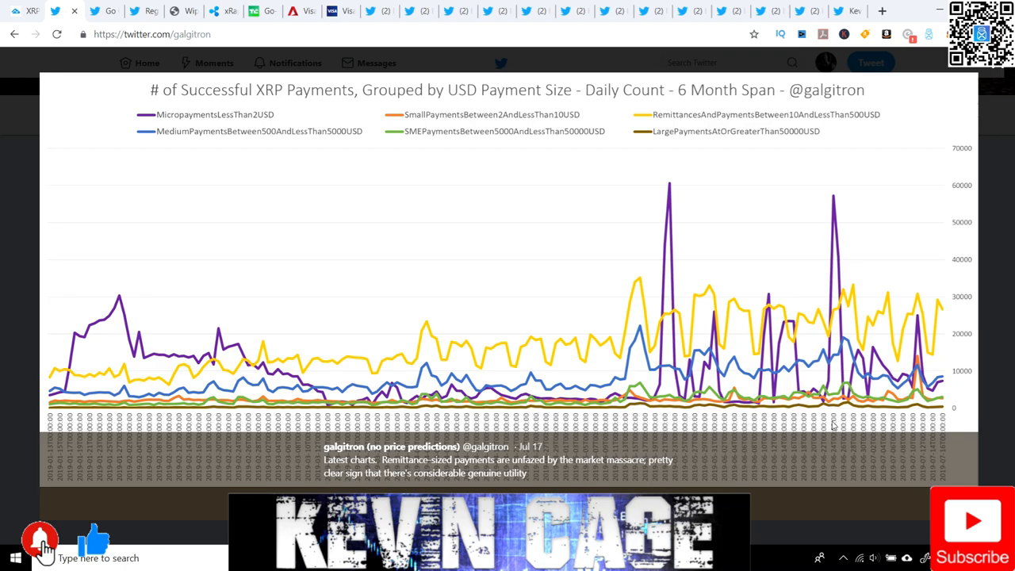
pyautogui.moveTo(911, 121)
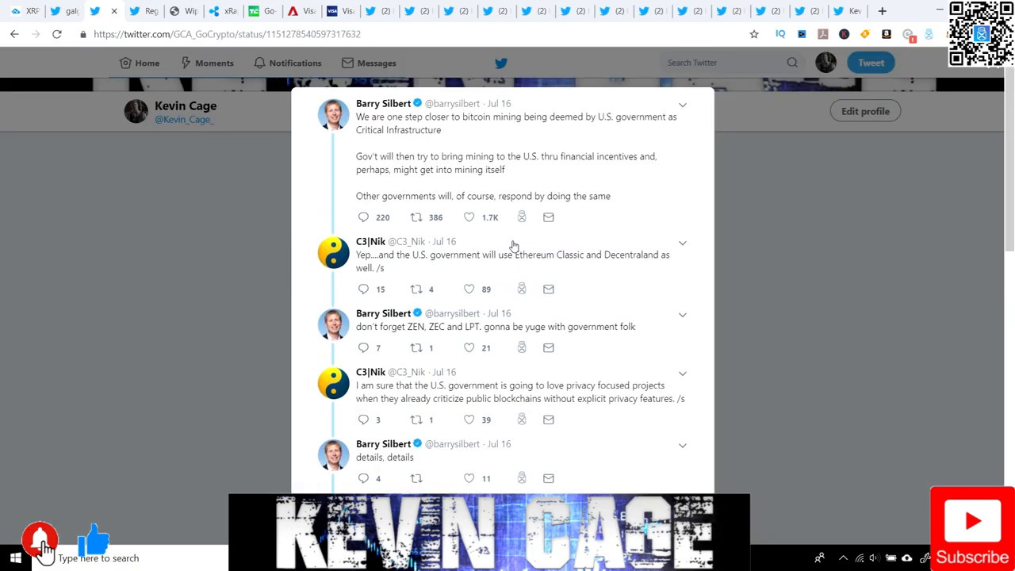
pyautogui.moveTo(499, 192)
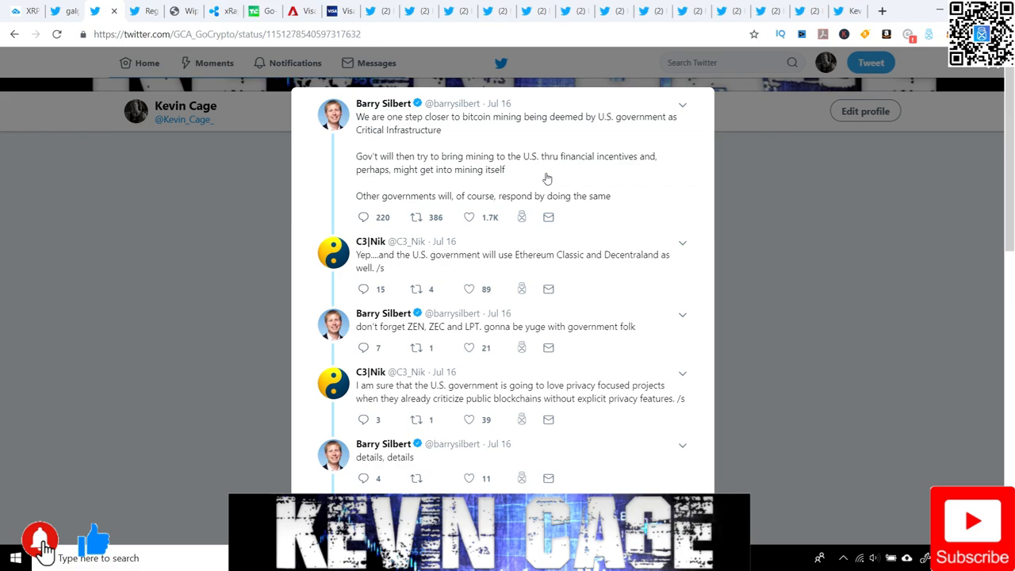
pyautogui.moveTo(417, 170)
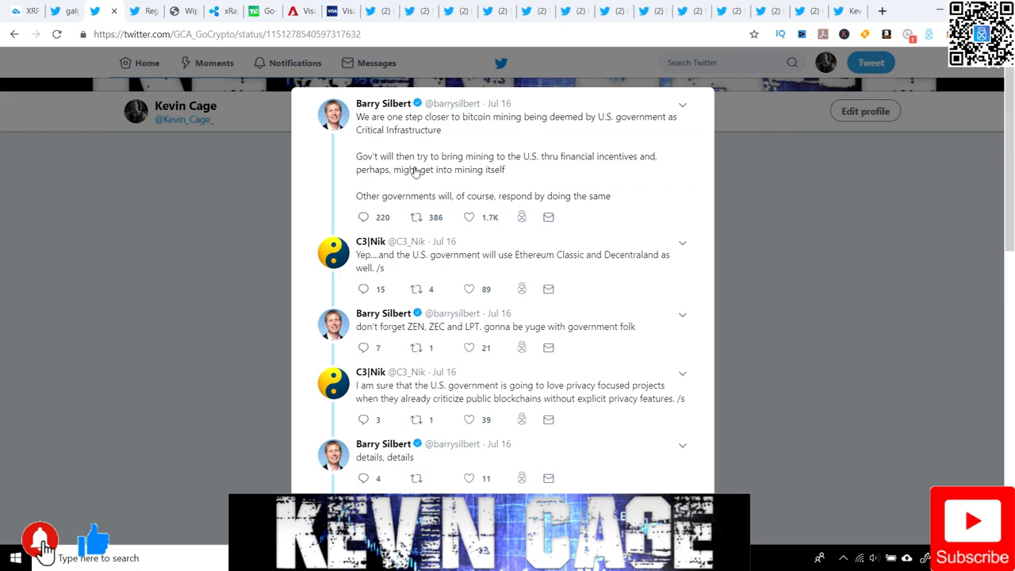
pyautogui.moveTo(382, 103)
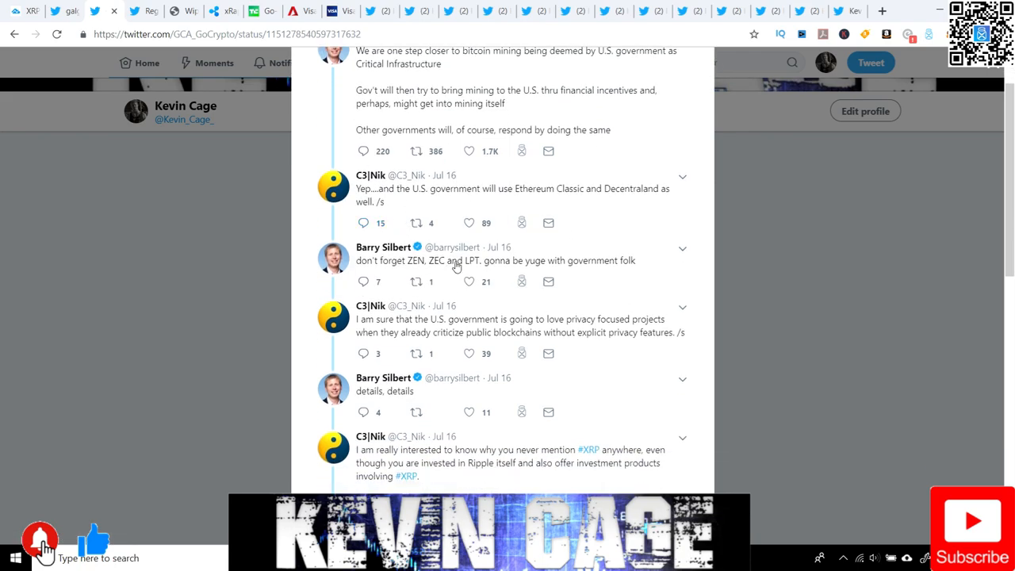
pyautogui.moveTo(498, 330)
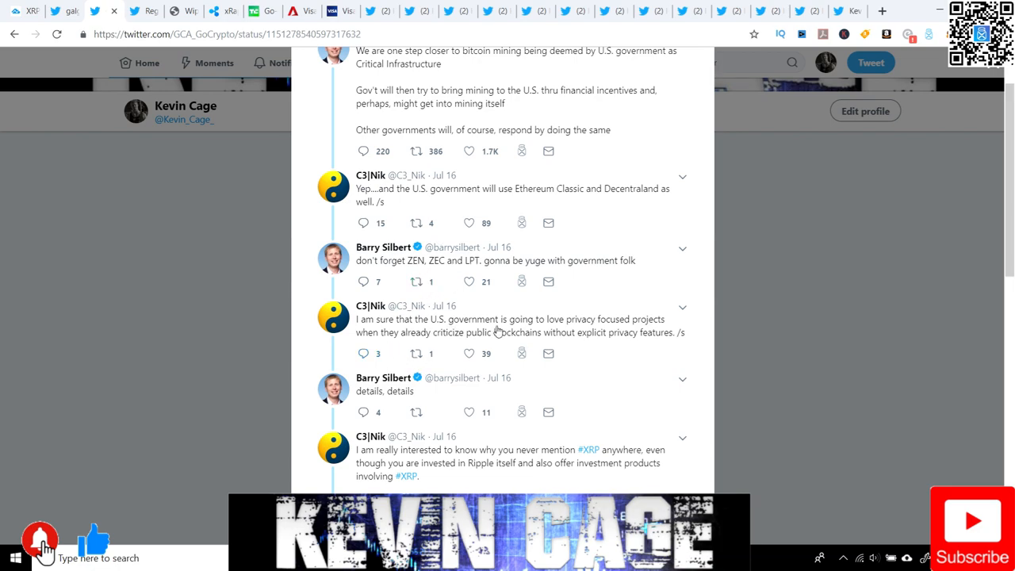
# Step: Scroll the replies down to Barry Silbert's answer naming Ripple his largest investment
pyautogui.scroll(-3)
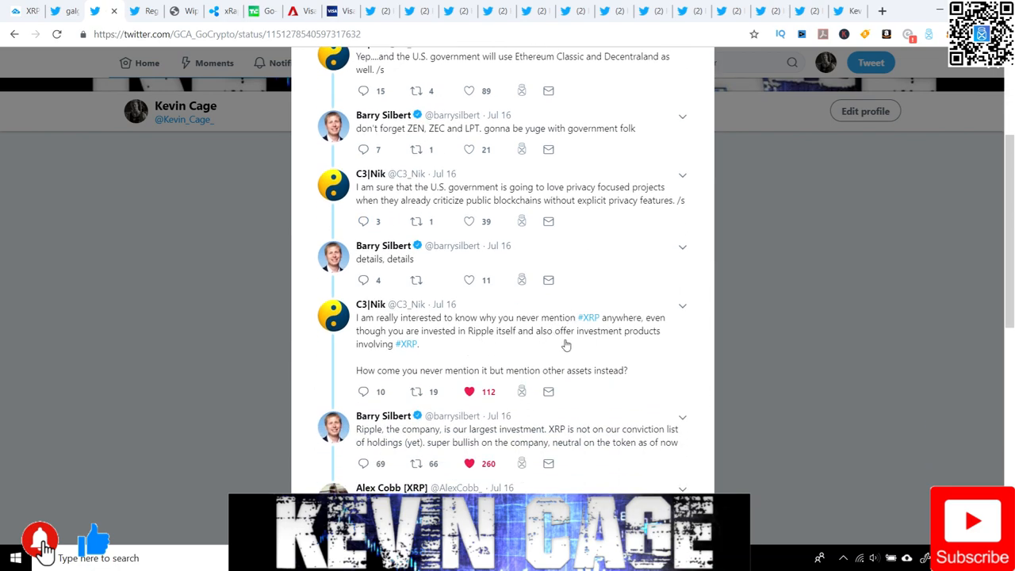
pyautogui.moveTo(540, 329)
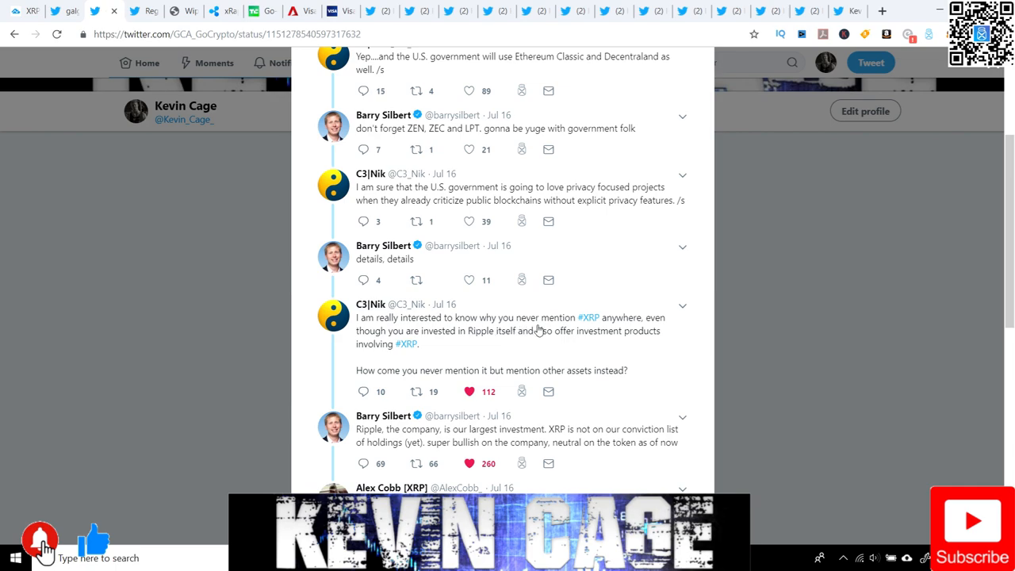
pyautogui.moveTo(522, 350)
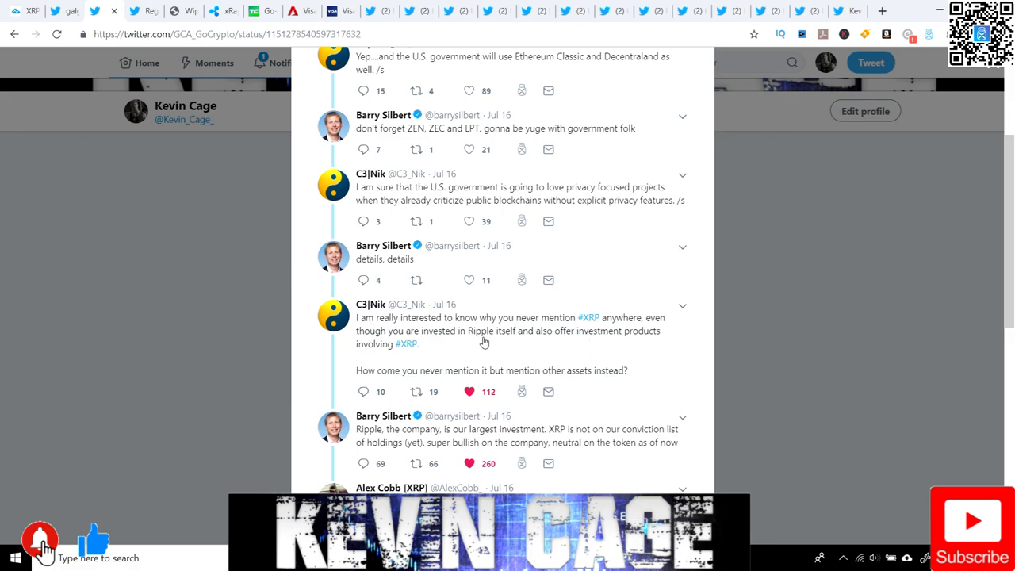
pyautogui.scroll(-3)
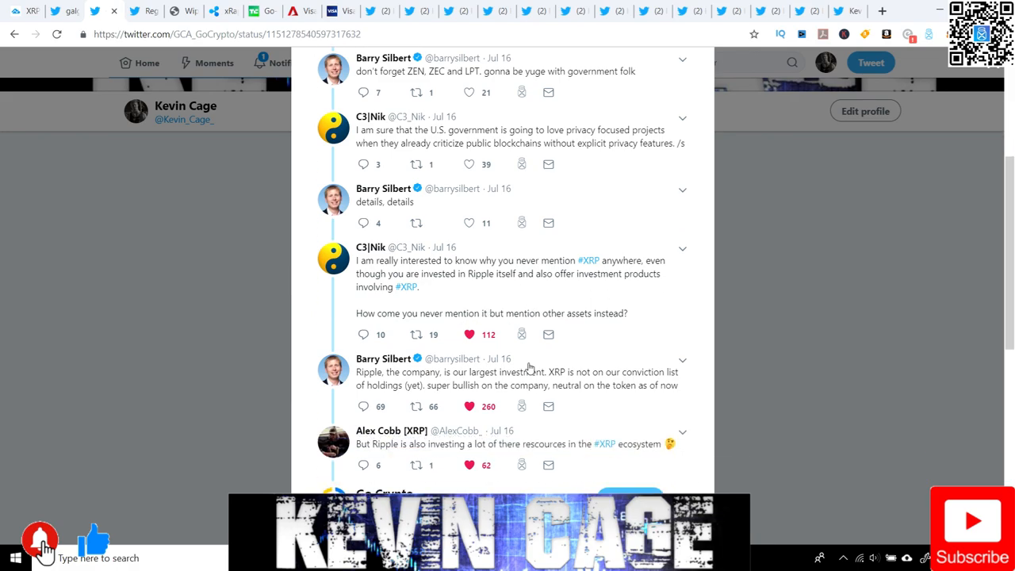
pyautogui.scroll(-3)
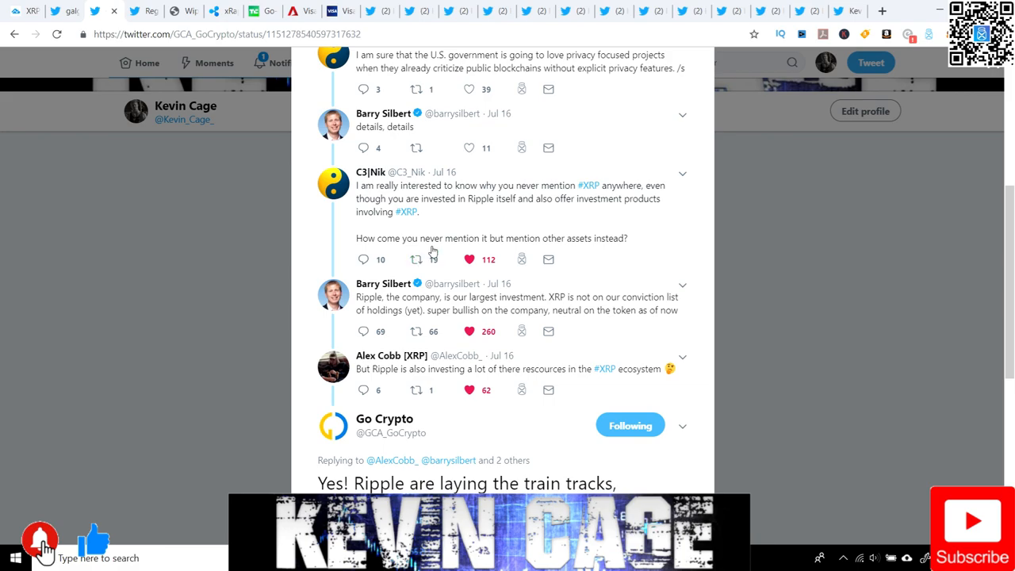
pyautogui.scroll(-3)
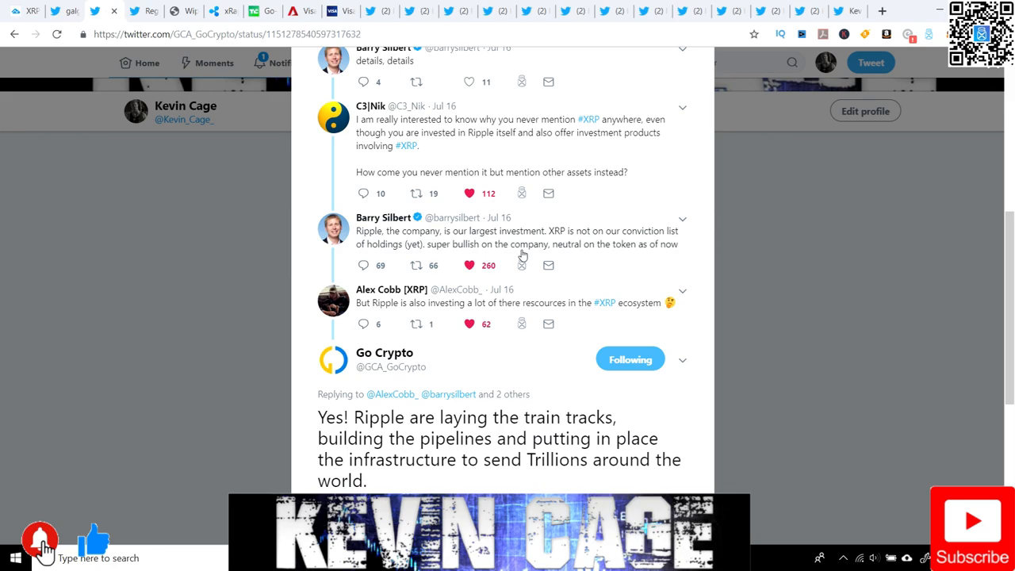
pyautogui.moveTo(521, 263)
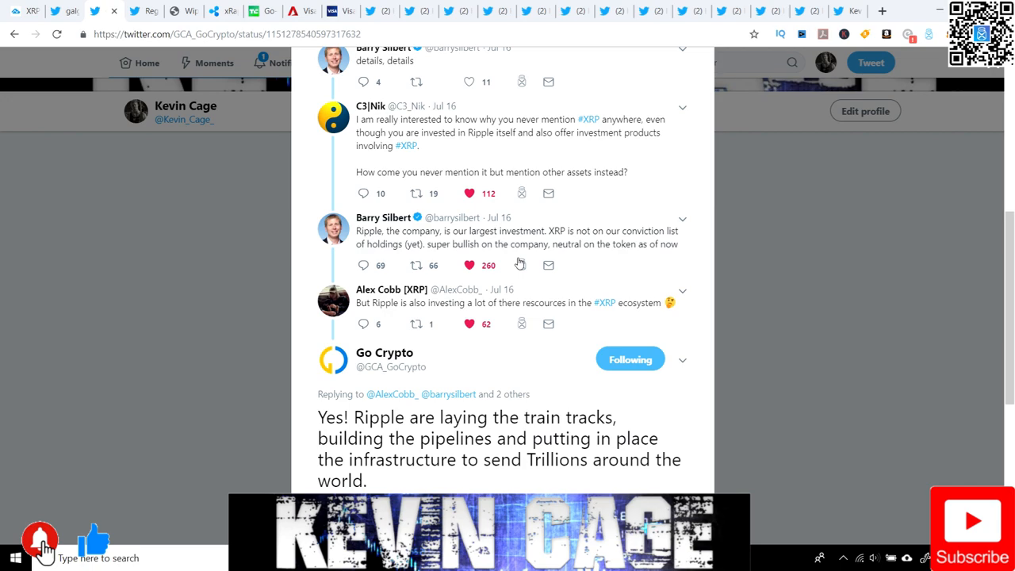
pyautogui.moveTo(459, 262)
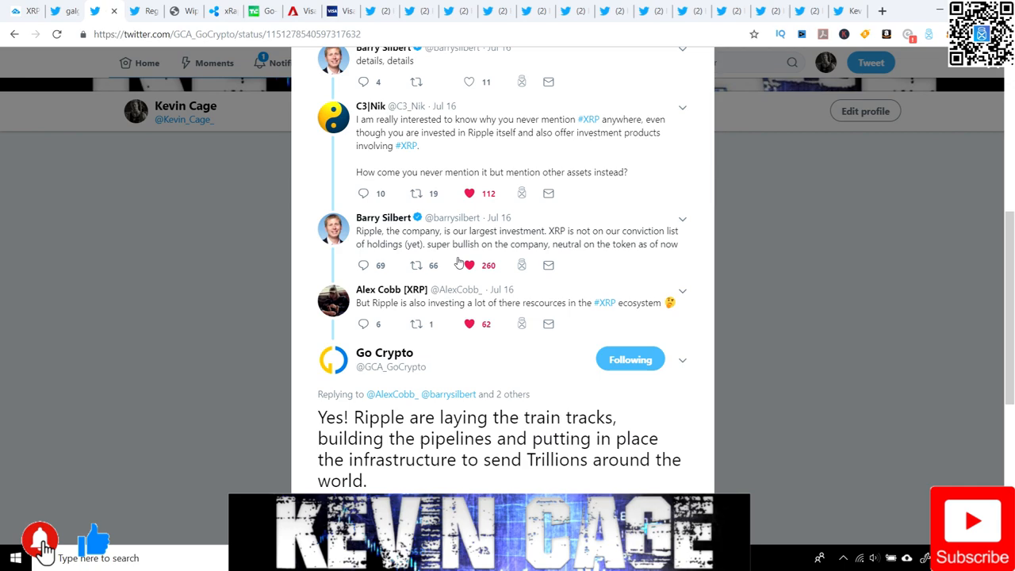
pyautogui.moveTo(460, 315)
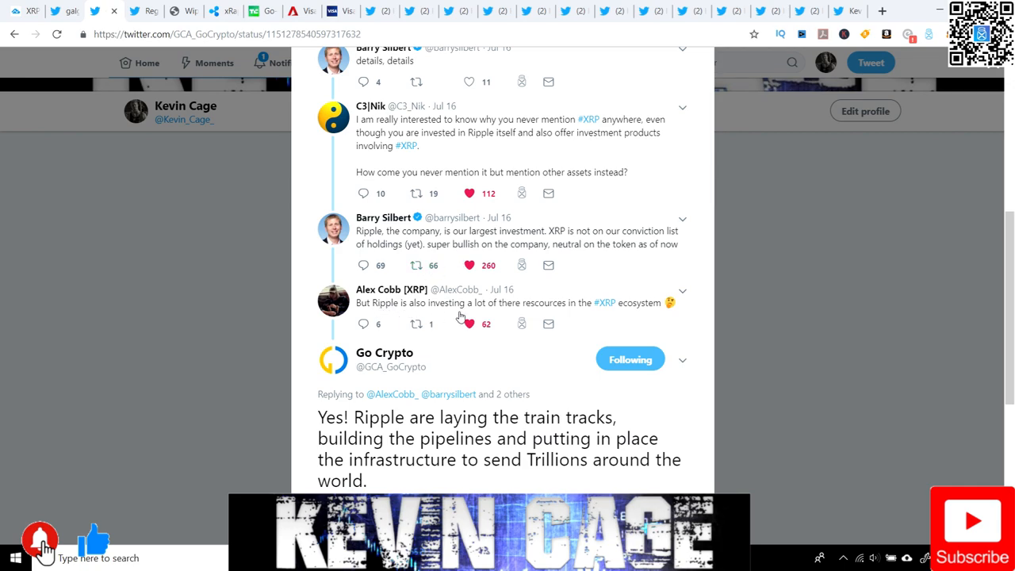
pyautogui.moveTo(649, 314)
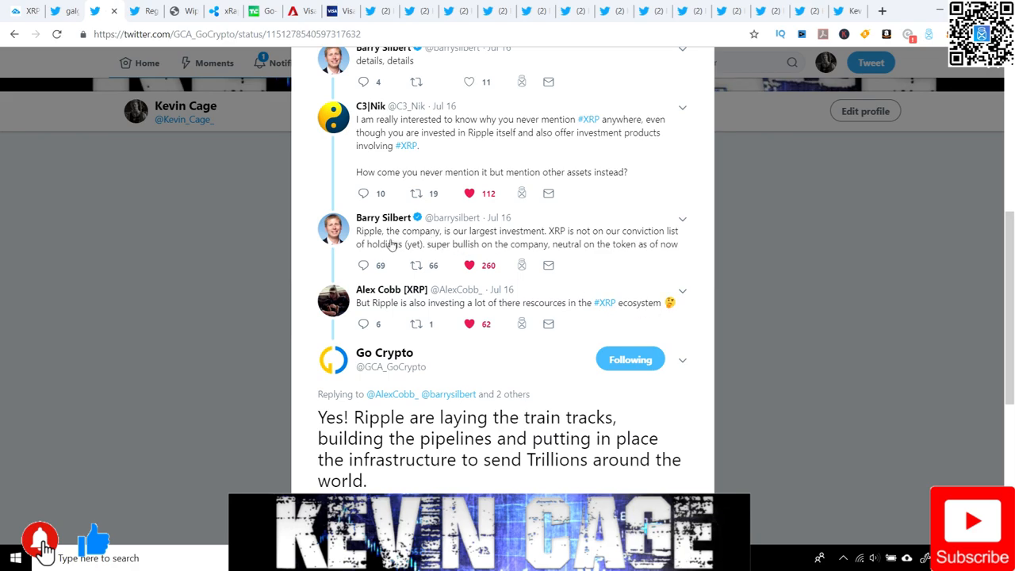
pyautogui.moveTo(435, 208)
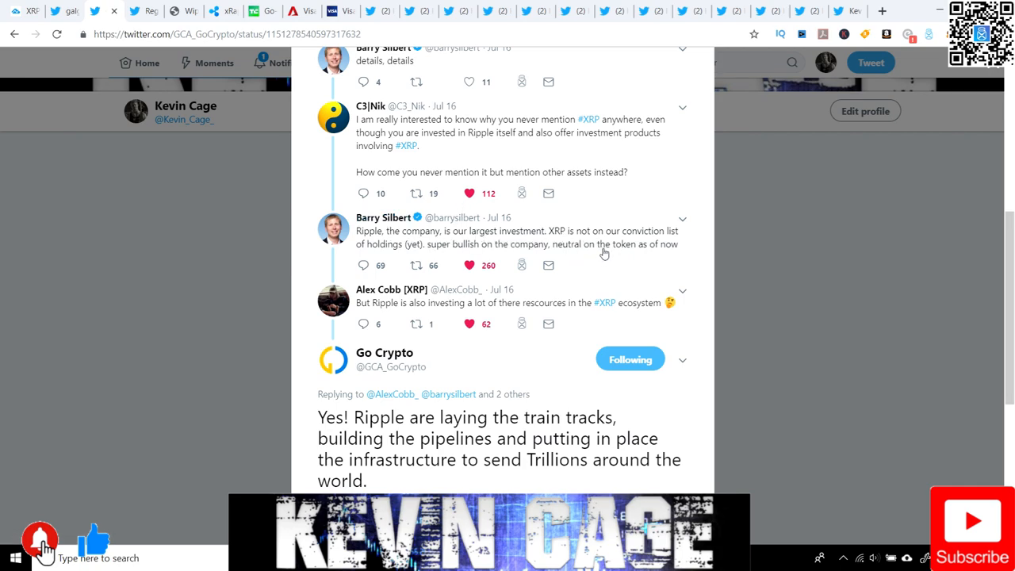
pyautogui.moveTo(583, 265)
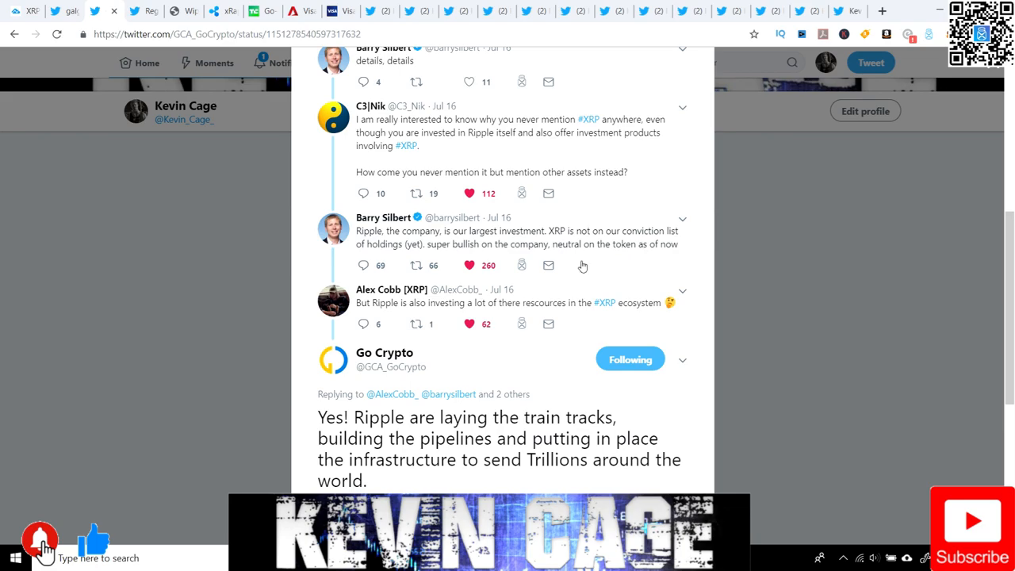
pyautogui.moveTo(578, 249)
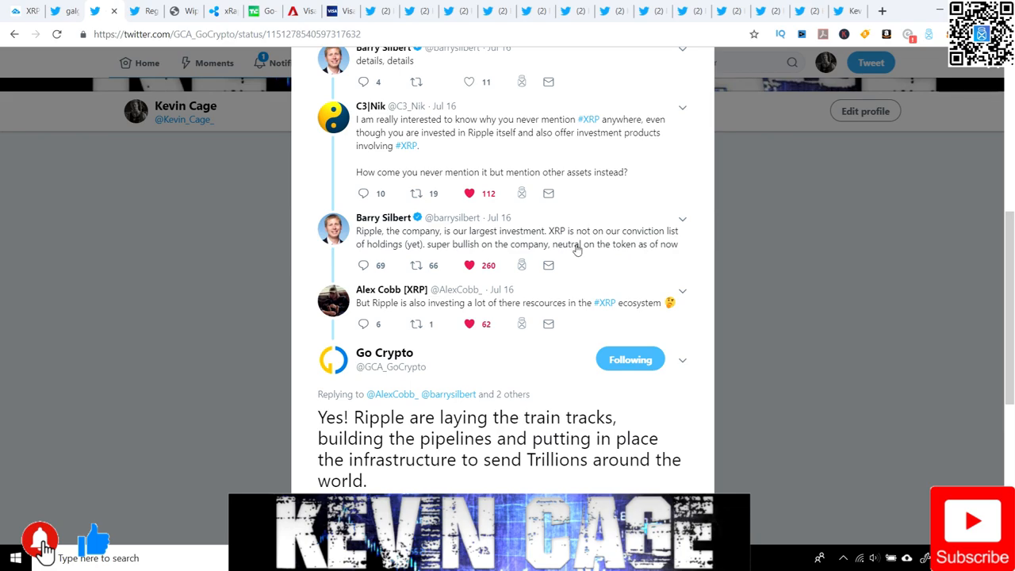
# Step: Read Go Crypto's #XRPcommunity reply on Ripple's payment infrastructure, then scroll back to Silbert's answer
pyautogui.scroll(-3)
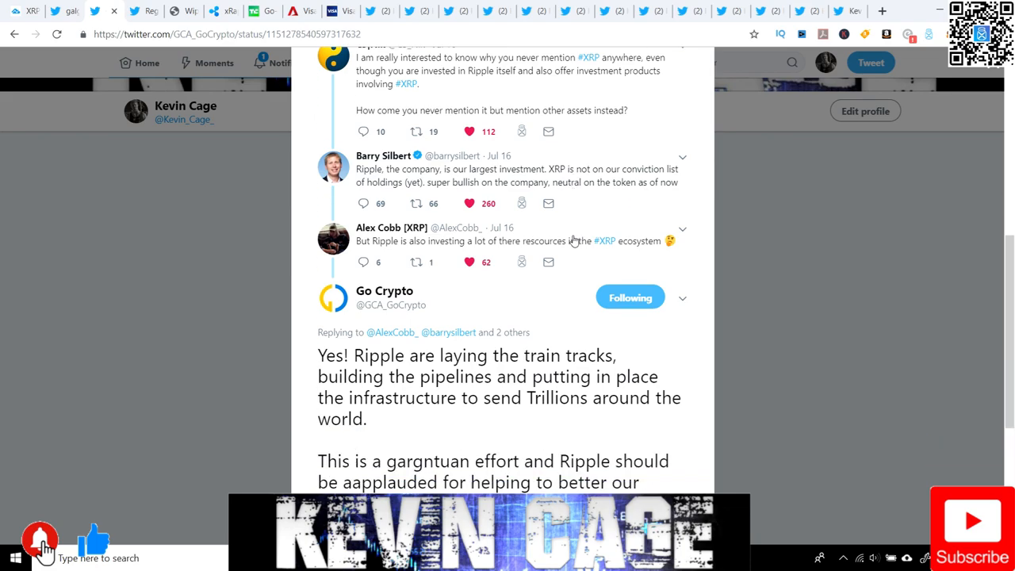
pyautogui.scroll(-3)
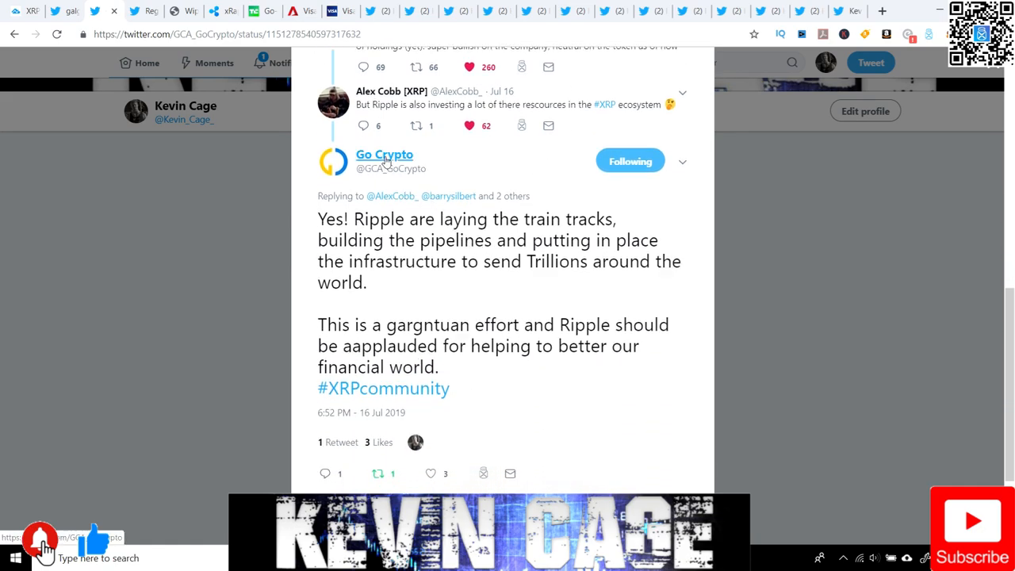
pyautogui.moveTo(405, 264)
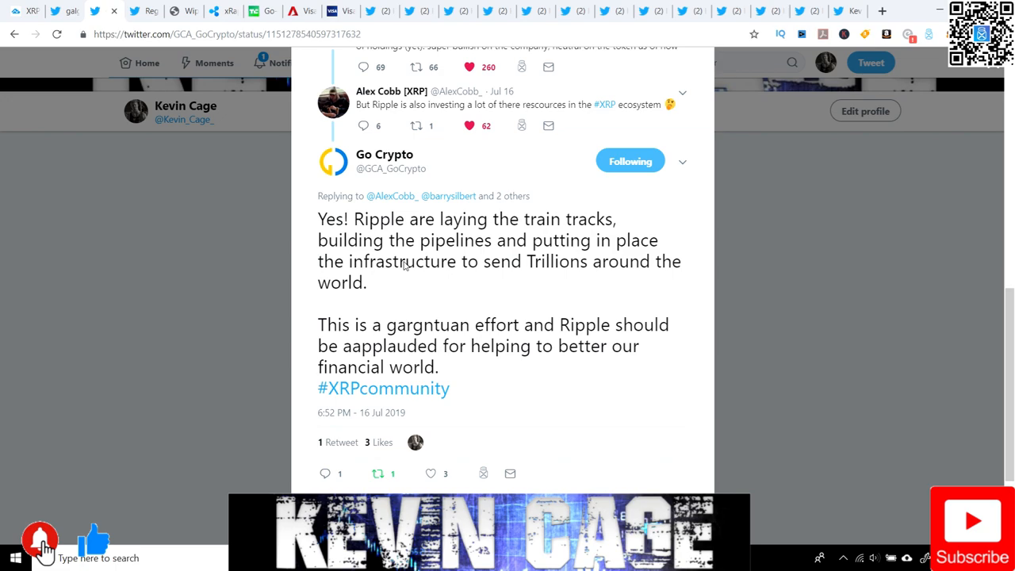
pyautogui.moveTo(562, 174)
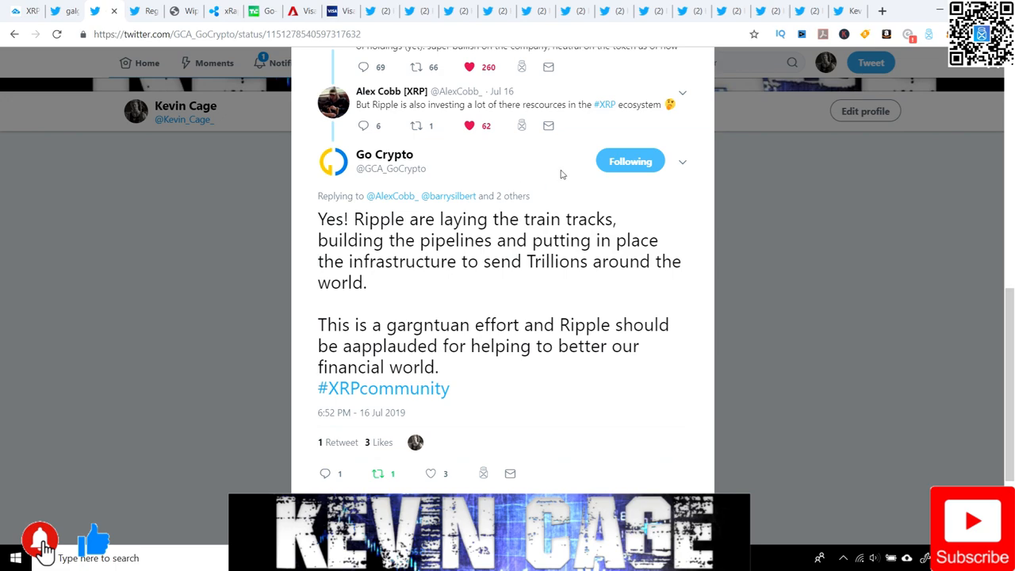
pyautogui.moveTo(533, 370)
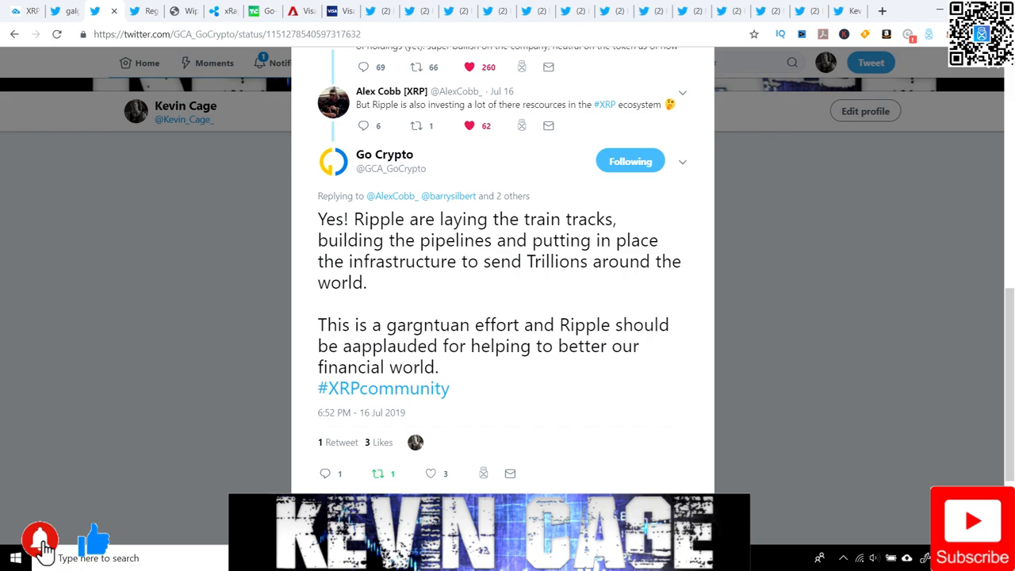
pyautogui.scroll(-3)
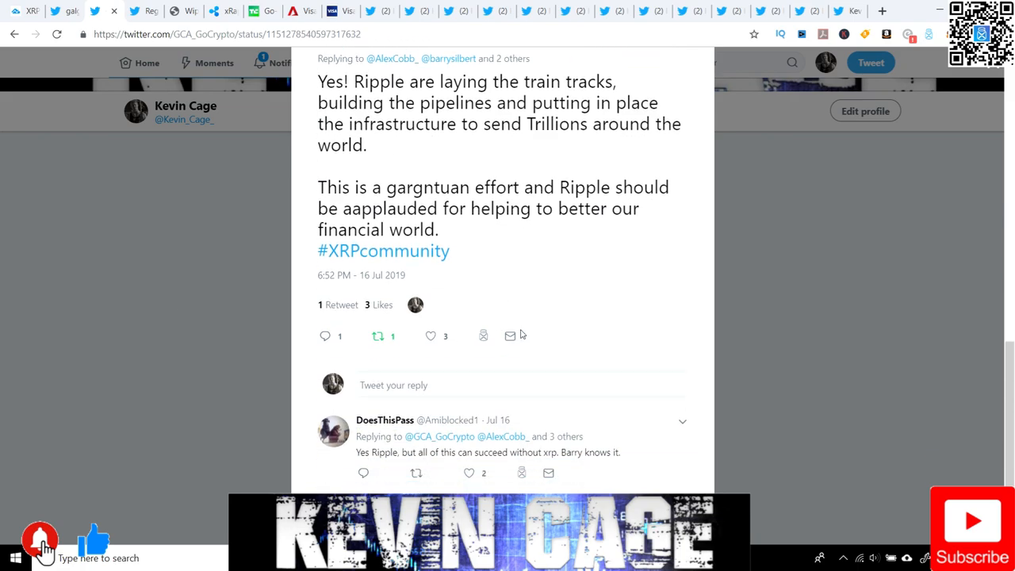
pyautogui.scroll(3)
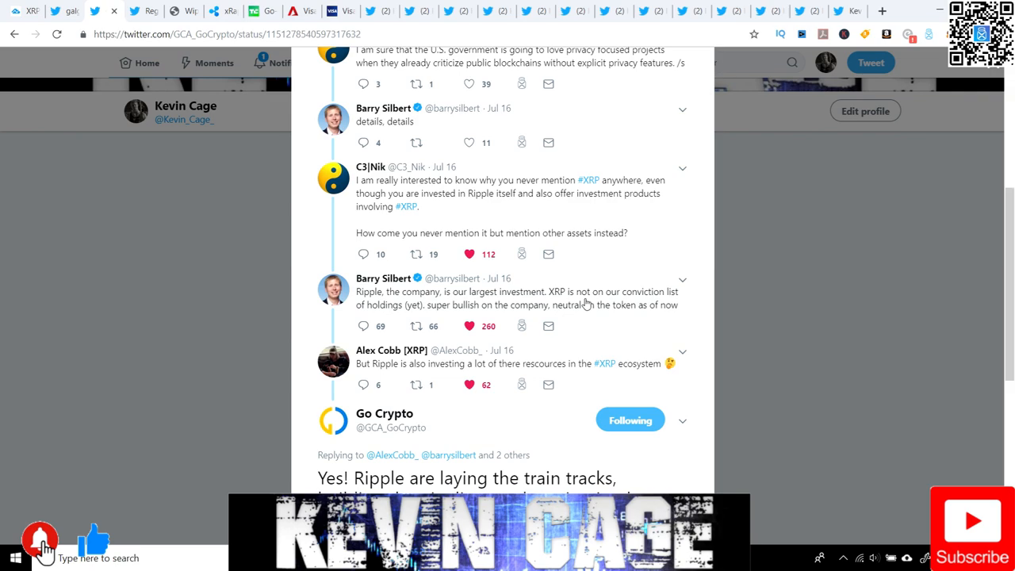
pyautogui.moveTo(421, 313)
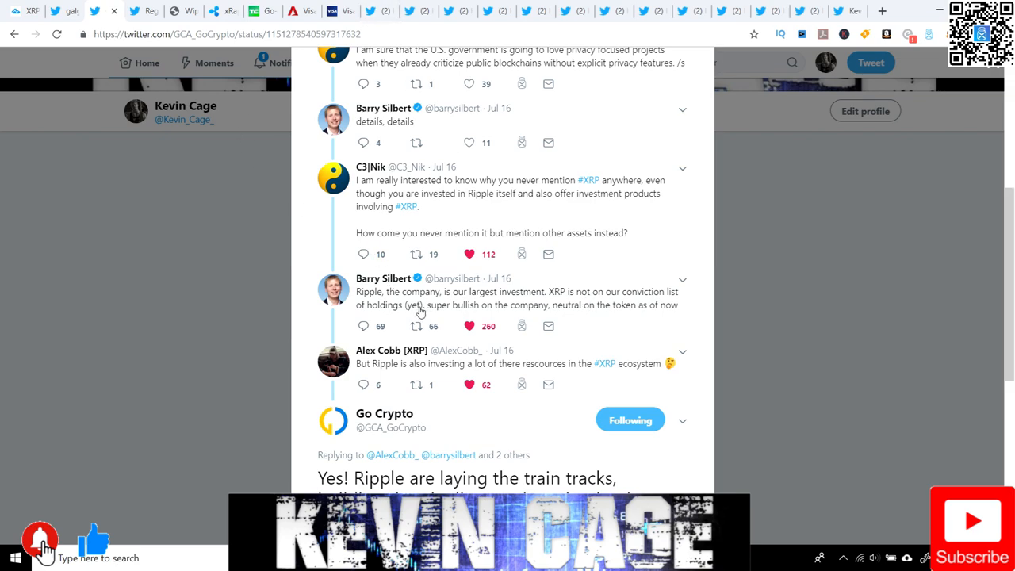
pyautogui.moveTo(561, 287)
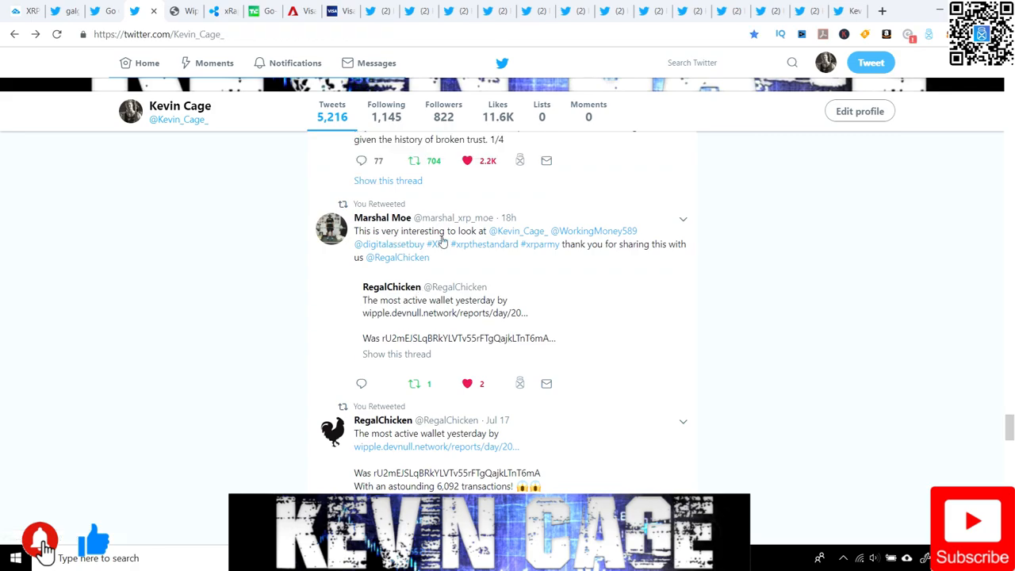
pyautogui.moveTo(563, 318)
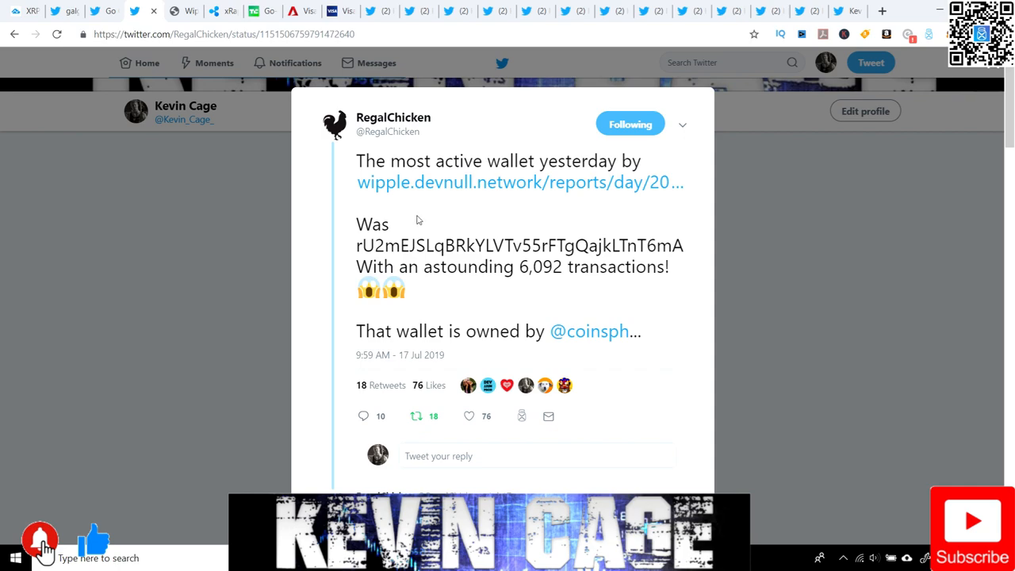
pyautogui.moveTo(486, 278)
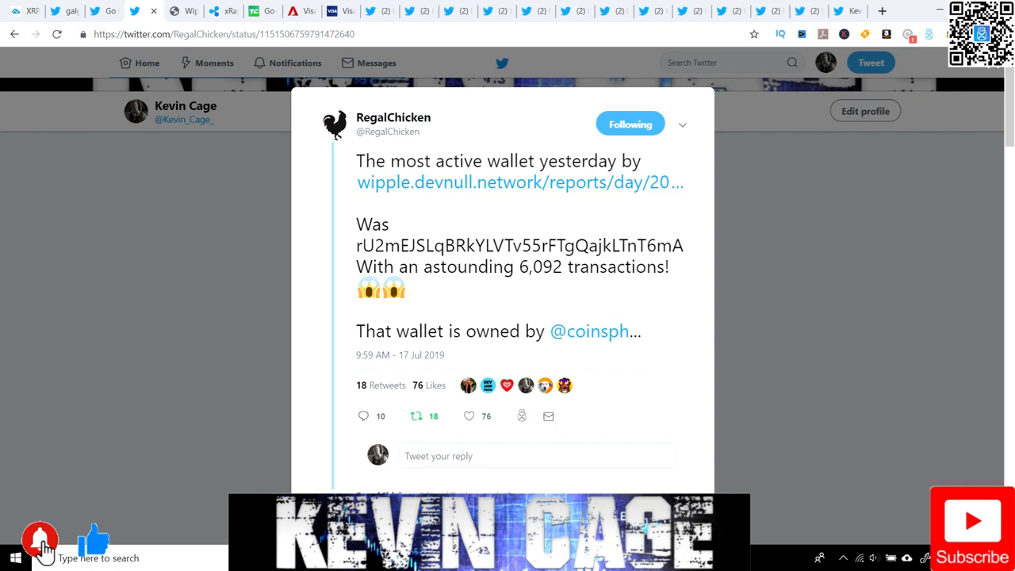
pyautogui.moveTo(482, 273)
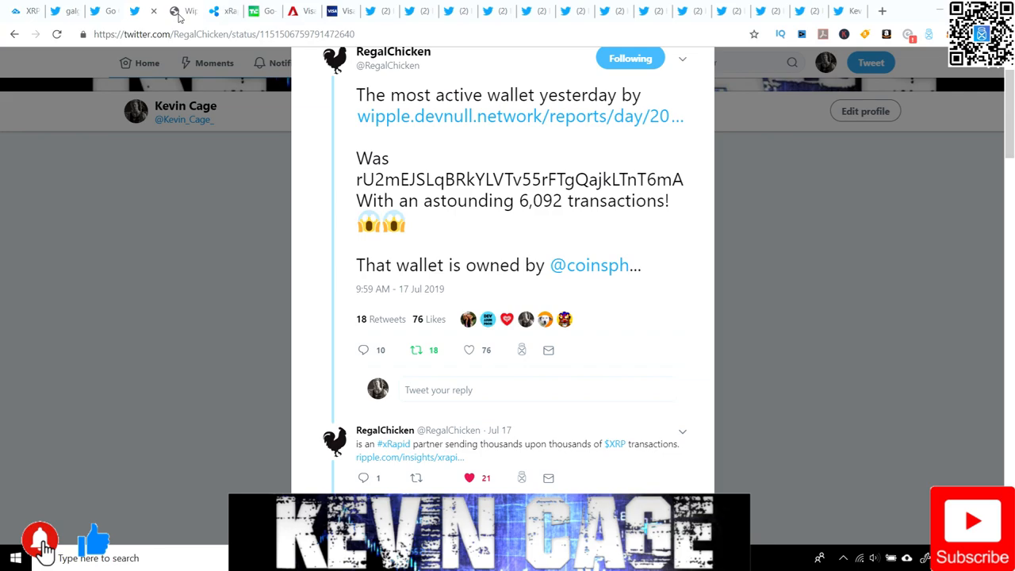
# Step: Open RegalChicken's July 17 tweet on the most active wallet, with 6,092 transactions
pyautogui.click(522, 117)
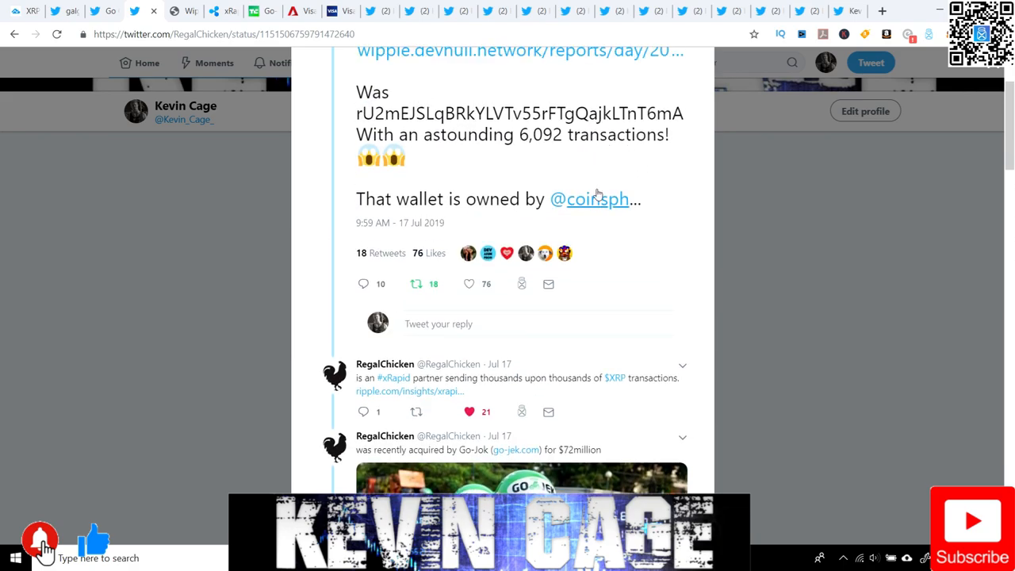
pyautogui.moveTo(596, 199)
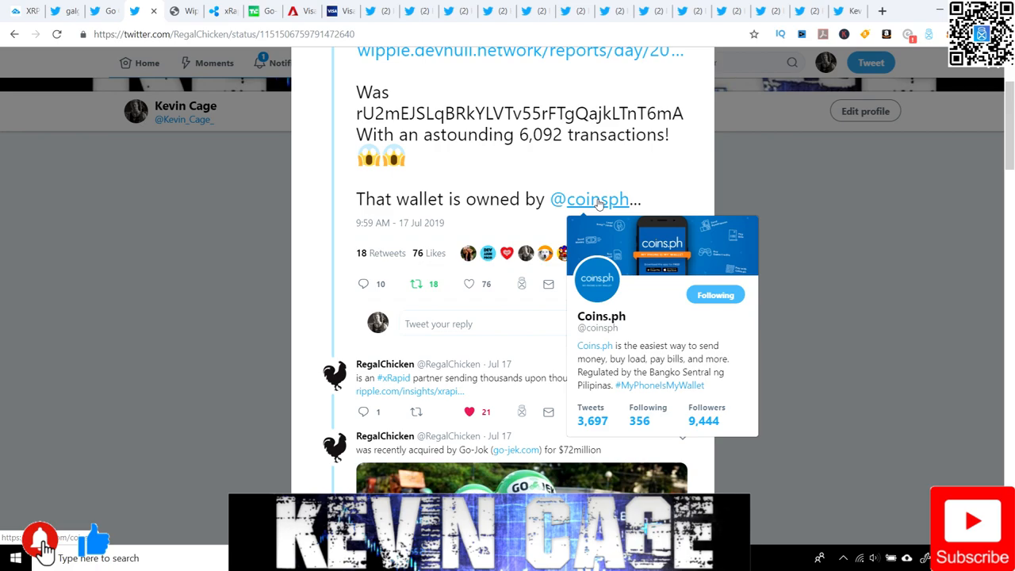
pyautogui.moveTo(112, 6)
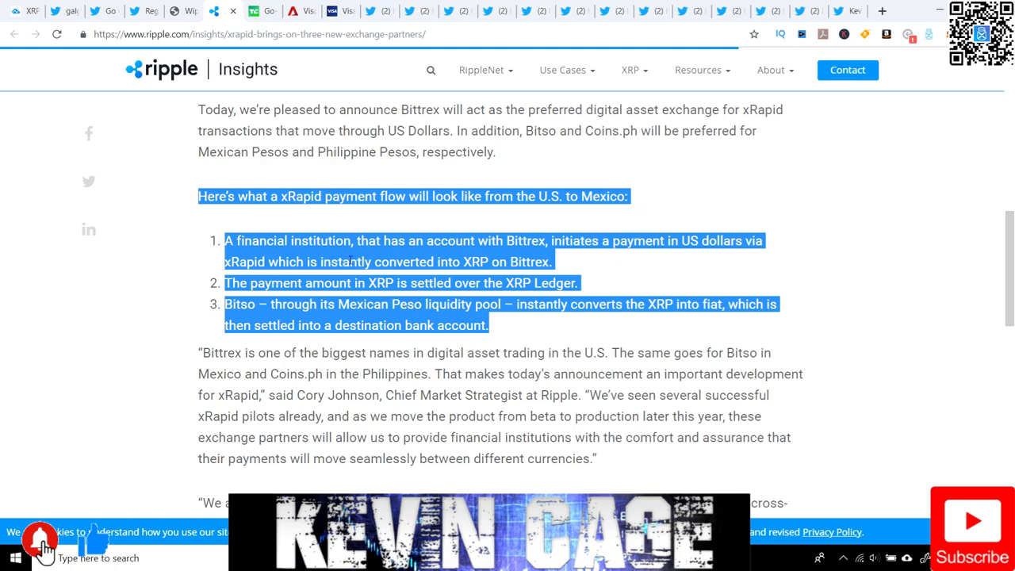
pyautogui.moveTo(524, 246)
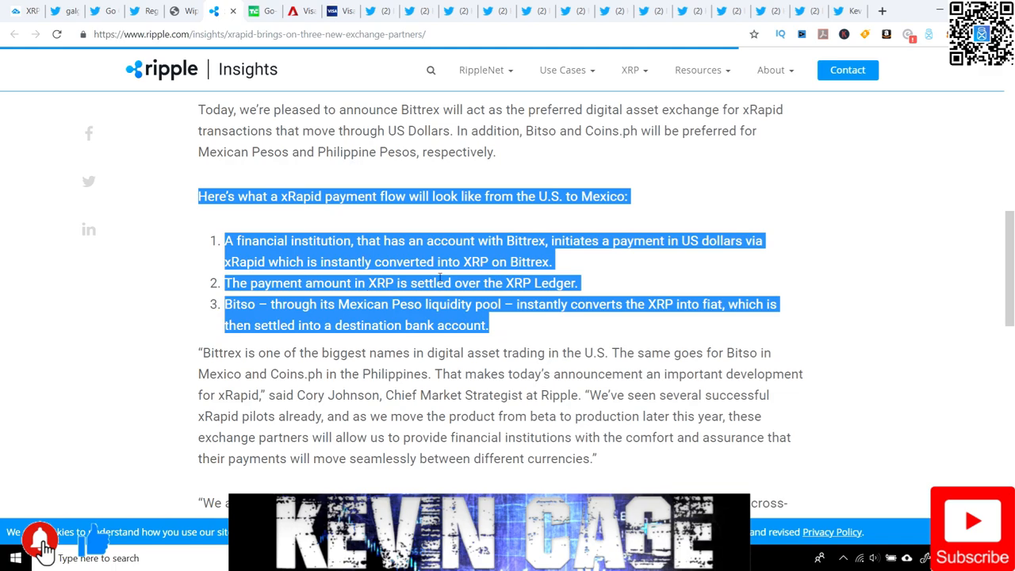
pyautogui.moveTo(471, 262)
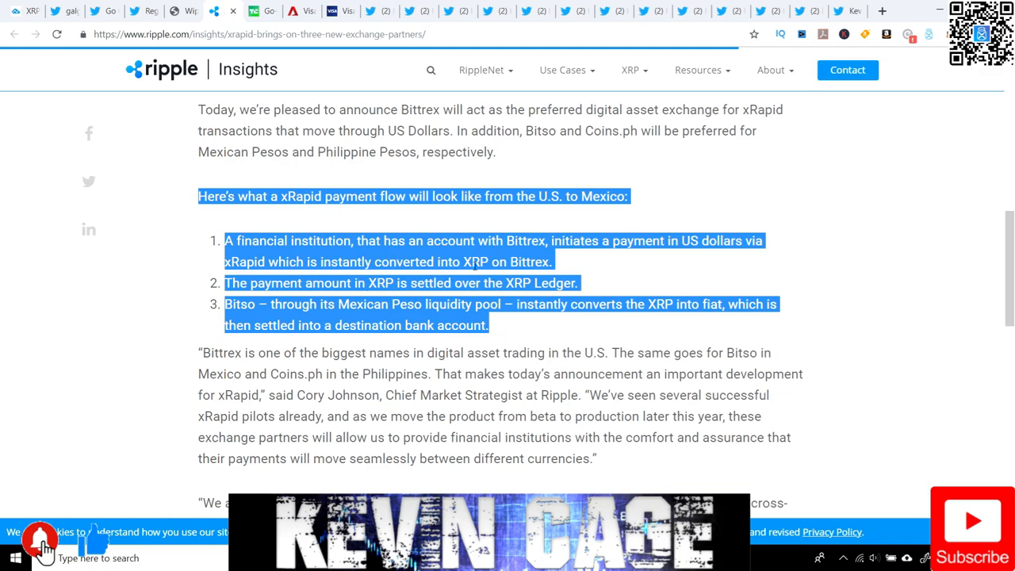
pyautogui.moveTo(556, 269)
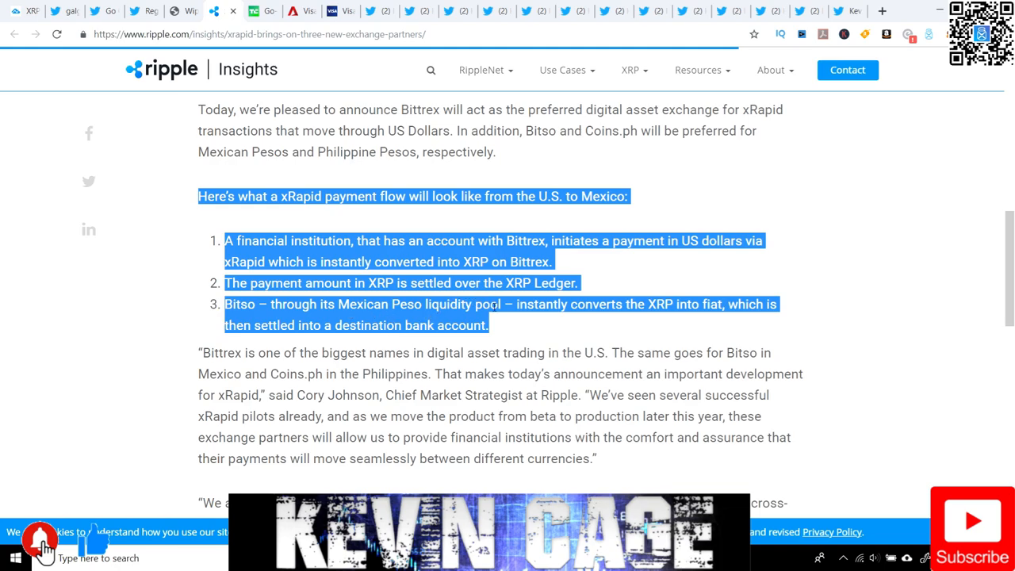
pyautogui.moveTo(703, 252)
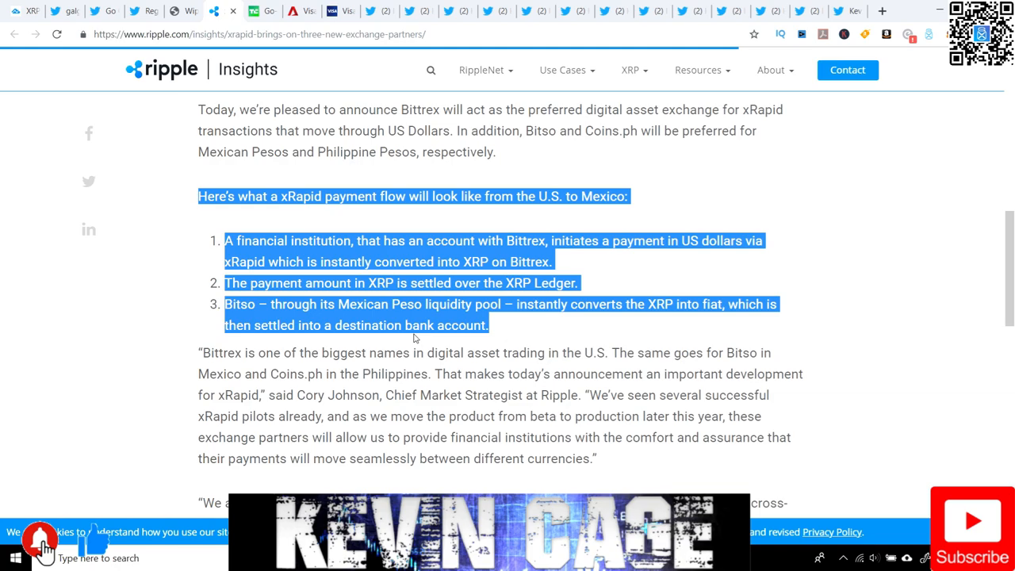
# Step: Scroll the xRapid exchange-partners article to the U.S.-to-Mexico payment flow and Coins.ph quote
pyautogui.scroll(-3)
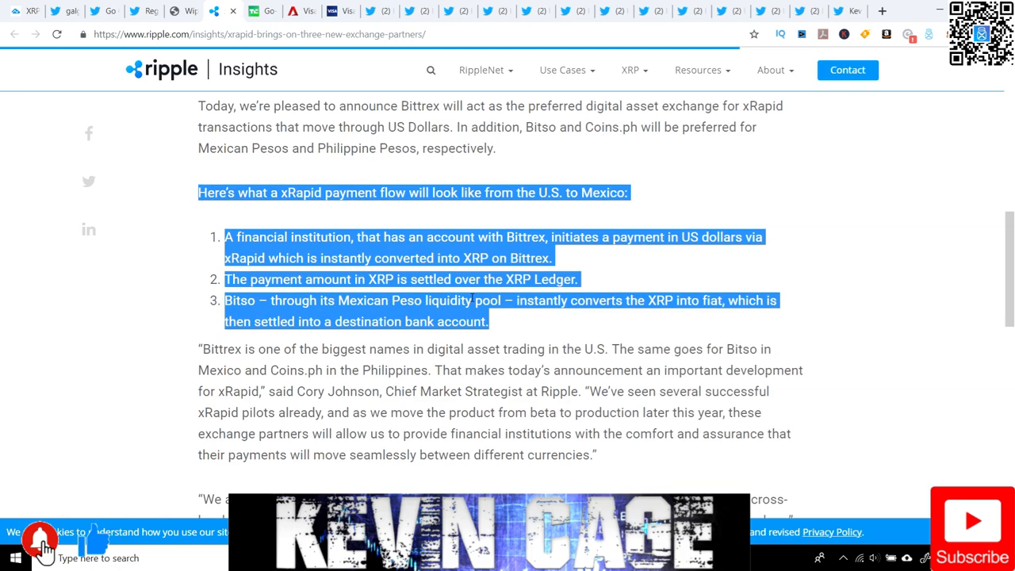
pyautogui.scroll(-3)
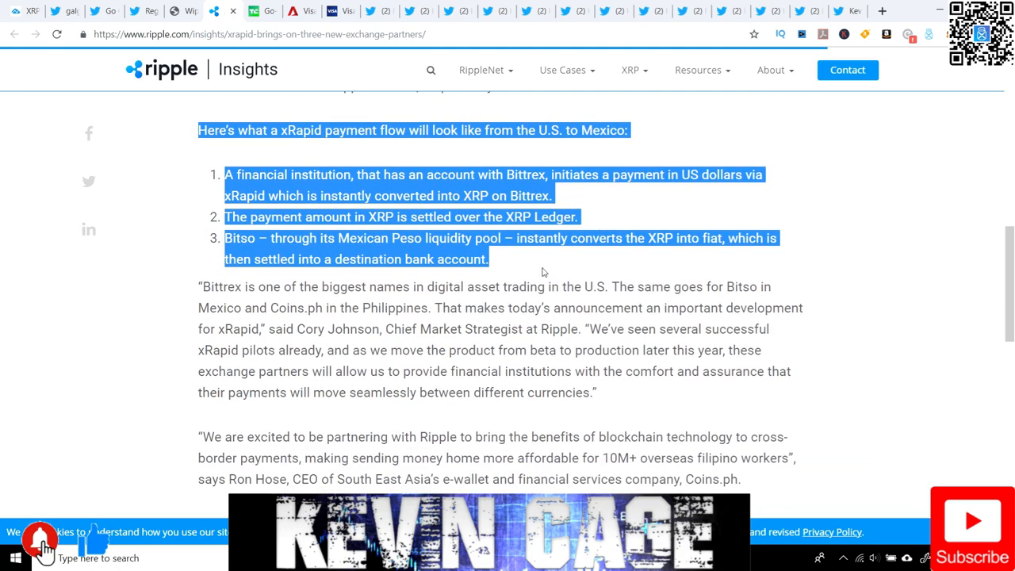
pyautogui.moveTo(338, 315)
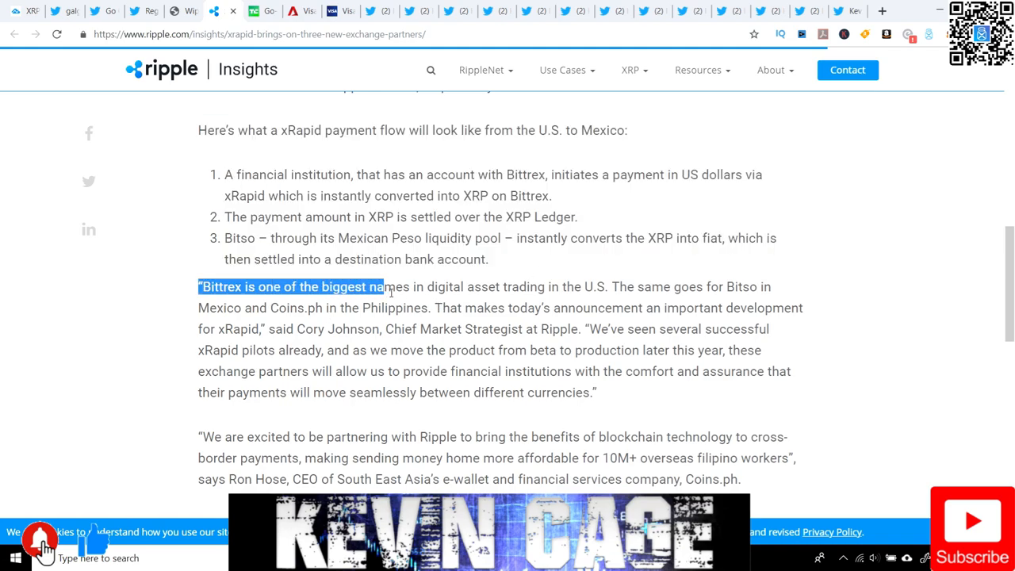
# Step: Highlight the quote naming Bittrex, Bitso in Mexico and Coins.ph in the Philippines
pyautogui.moveTo(385, 286); pyautogui.dragTo(593, 308)
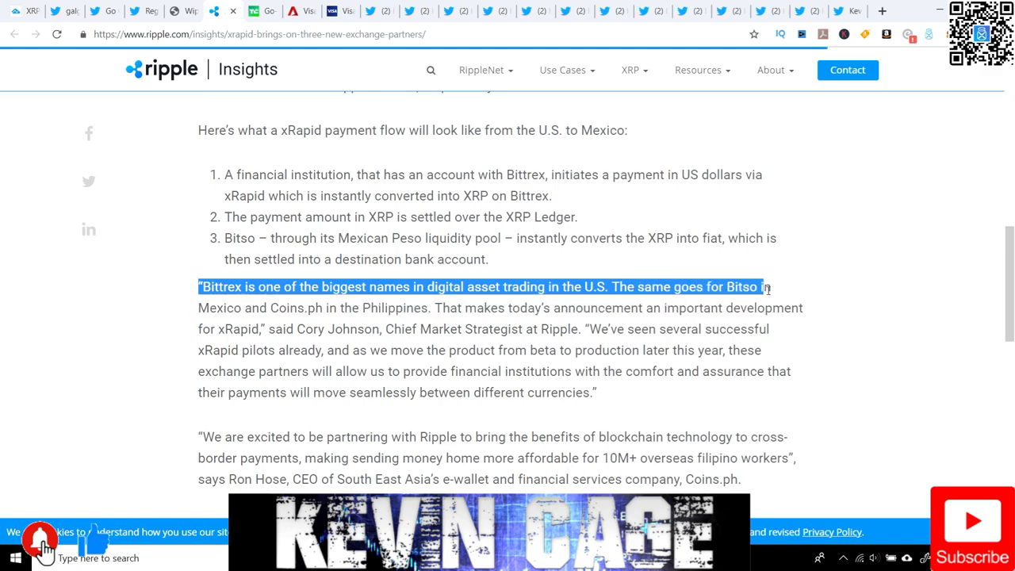
pyautogui.moveTo(761, 287); pyautogui.dragTo(332, 307)
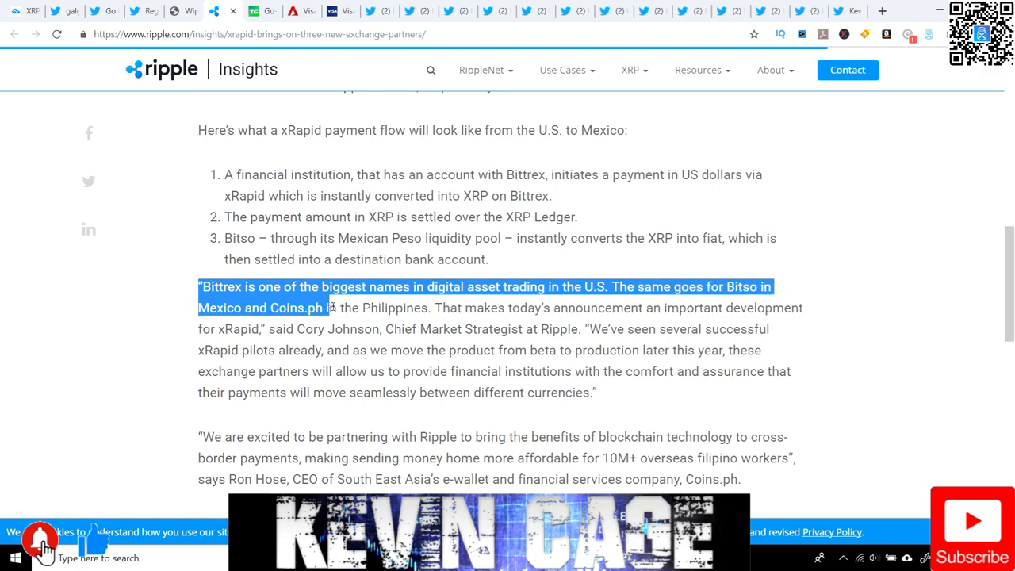
pyautogui.moveTo(332, 308); pyautogui.dragTo(424, 308)
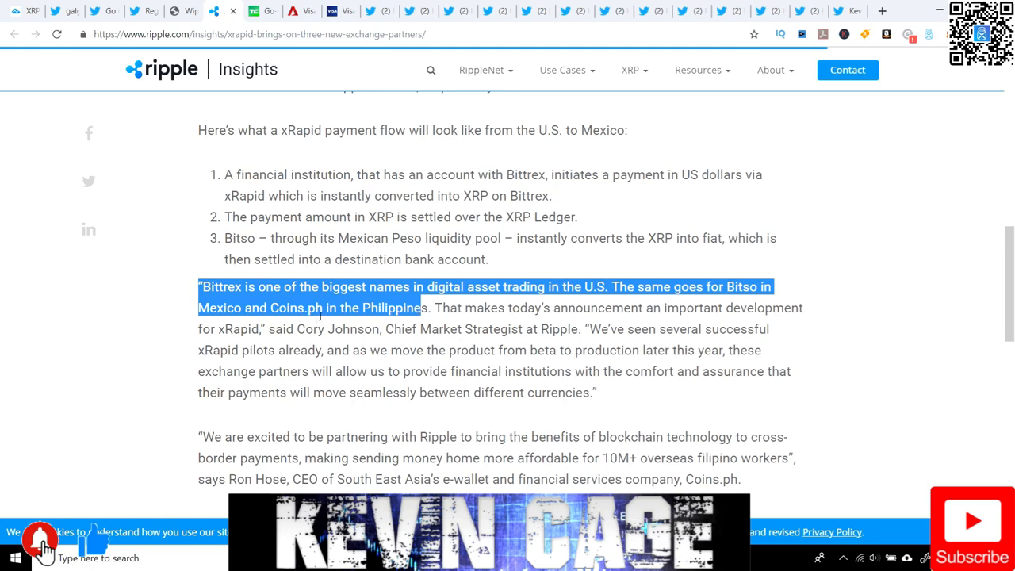
pyautogui.moveTo(480, 365)
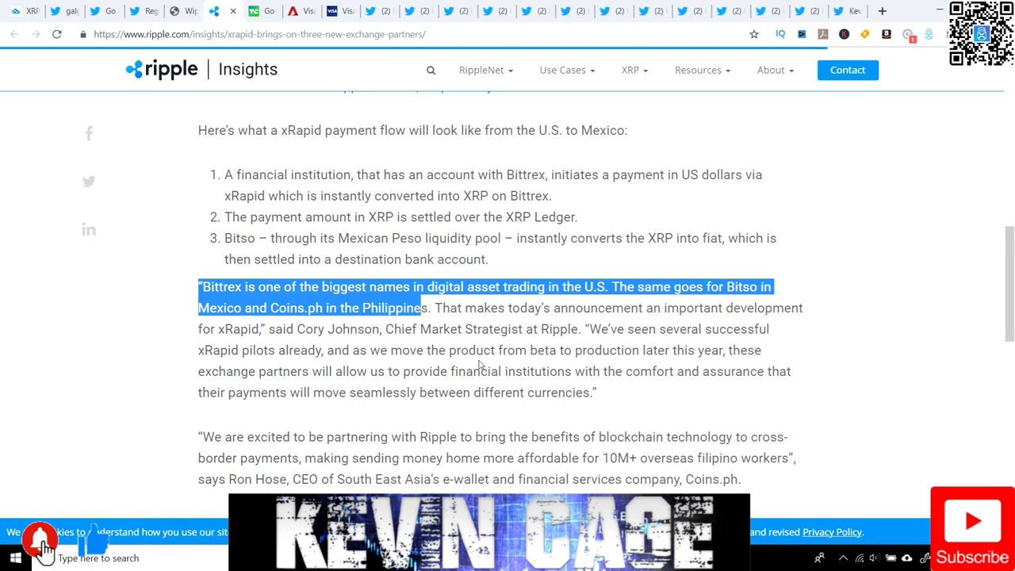
# Step: Highlight 'traditional foreign exchange brokers who facilitate cross-border payments' and keep reading
pyautogui.scroll(-3)
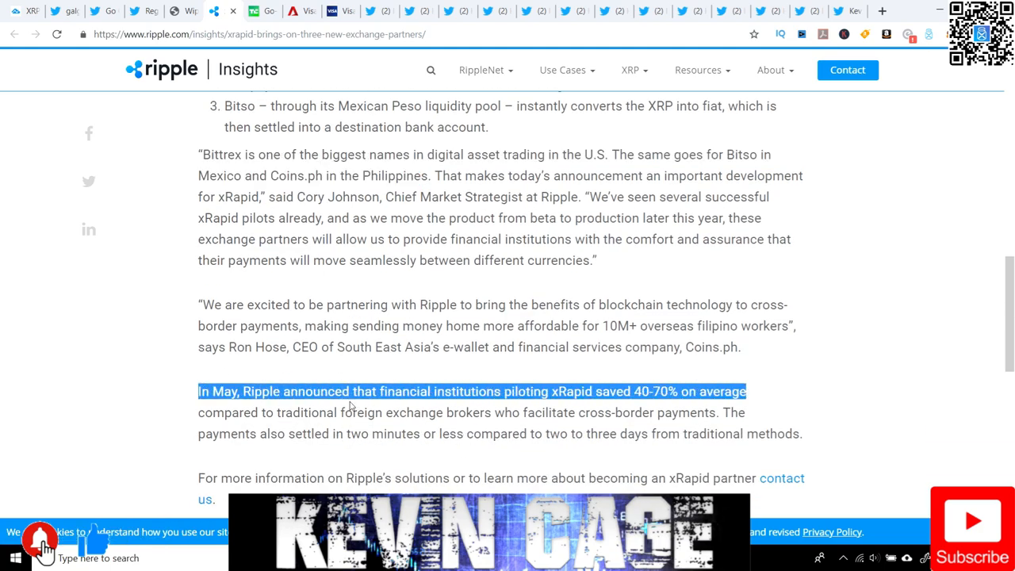
pyautogui.moveTo(549, 407)
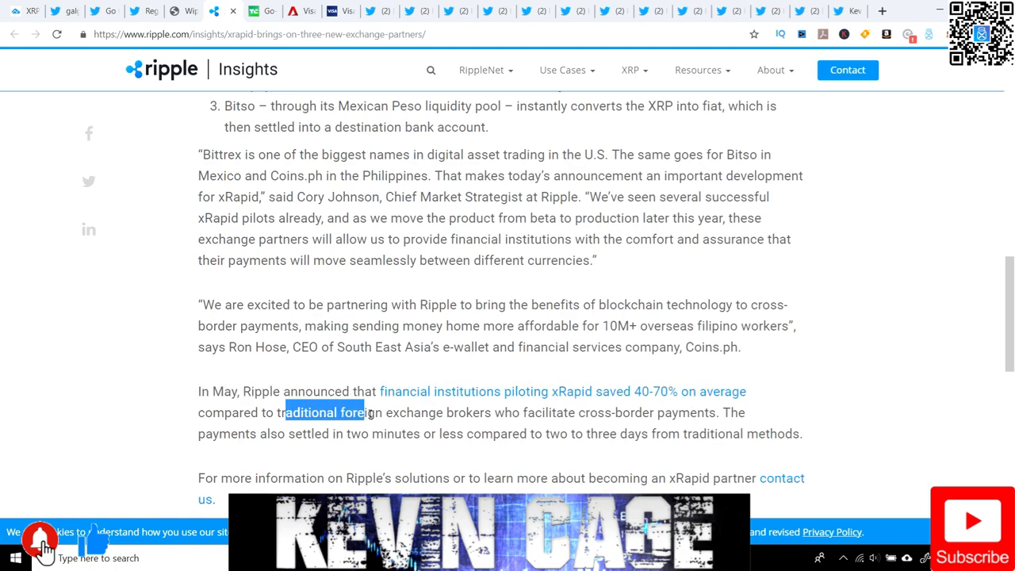
pyautogui.moveTo(358, 412); pyautogui.dragTo(555, 412)
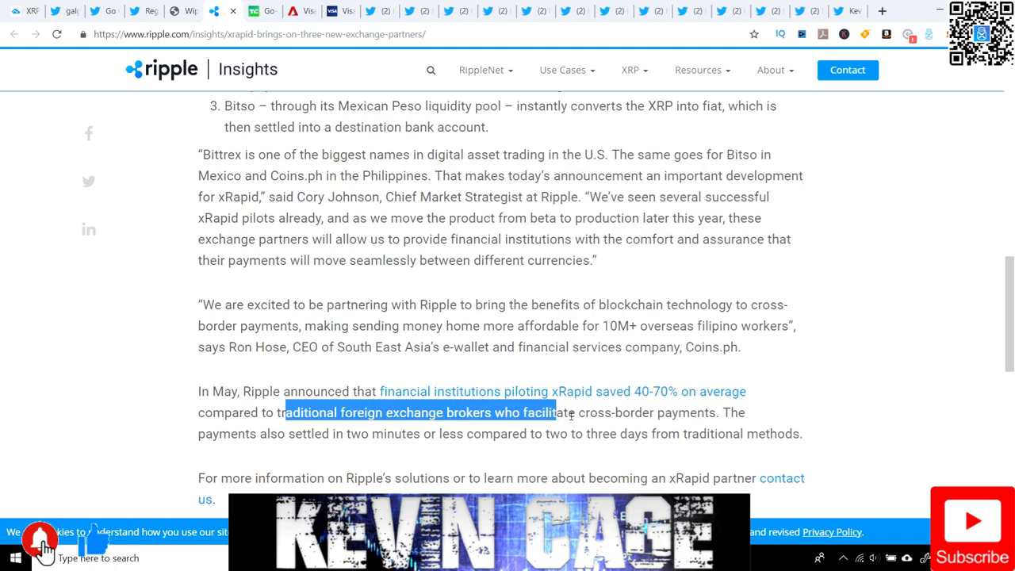
pyautogui.moveTo(556, 413); pyautogui.dragTo(718, 412)
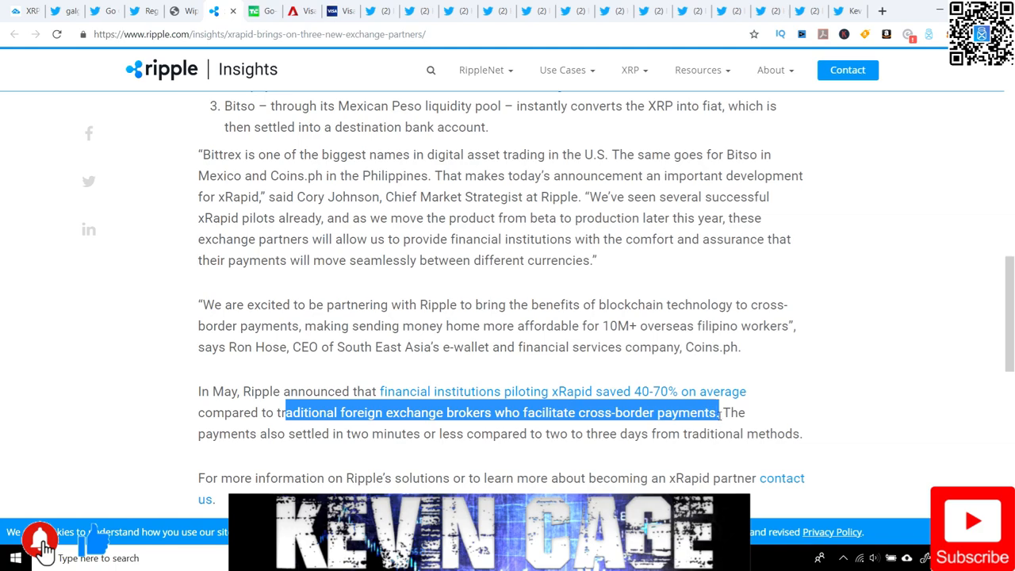
pyautogui.moveTo(653, 391)
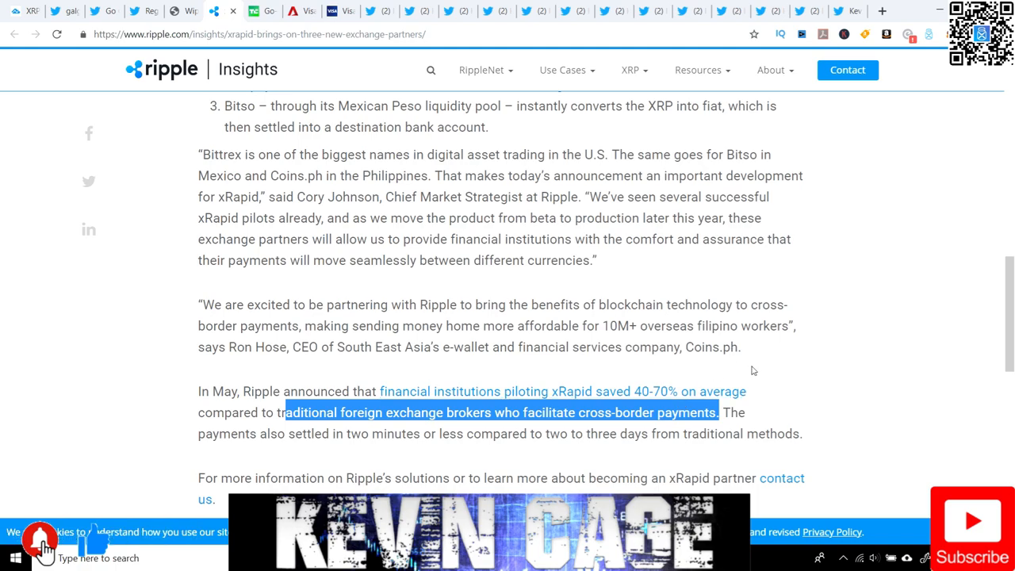
pyautogui.scroll(-3)
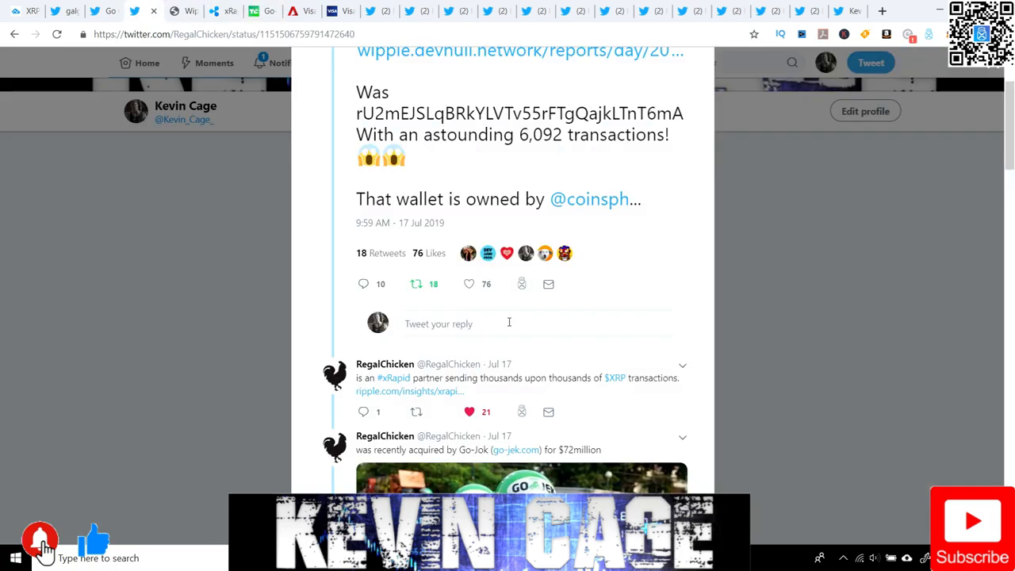
# Step: Scroll RegalChicken's thread to the reply on Go-Jek's $72 million Coins.ph acquisition
pyautogui.scroll(-3)
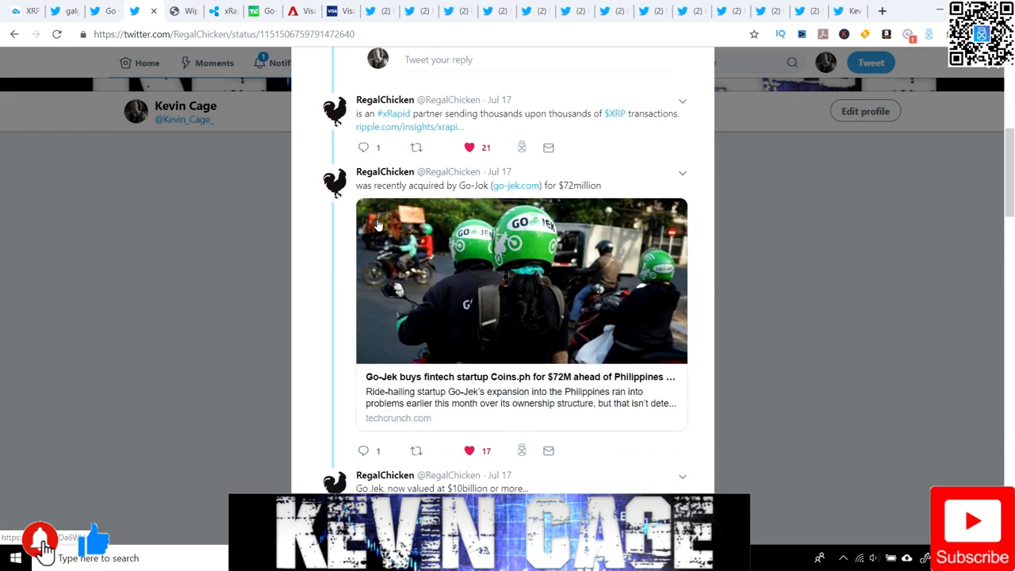
pyautogui.moveTo(432, 220)
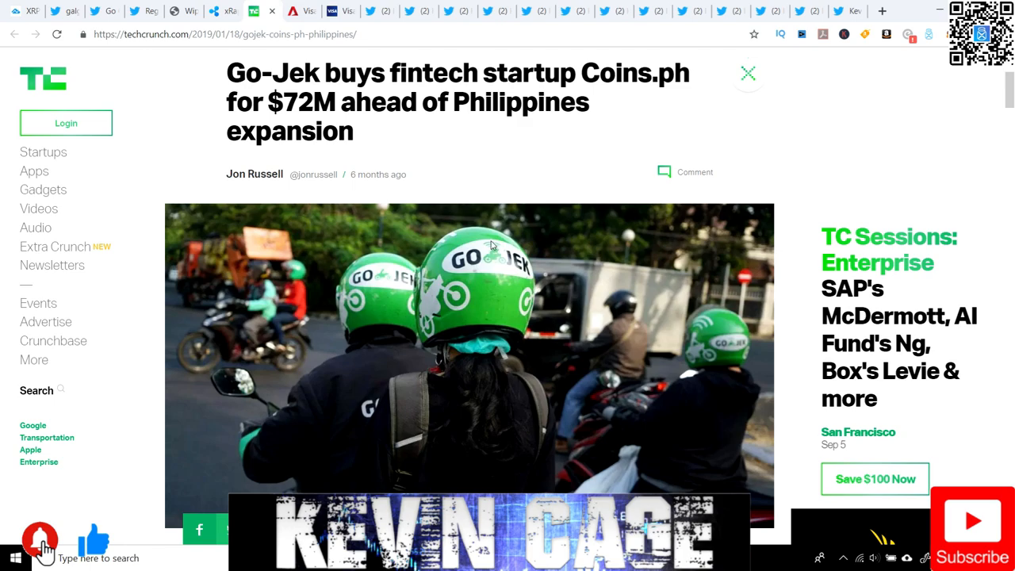
pyautogui.moveTo(410, 90)
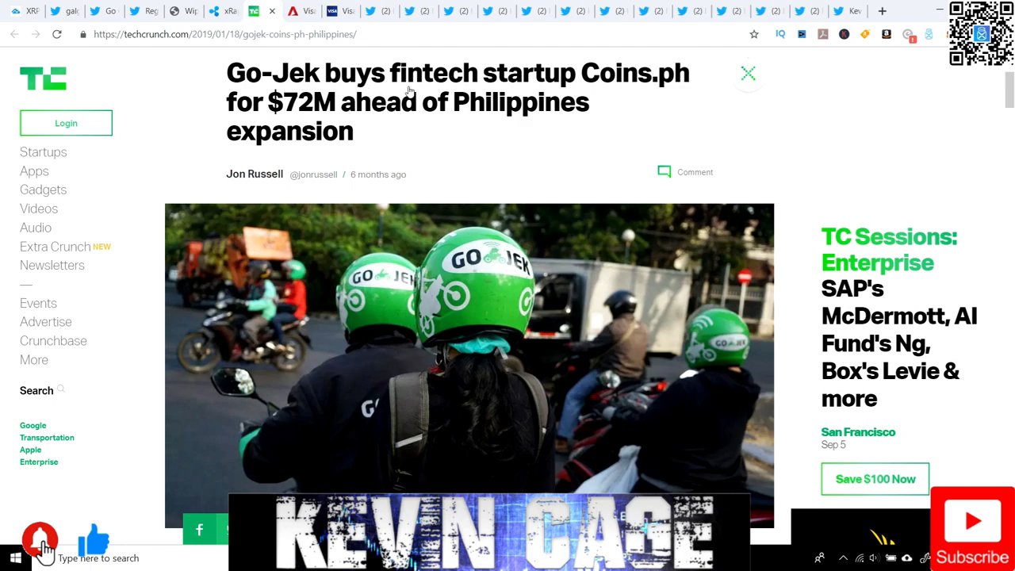
pyautogui.moveTo(628, 120)
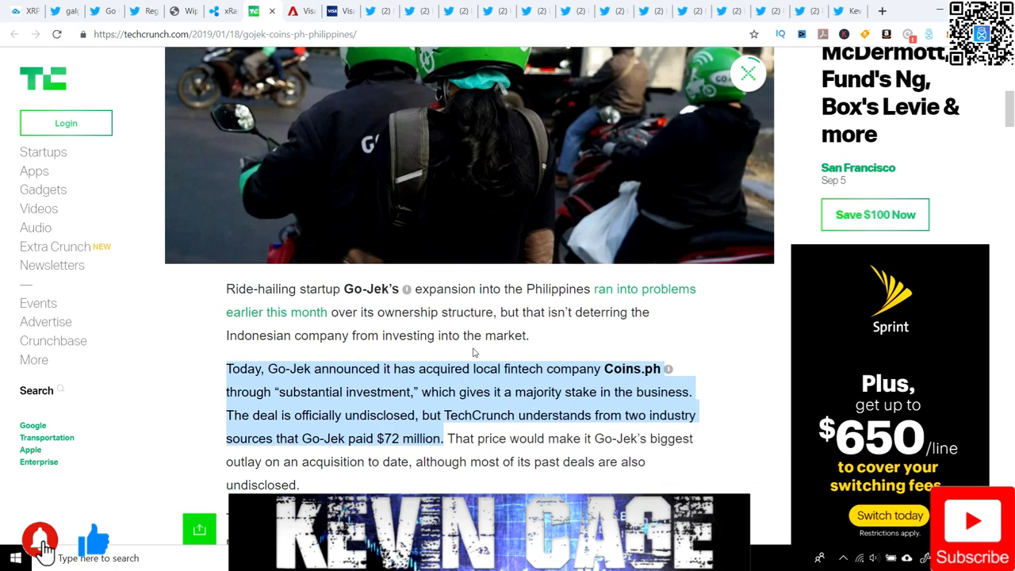
# Step: Scroll TechCrunch's article to the marked paragraph on Go-Jek's $72 million Coins.ph stake
pyautogui.scroll(3)
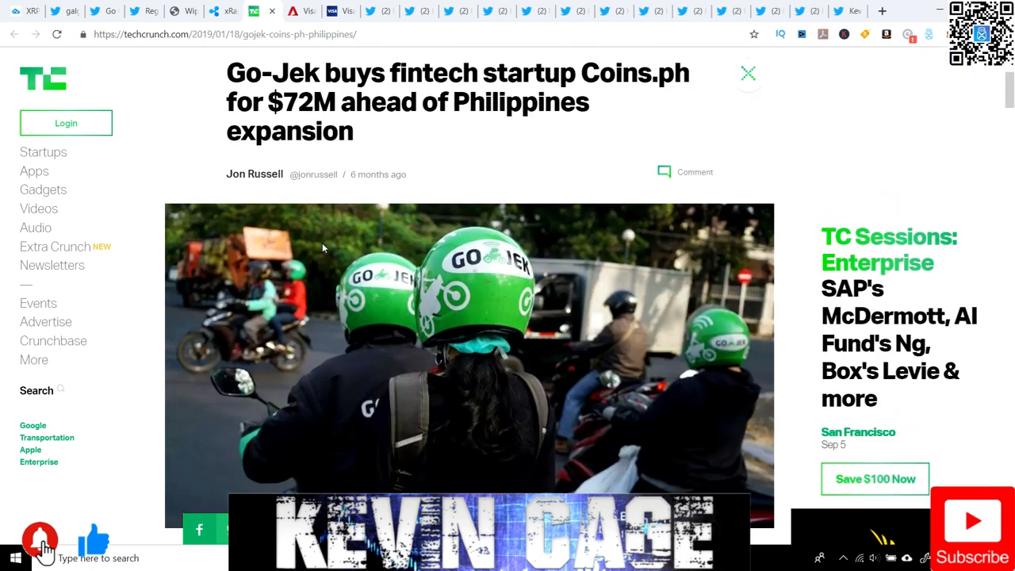
pyautogui.moveTo(484, 253)
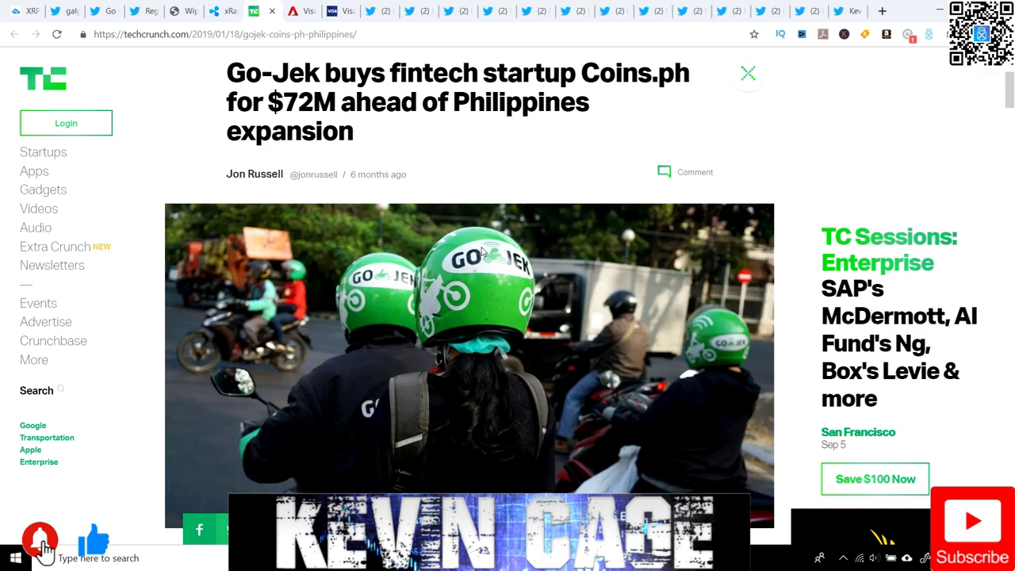
pyautogui.scroll(-3)
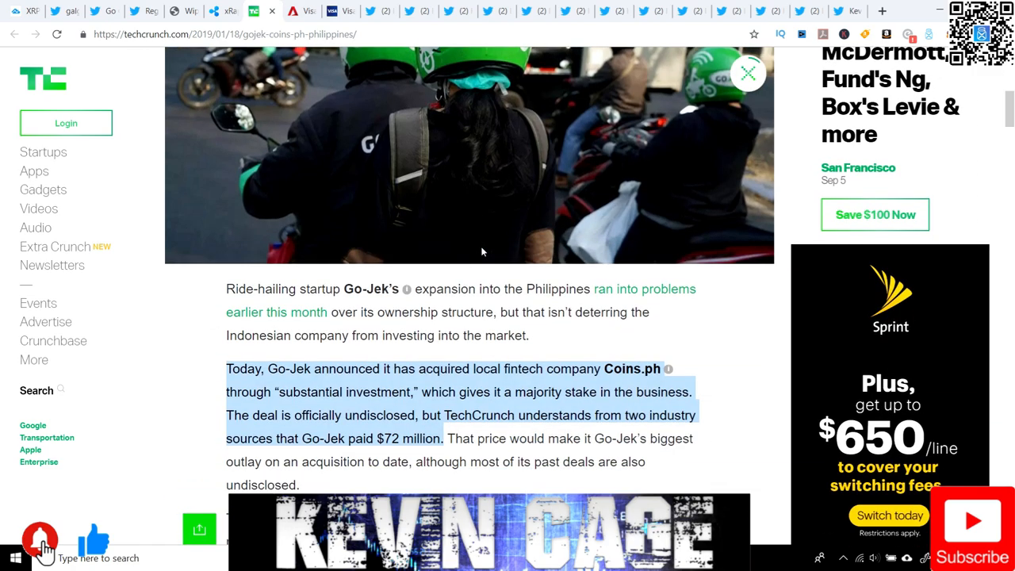
pyautogui.scroll(-3)
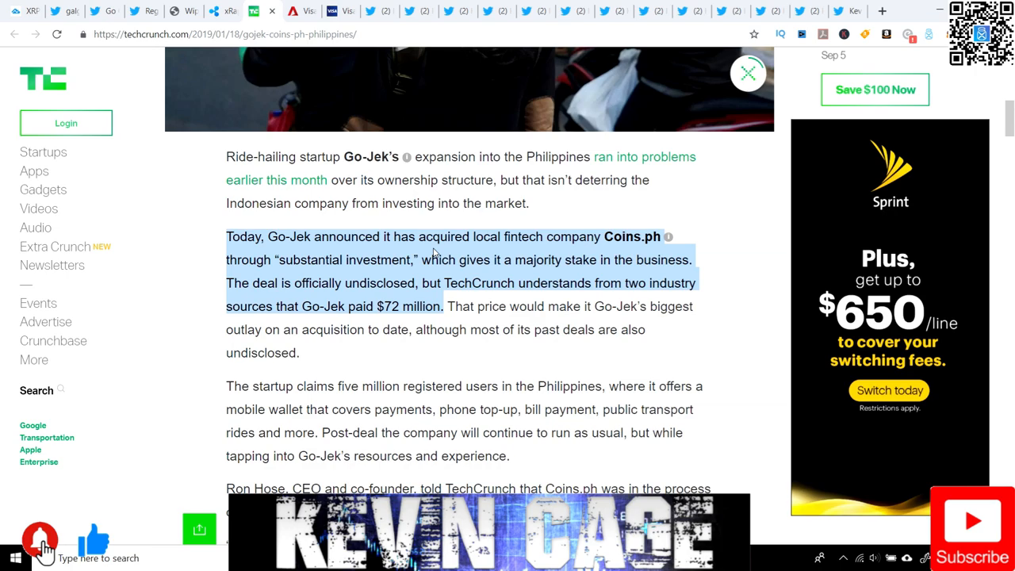
pyautogui.moveTo(515, 279)
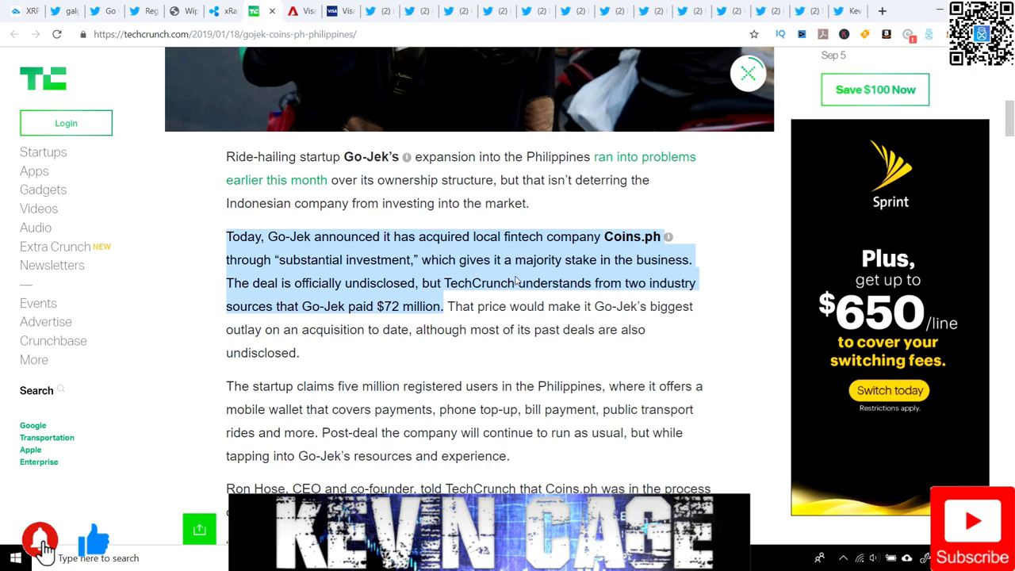
pyautogui.moveTo(338, 294)
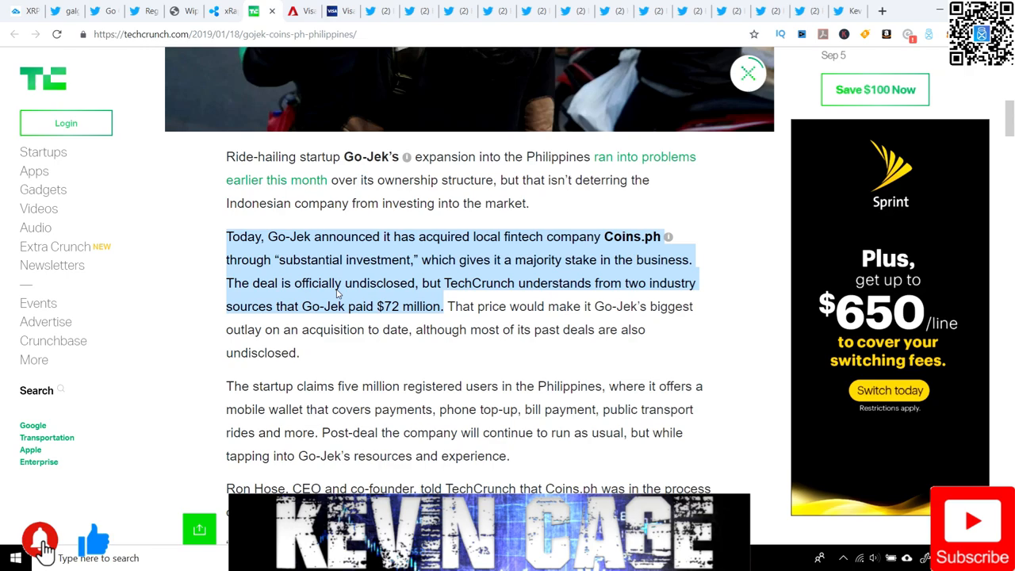
pyautogui.moveTo(467, 295)
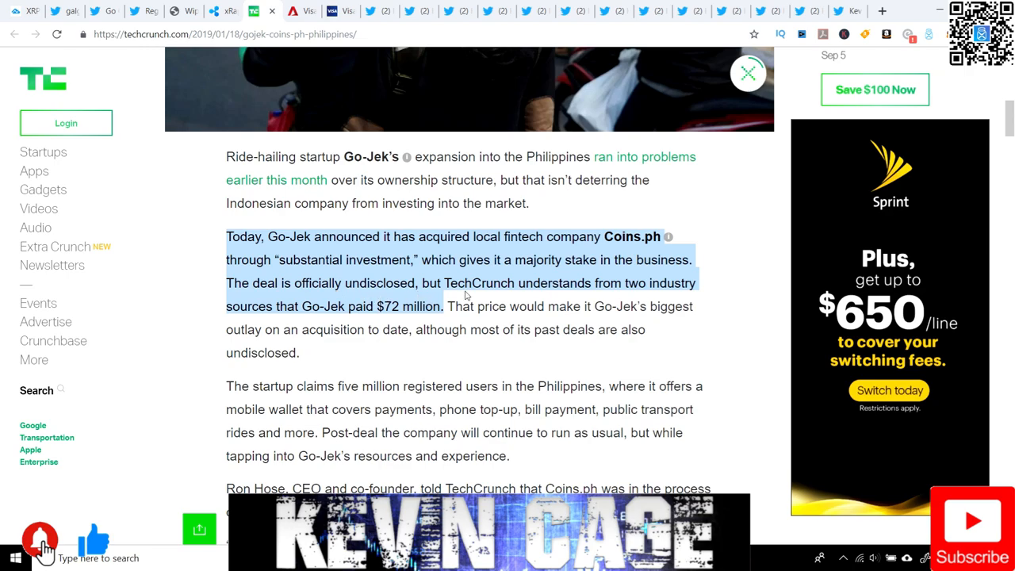
pyautogui.moveTo(287, 325)
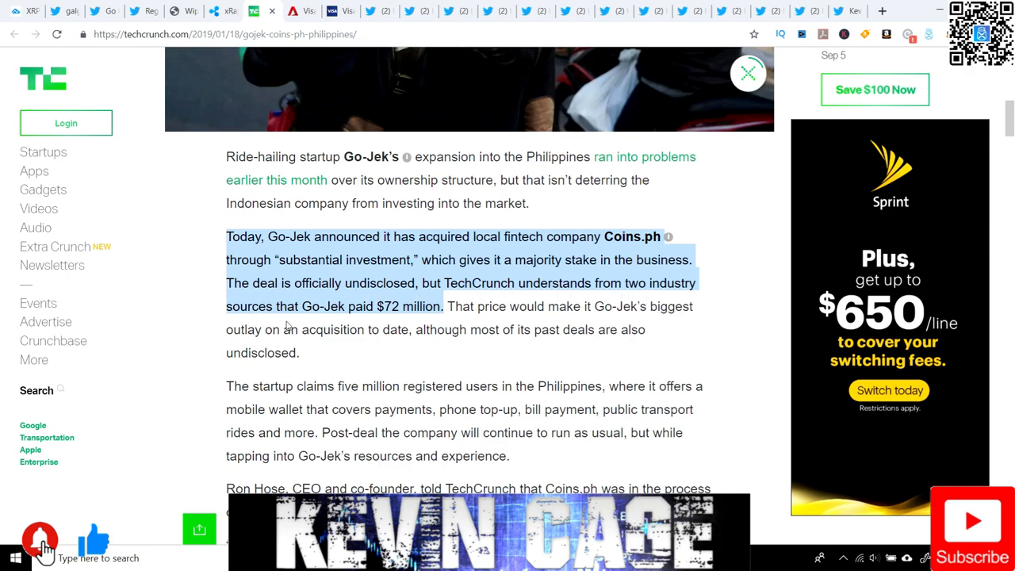
pyautogui.moveTo(411, 321)
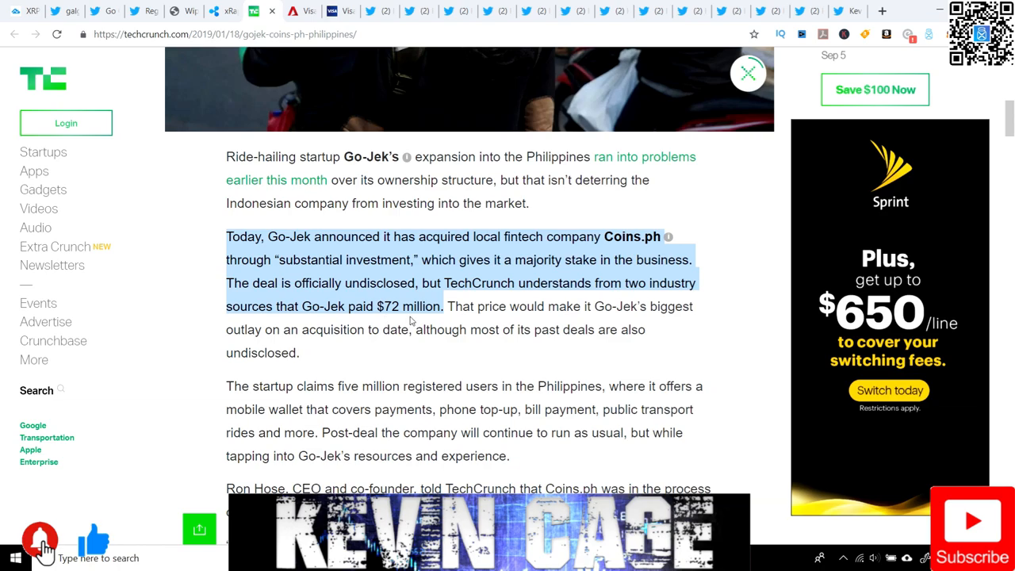
pyautogui.scroll(-3)
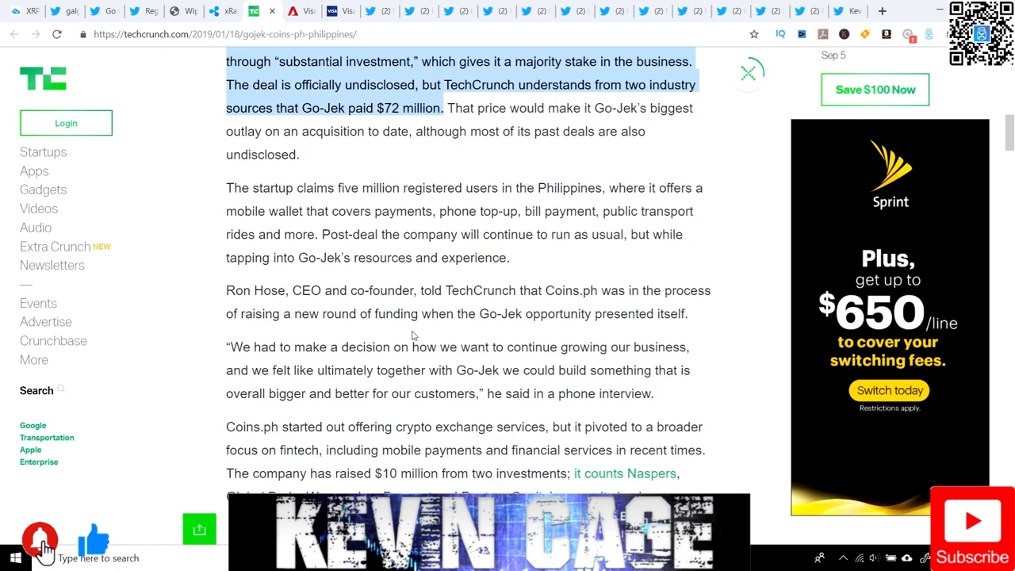
# Step: Highlight the paragraph on Coins.ph's pivot and funding, then read down to Makarim's statement
pyautogui.scroll(-3)
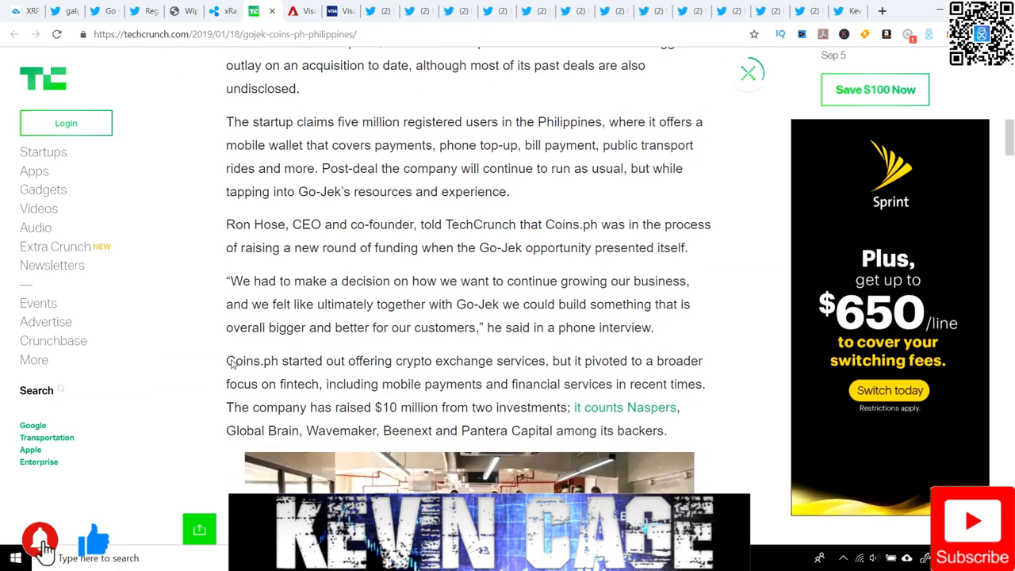
pyautogui.moveTo(226, 361); pyautogui.dragTo(400, 393)
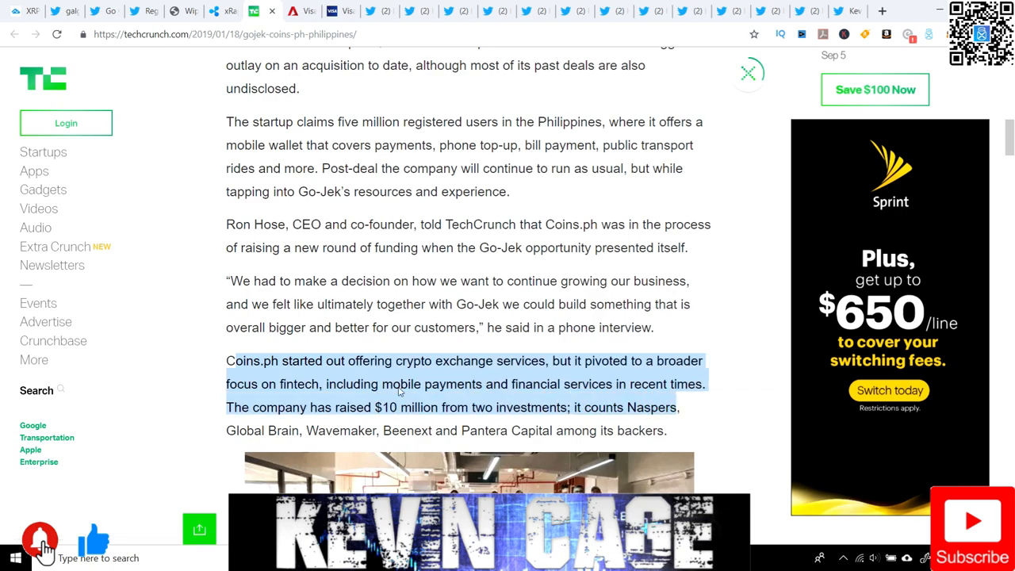
pyautogui.moveTo(527, 392)
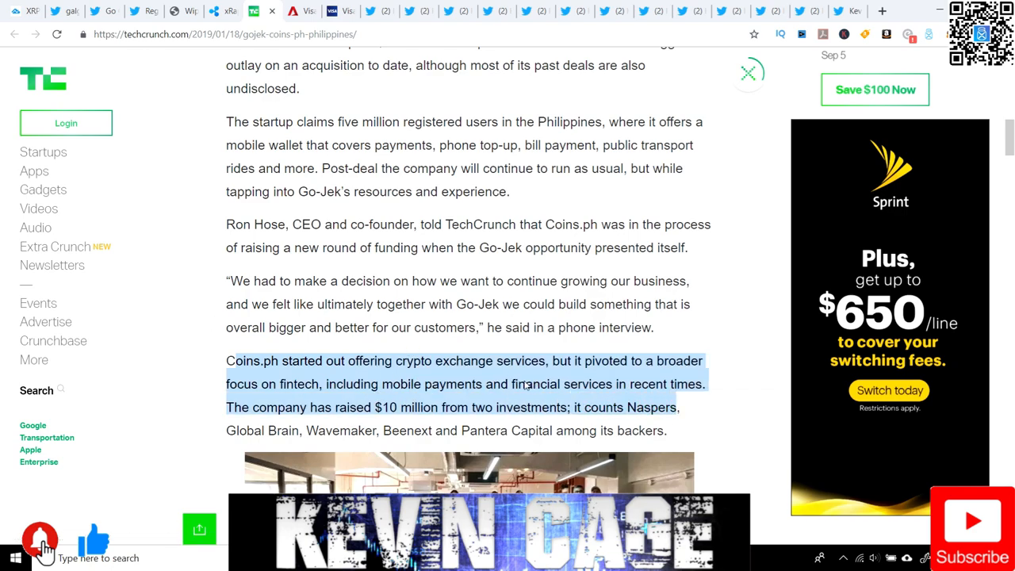
pyautogui.moveTo(506, 395)
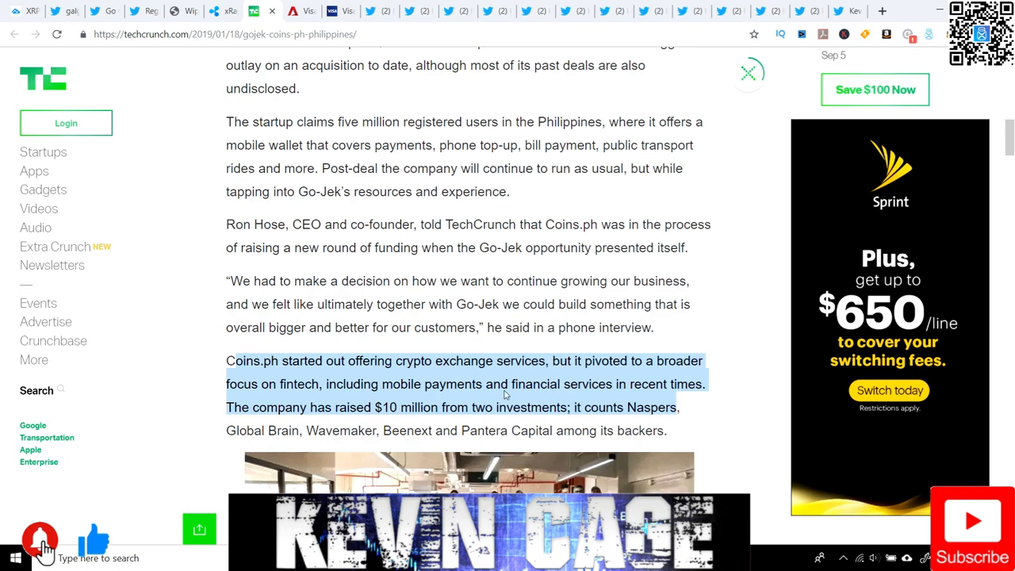
pyautogui.moveTo(405, 408)
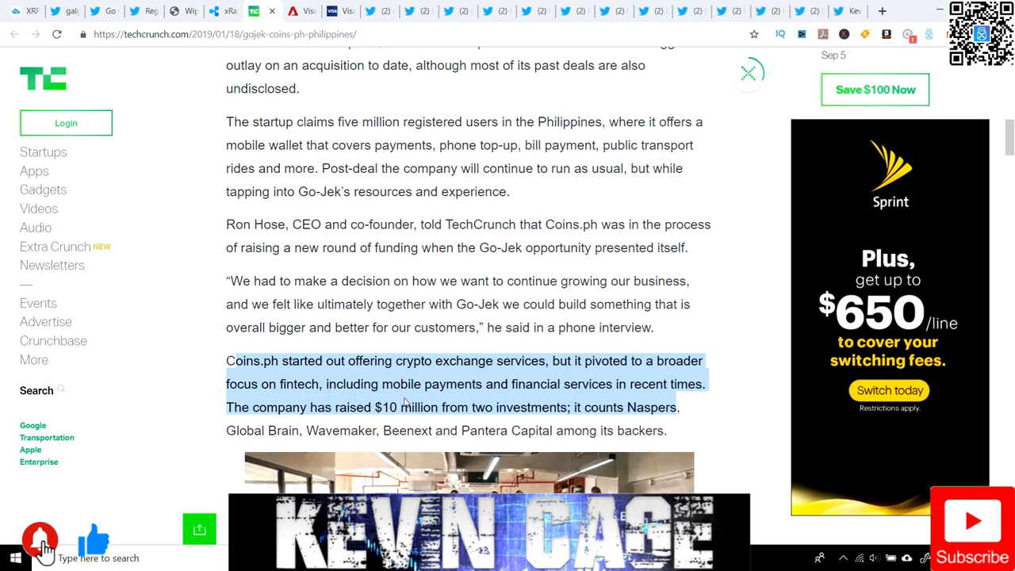
pyautogui.moveTo(657, 407)
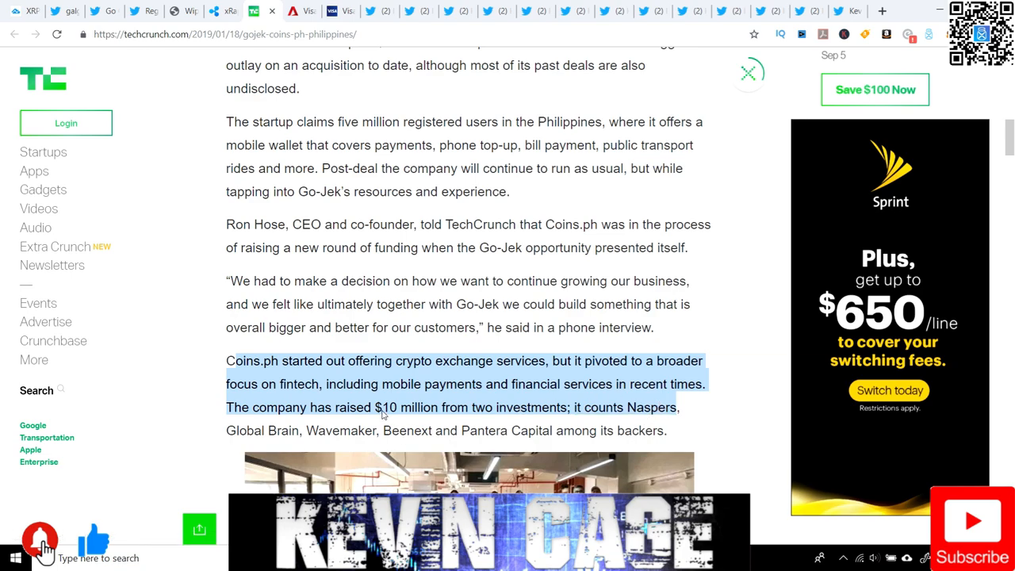
pyautogui.scroll(-3)
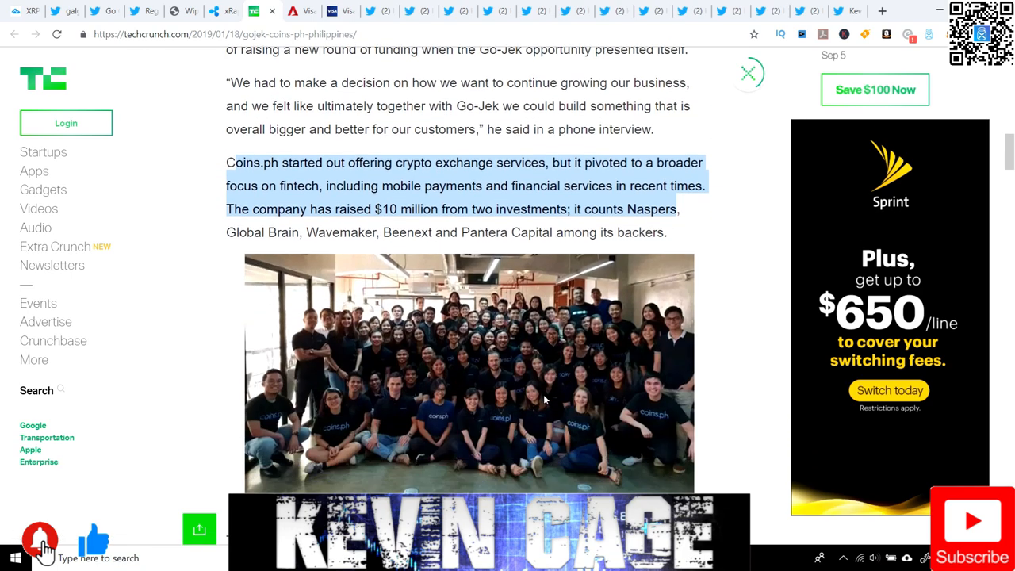
pyautogui.scroll(-3)
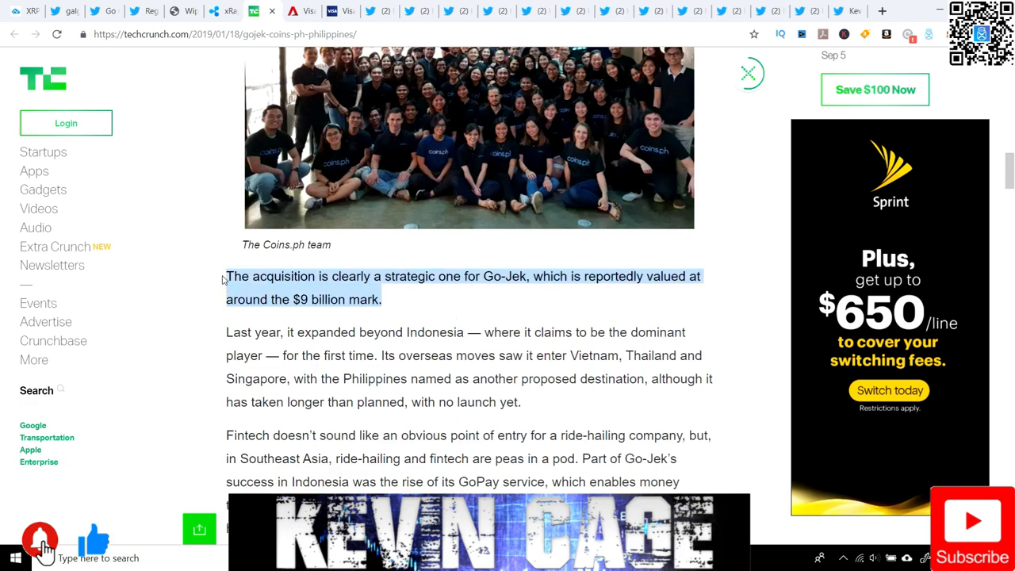
pyautogui.moveTo(633, 294)
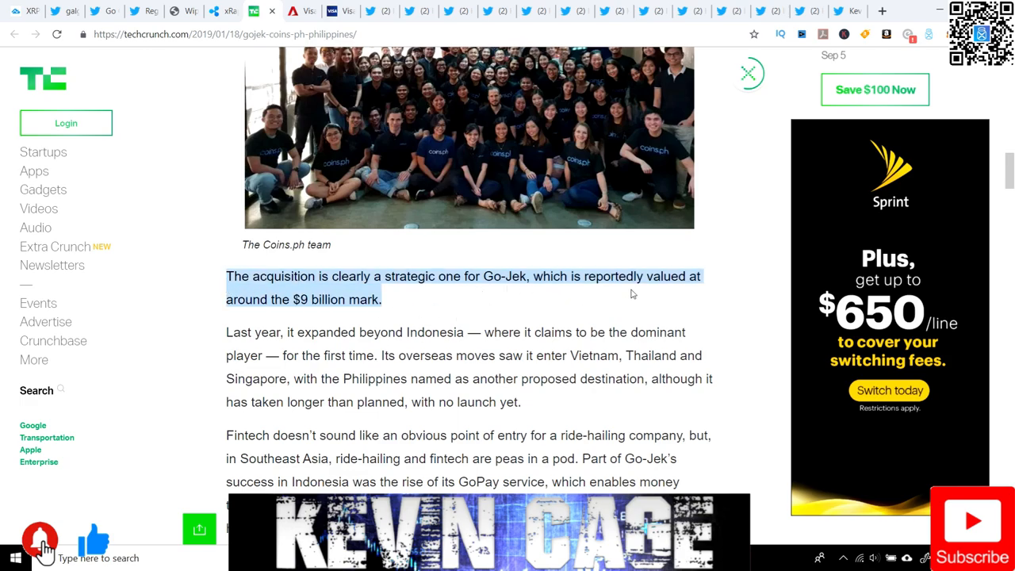
pyautogui.moveTo(302, 323)
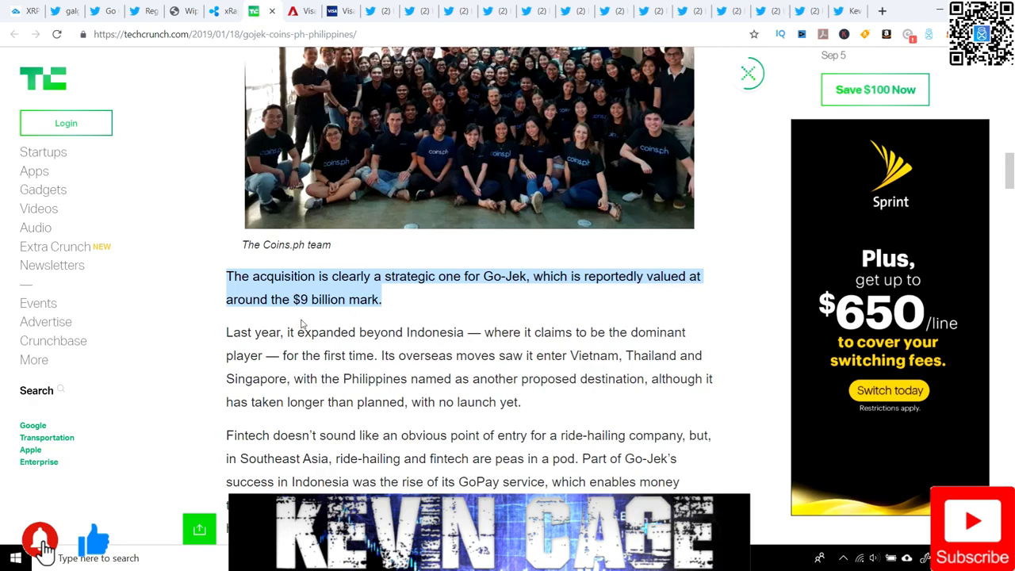
pyautogui.moveTo(382, 304)
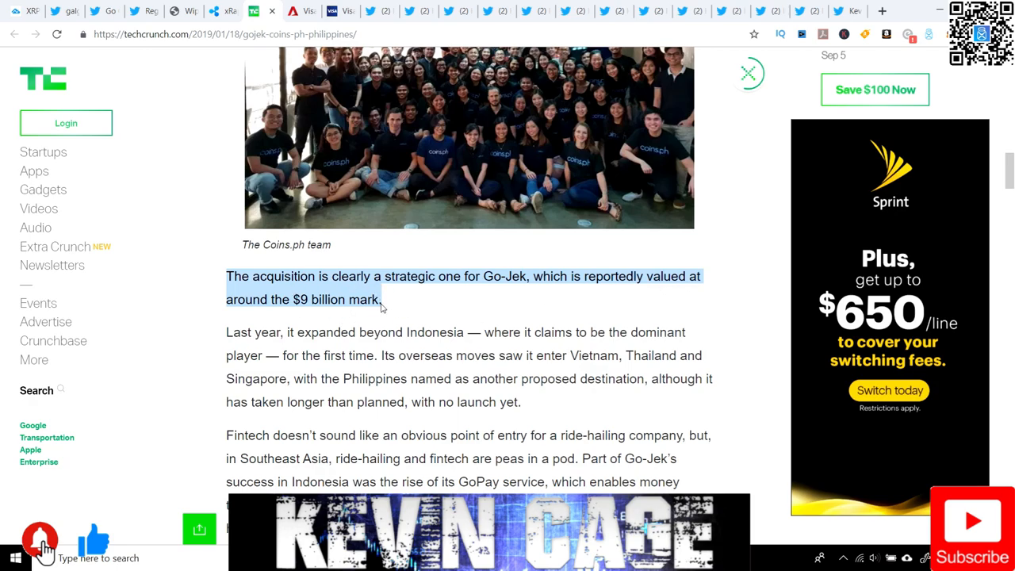
pyautogui.scroll(-3)
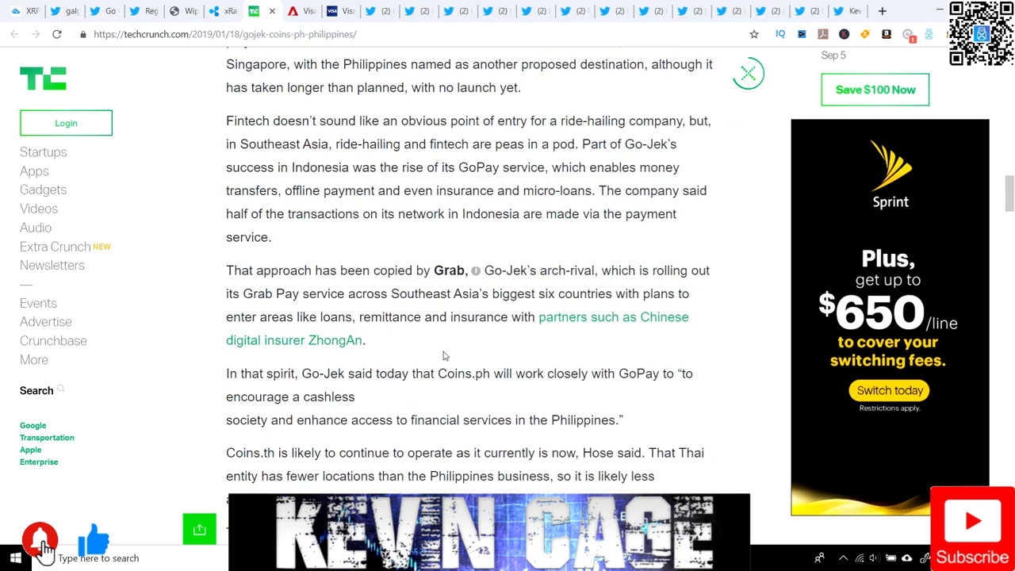
pyautogui.scroll(-3)
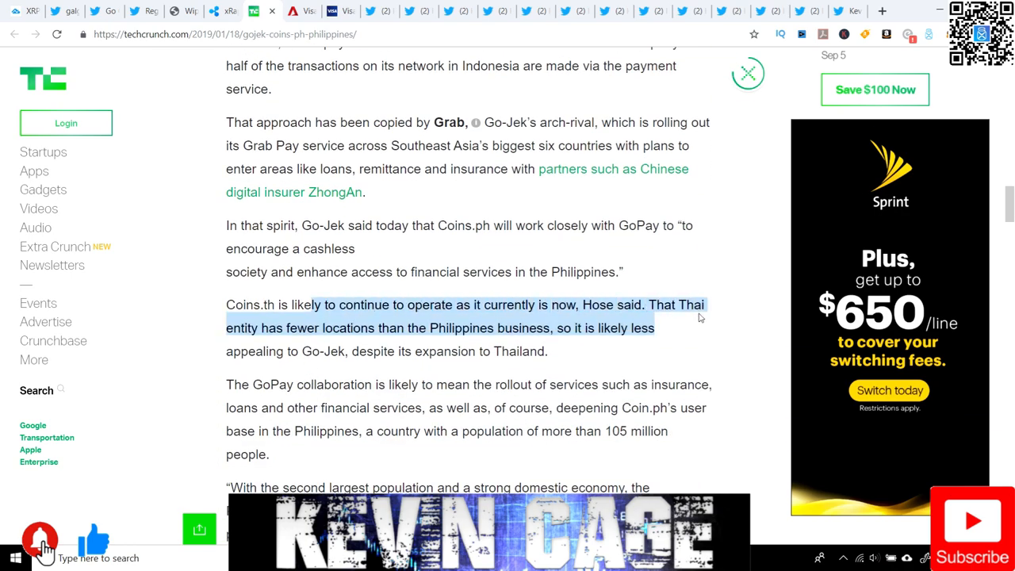
pyautogui.scroll(-3)
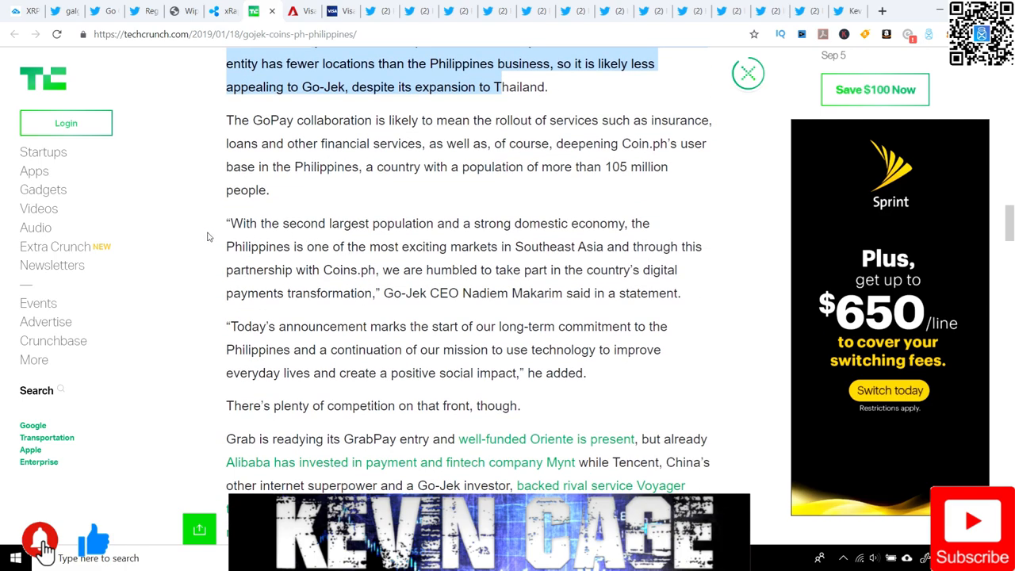
# Step: Highlight Makarim's Southeast Asia quote, read on, then return to the Twitter thread
pyautogui.moveTo(227, 222); pyautogui.dragTo(567, 223)
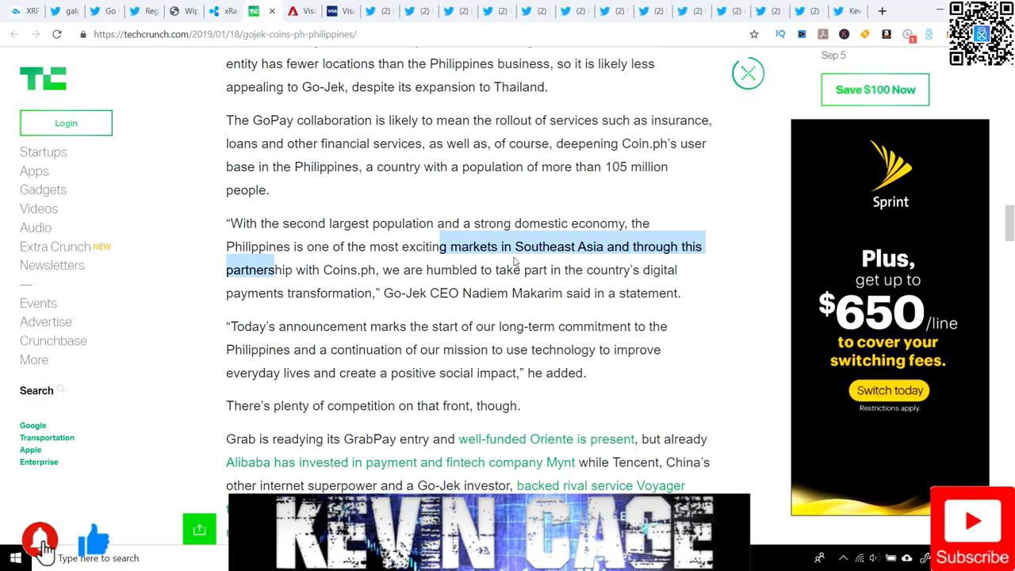
pyautogui.moveTo(430, 277)
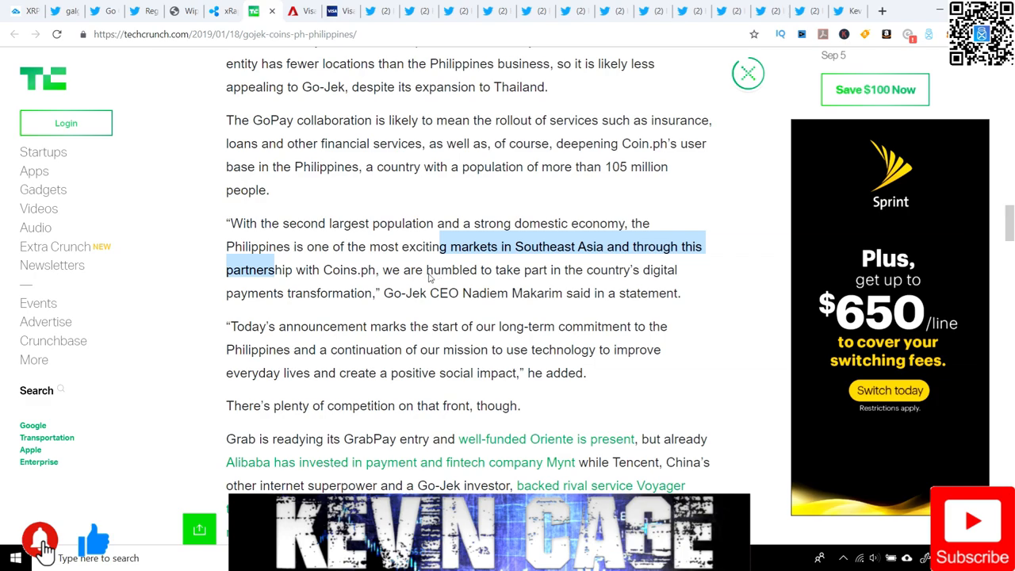
pyautogui.scroll(-3)
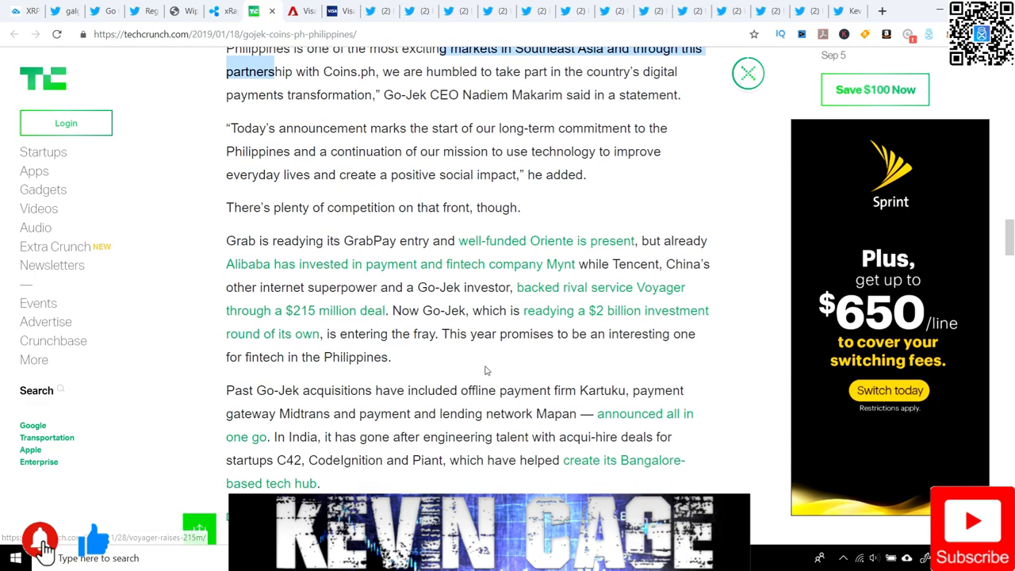
pyautogui.click(270, 10)
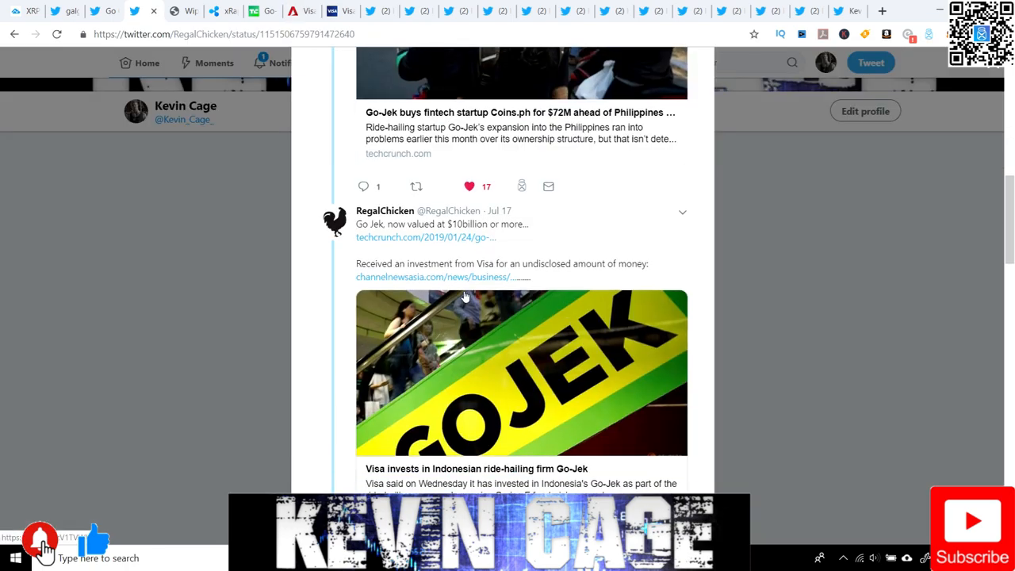
# Step: Scroll the Twitter thread down to the tweet about Visa investing in Go-Jek
pyautogui.scroll(-3)
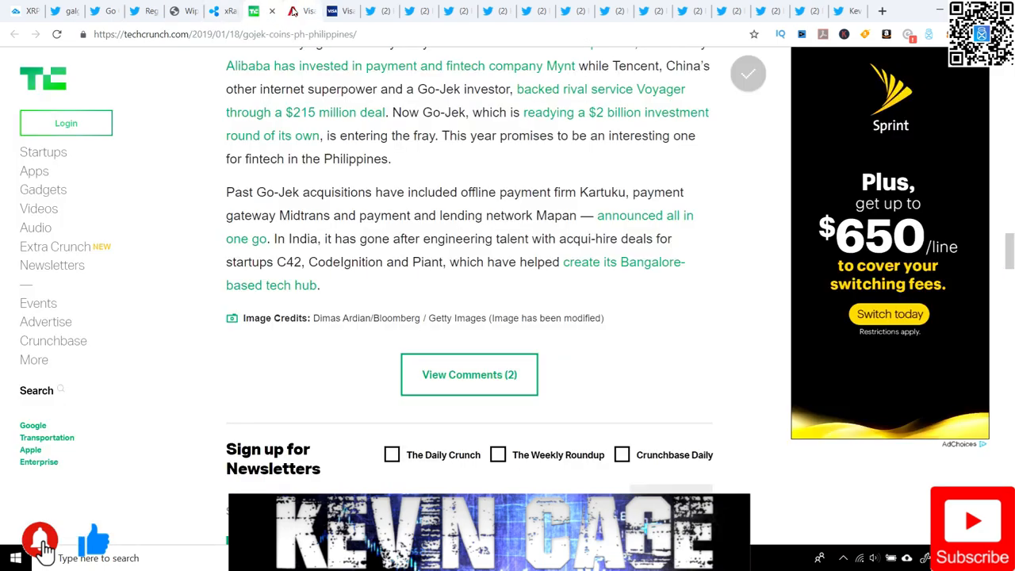
pyautogui.moveTo(304, 11)
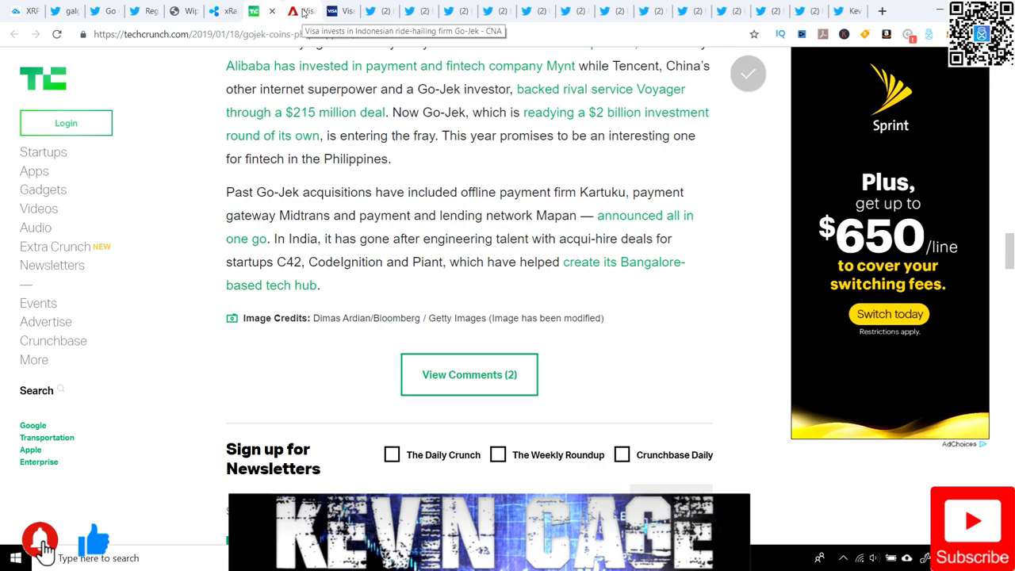
# Step: Open CNA's Visa–Go-Jek story and briefly mark the July 17 investment date
pyautogui.click(299, 11)
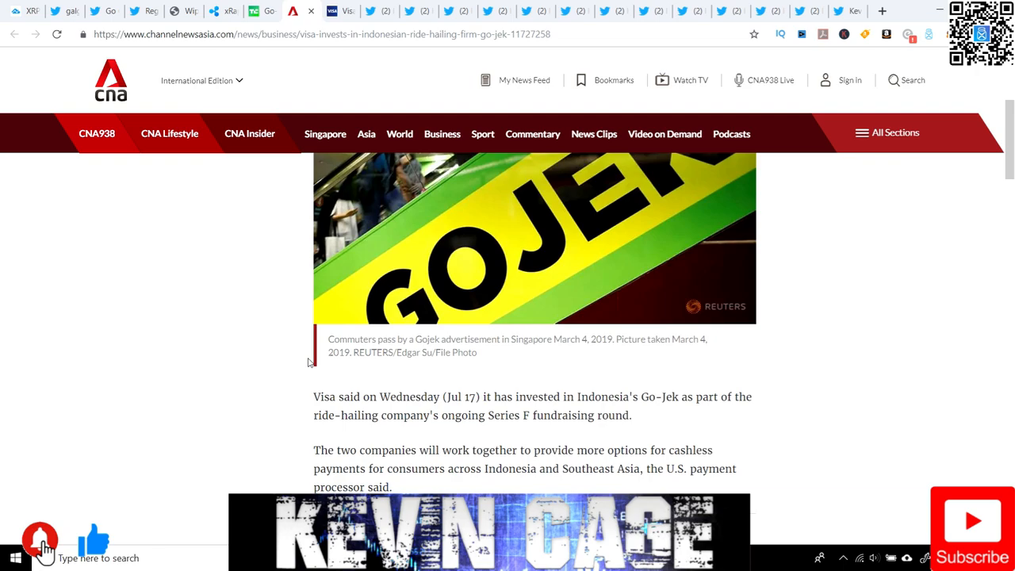
pyautogui.moveTo(265, 373)
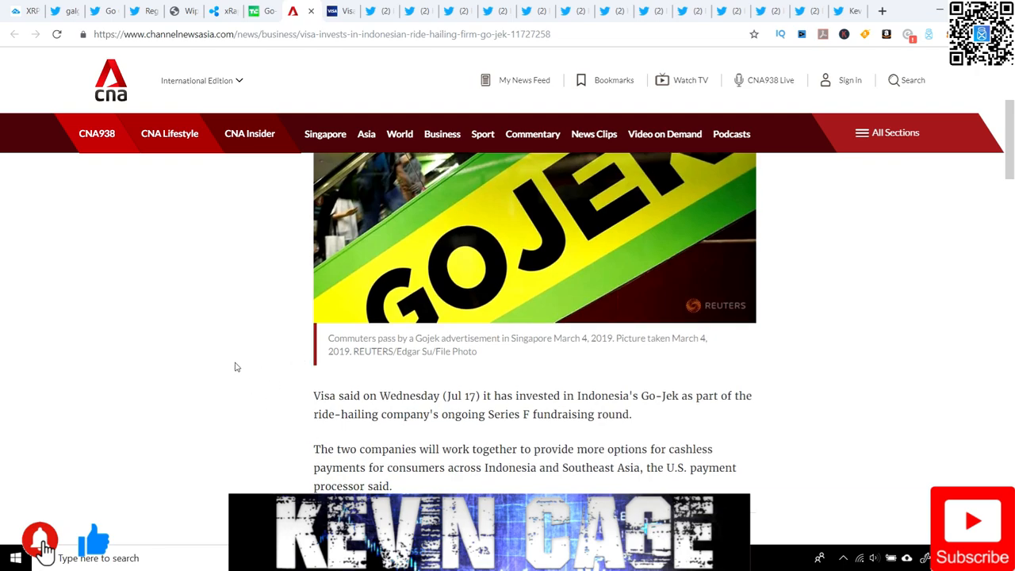
pyautogui.scroll(-3)
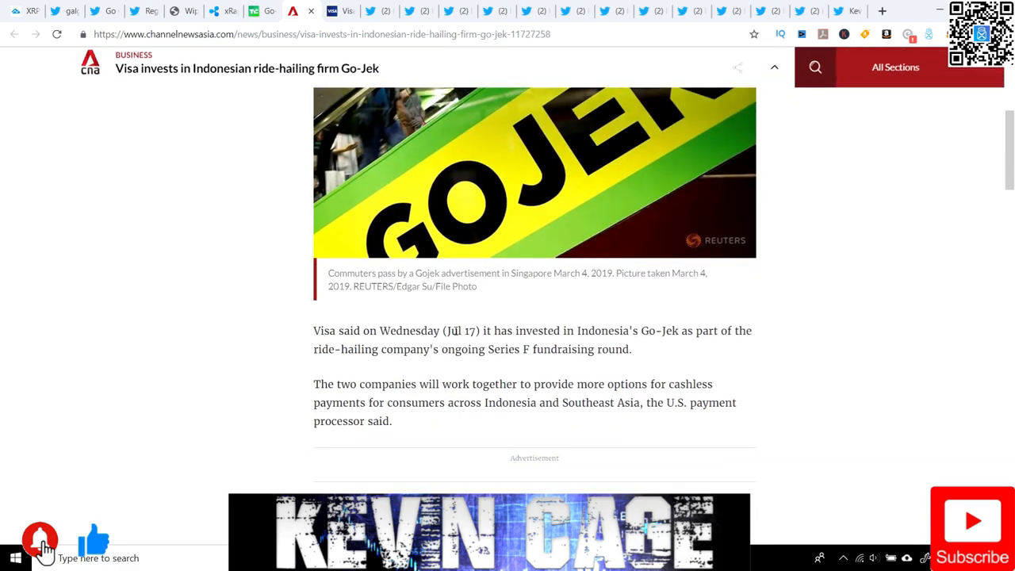
pyautogui.moveTo(454, 331); pyautogui.dragTo(512, 330)
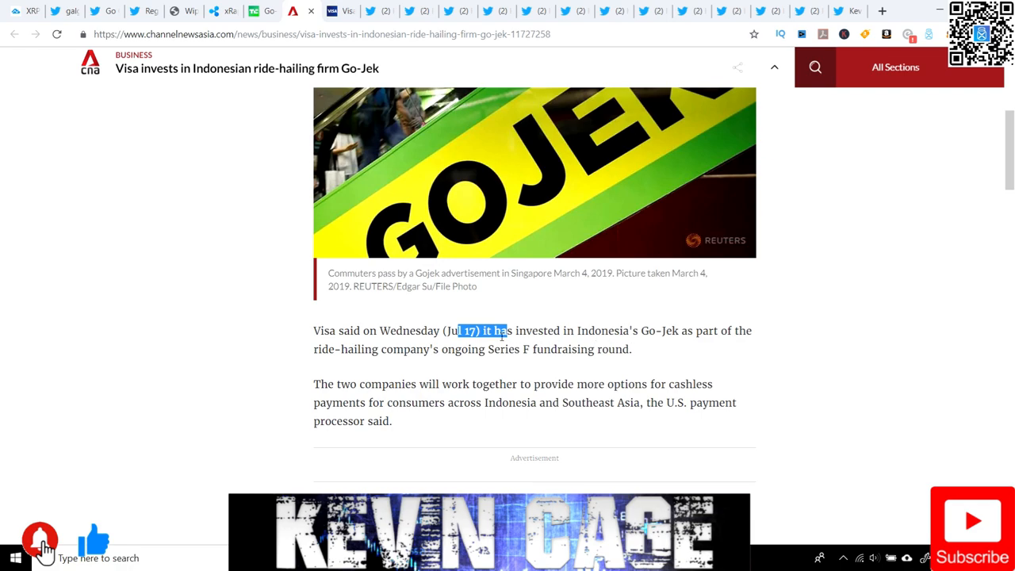
pyautogui.click(551, 348)
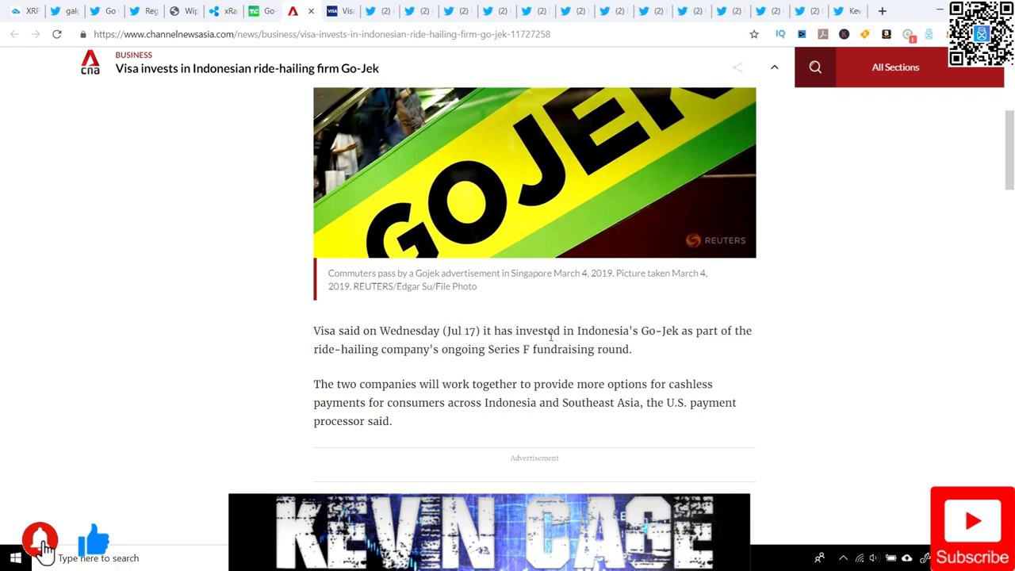
pyautogui.moveTo(638, 326)
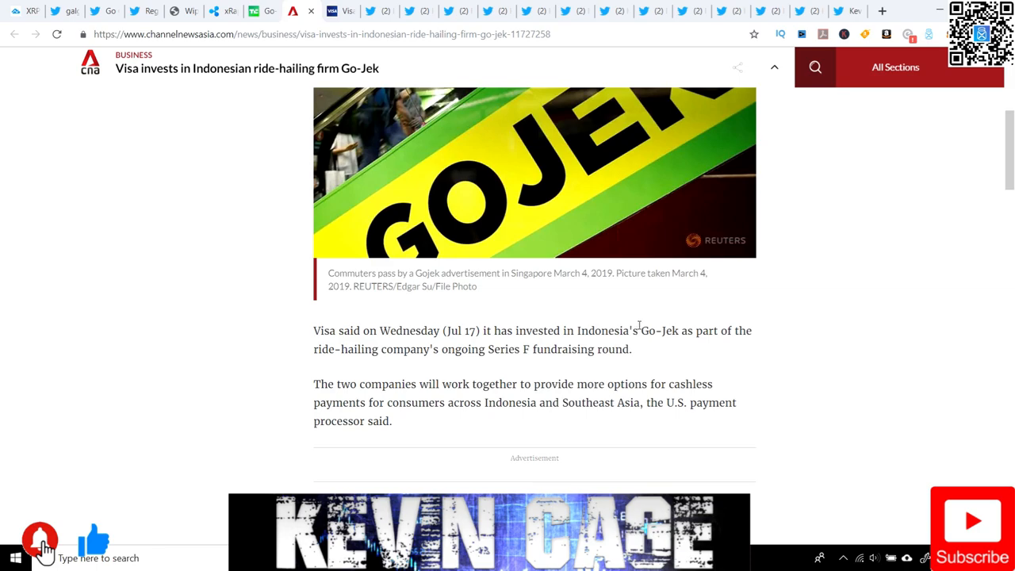
pyautogui.moveTo(487, 357)
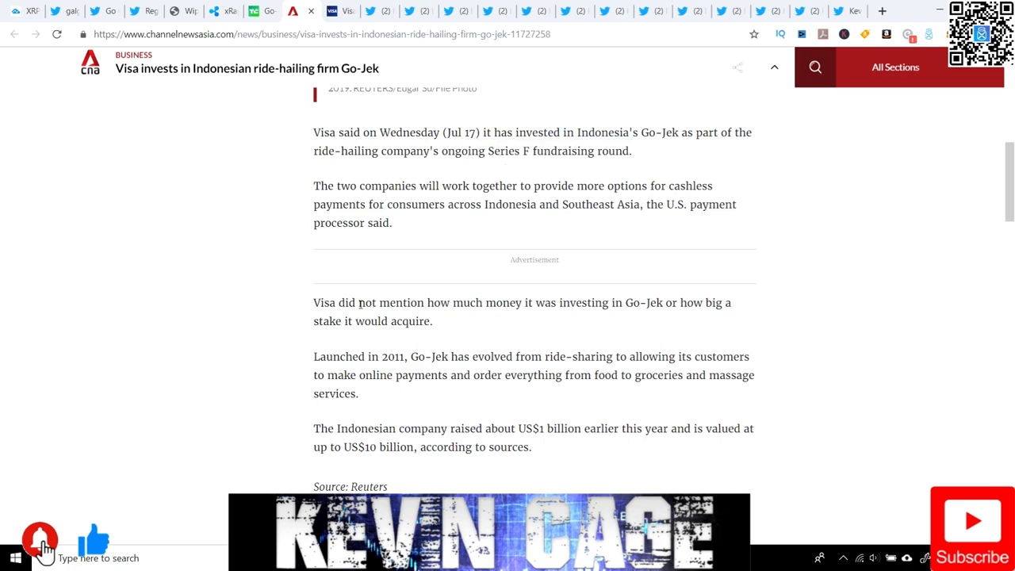
# Step: Highlight Go-Jek's range of services, then its US$1 billion fundraising and valuation sentence
pyautogui.moveTo(313, 302); pyautogui.dragTo(432, 320)
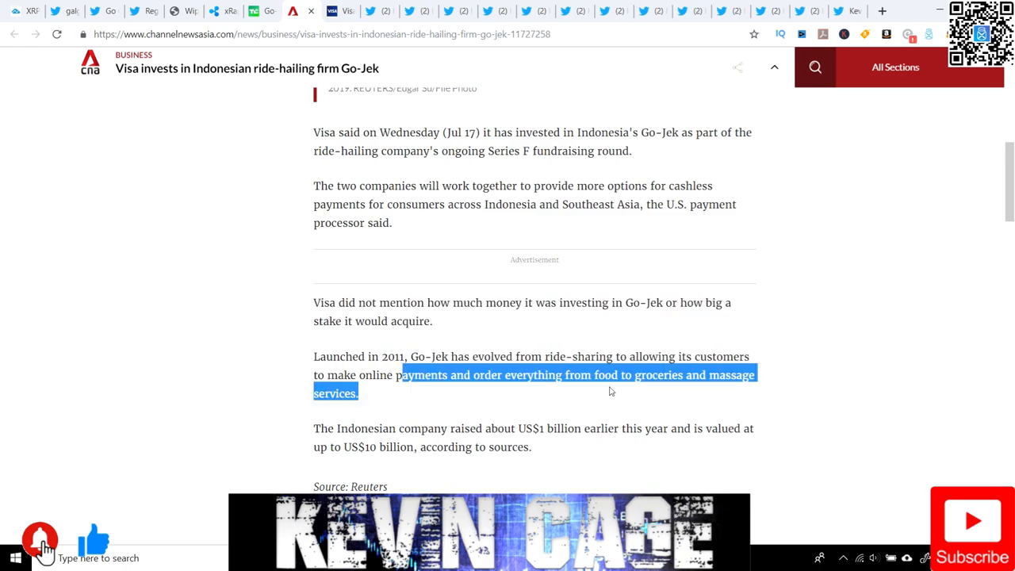
pyautogui.moveTo(588, 388)
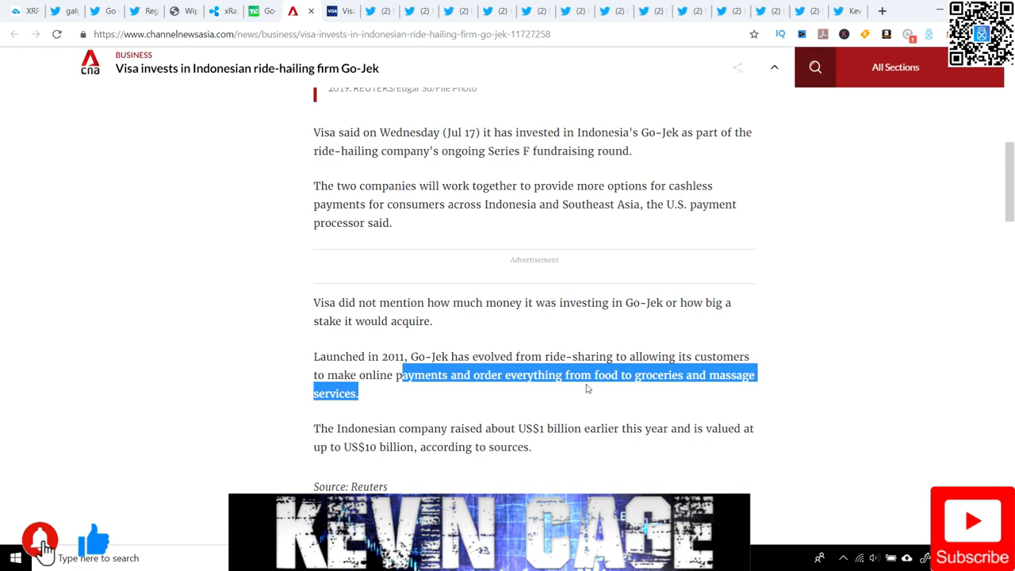
pyautogui.scroll(-3)
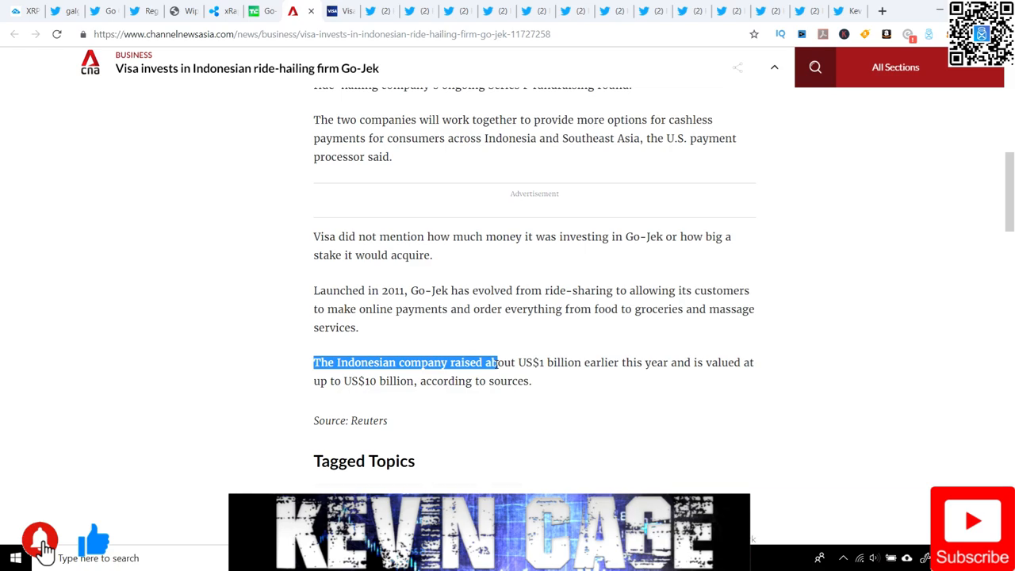
pyautogui.moveTo(491, 362); pyautogui.dragTo(641, 363)
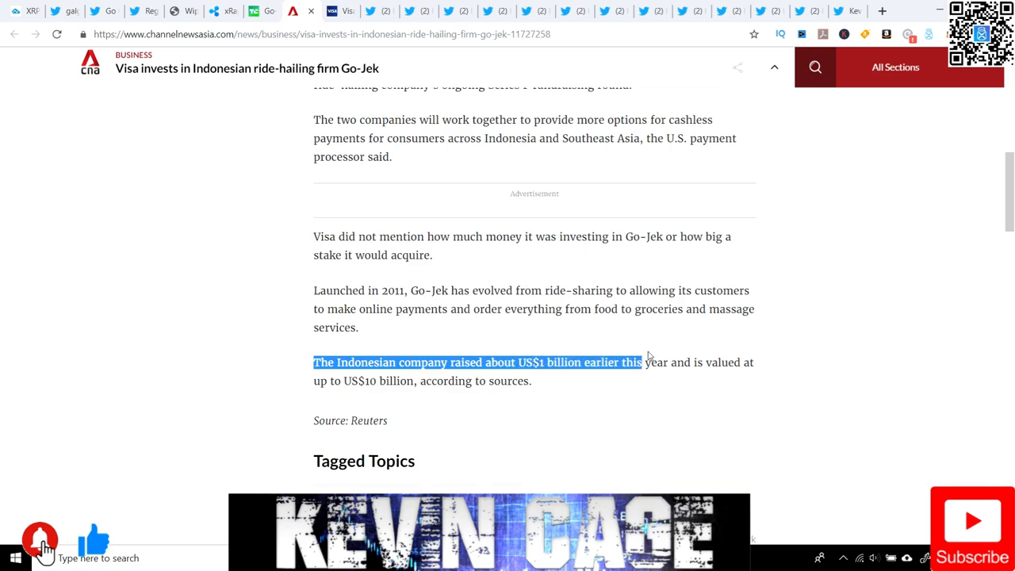
pyautogui.moveTo(641, 362); pyautogui.dragTo(742, 363)
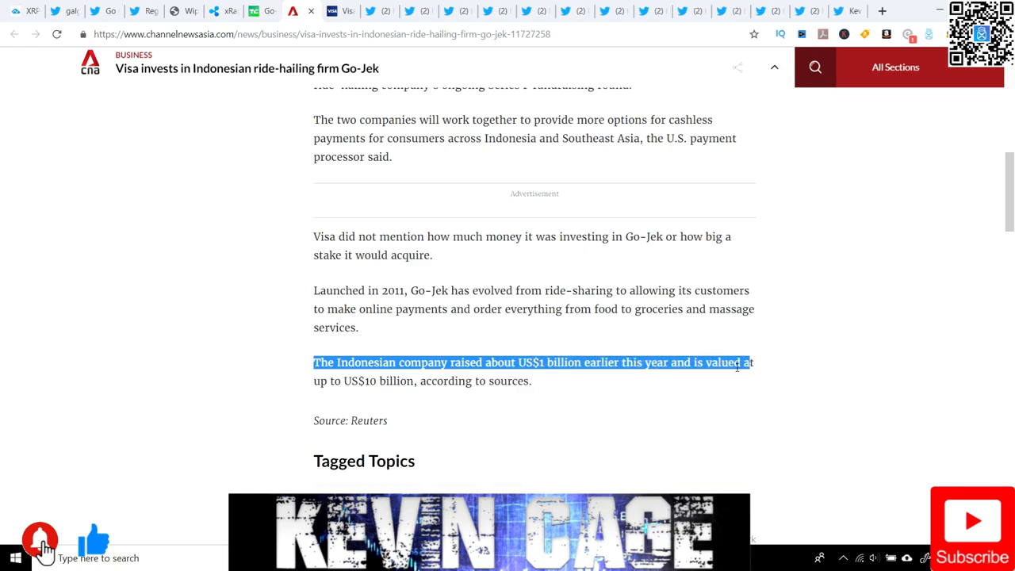
pyautogui.moveTo(390, 397)
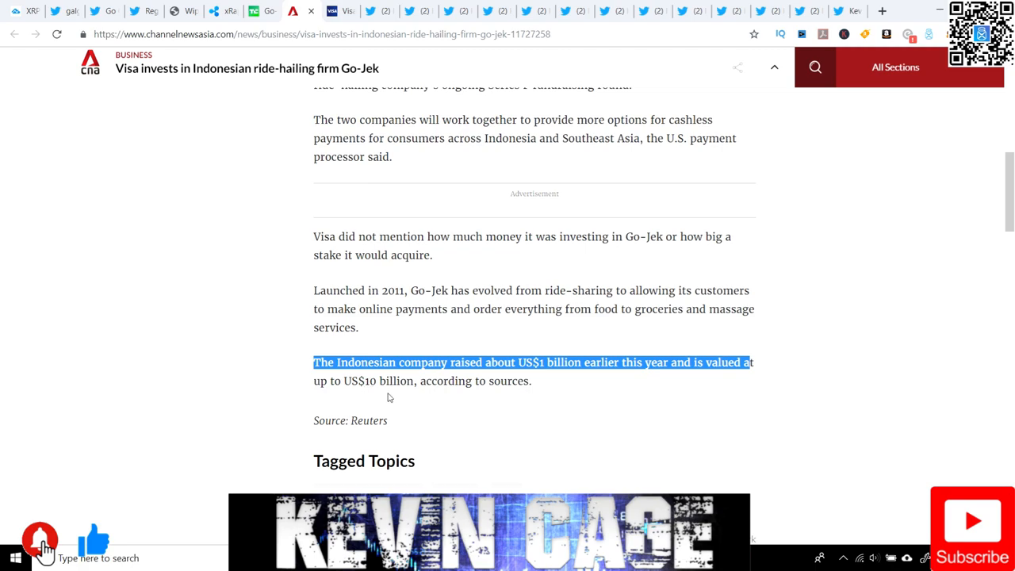
pyautogui.moveTo(384, 401)
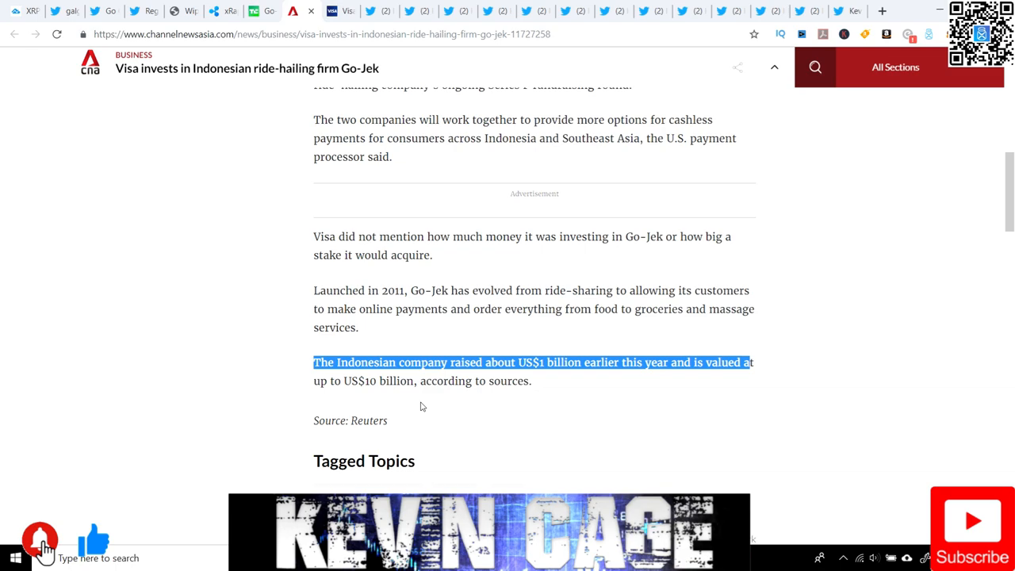
pyautogui.moveTo(286, 211)
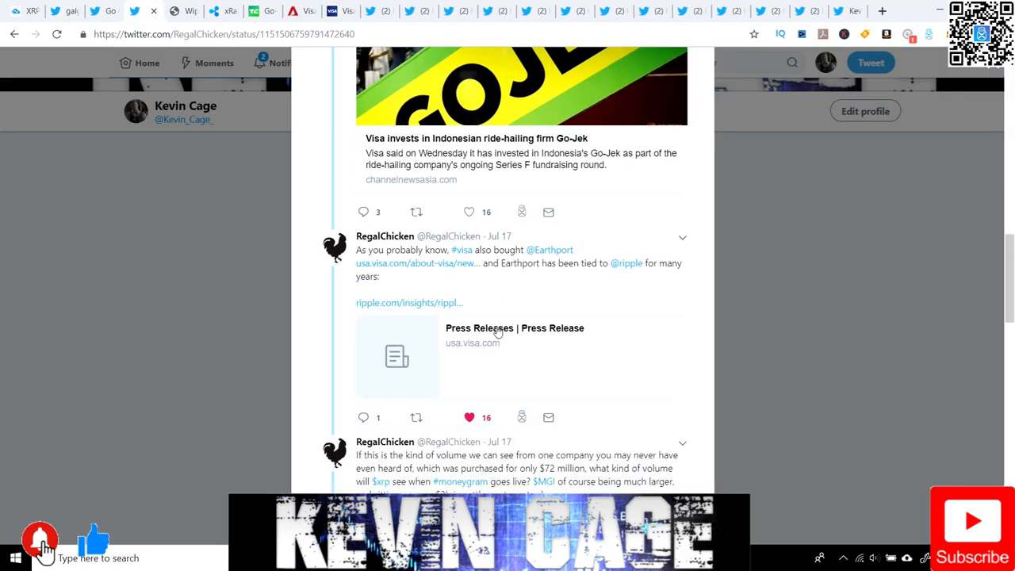
pyautogui.moveTo(470, 264)
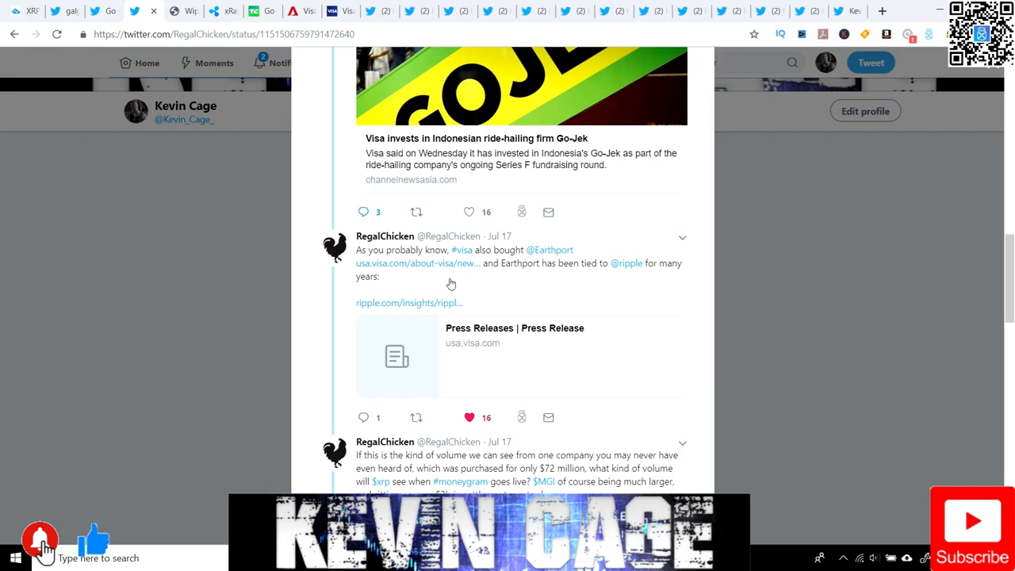
# Step: Scroll up toward the Visa-bought-Earthport tweet, landing on Go-Jek's roughly $9 billion valuation passage
pyautogui.scroll(3)
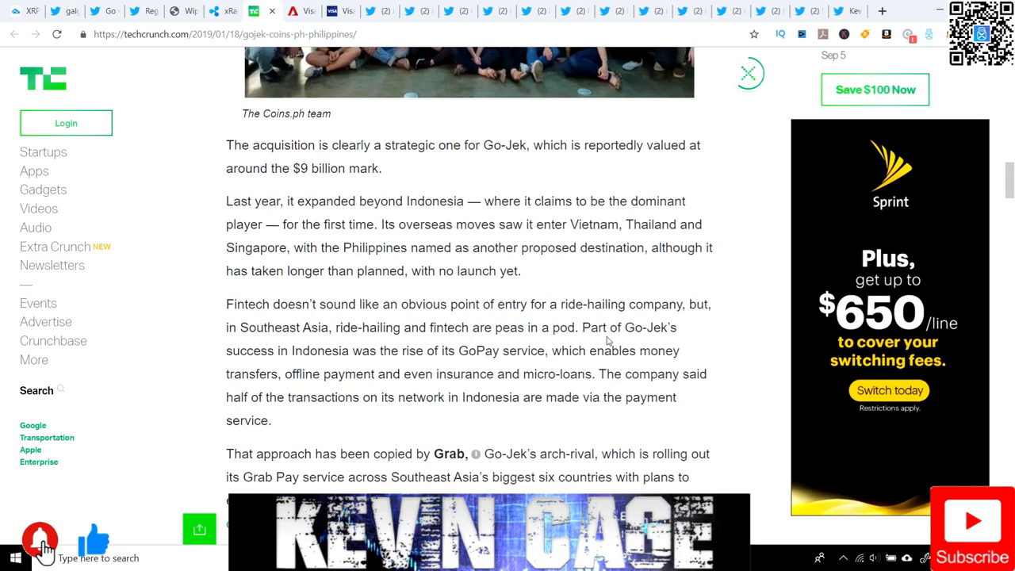
# Step: Scroll the TechCrunch article up to the paragraph on buying Coins.ph for $72 million
pyautogui.scroll(3)
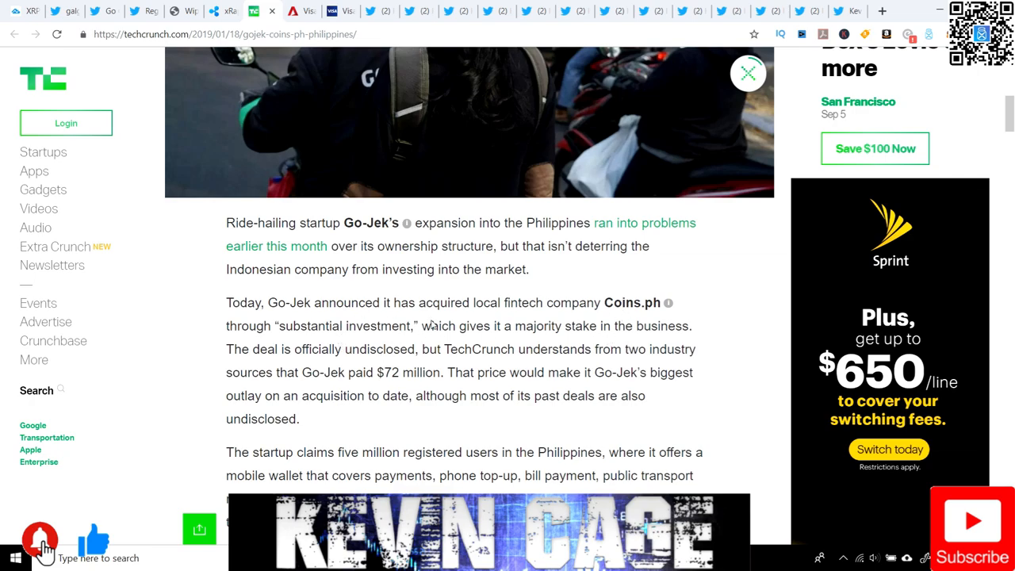
pyautogui.moveTo(640, 310)
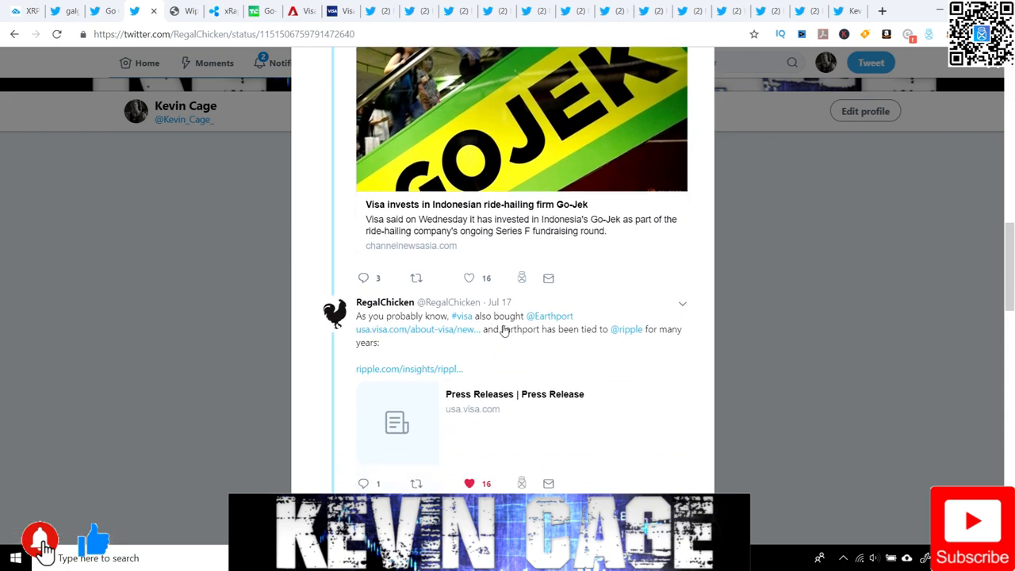
pyautogui.moveTo(574, 251)
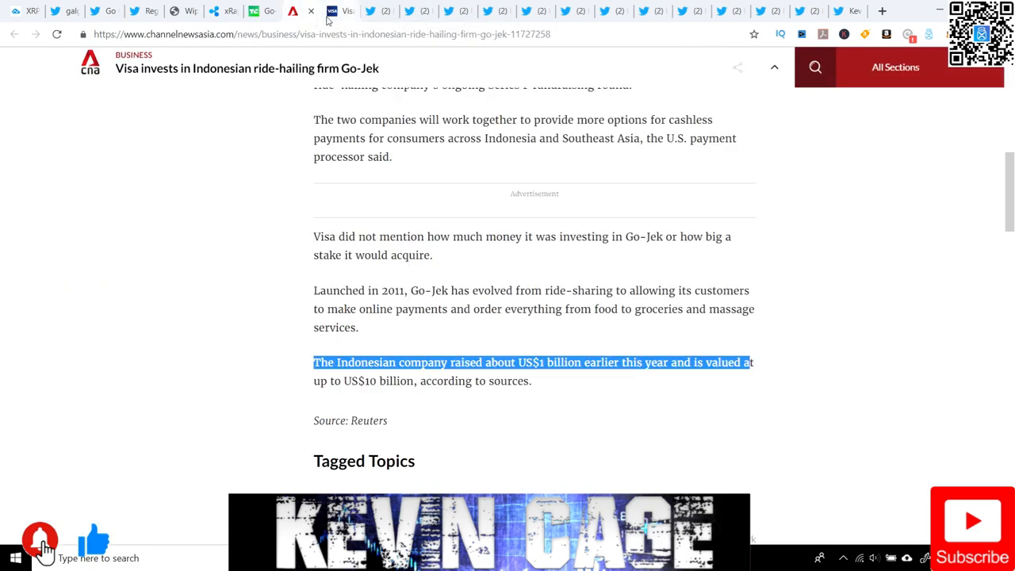
# Step: Switch to the Visa press release on acquiring control of Earthport
pyautogui.click(337, 11)
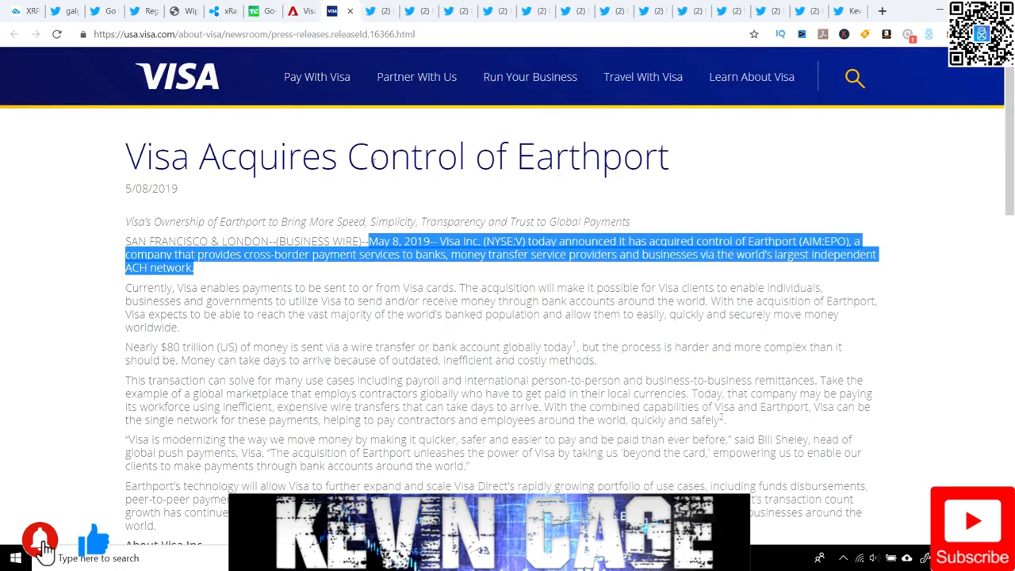
pyautogui.moveTo(182, 195)
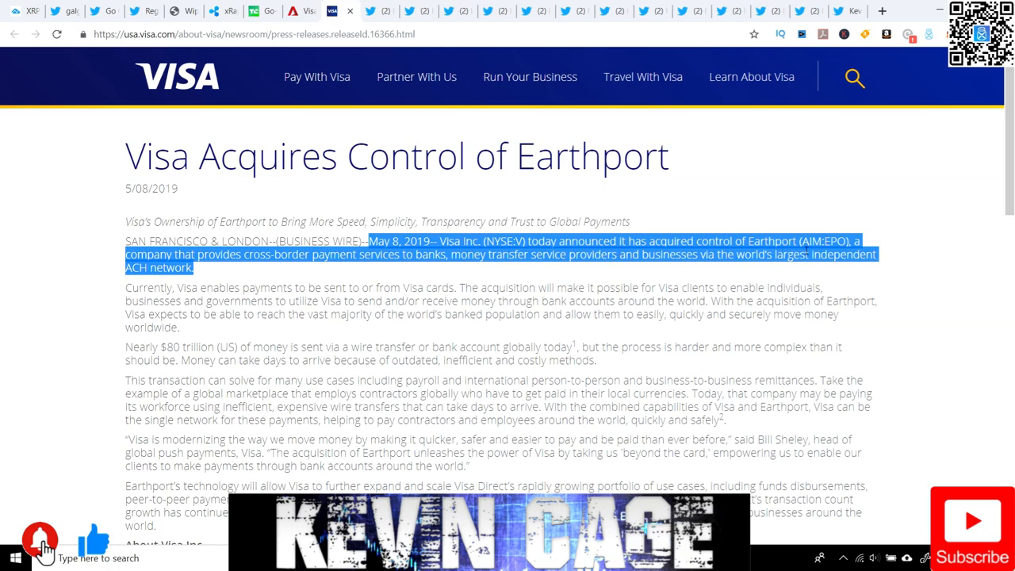
pyautogui.moveTo(266, 276)
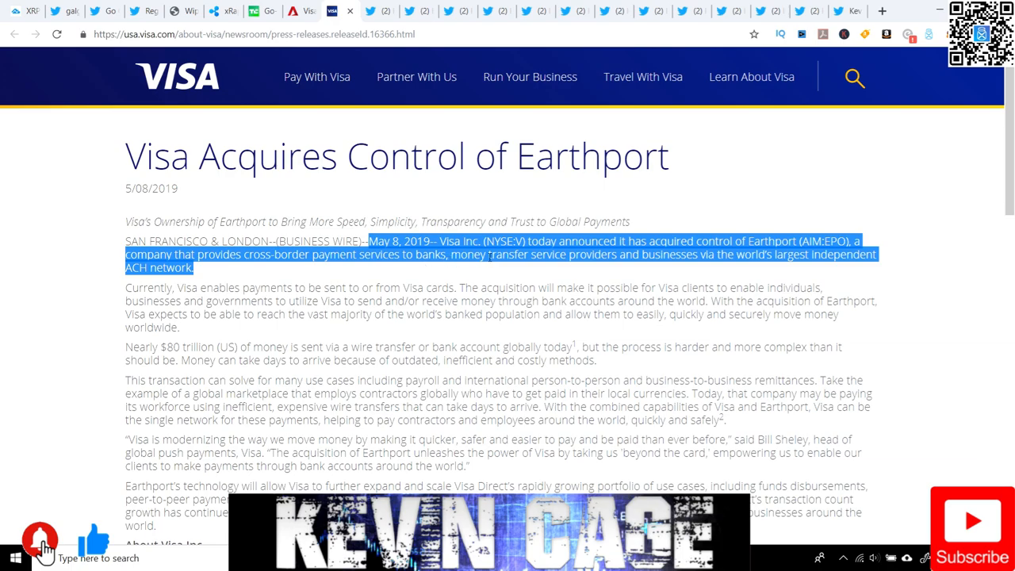
pyautogui.moveTo(738, 275)
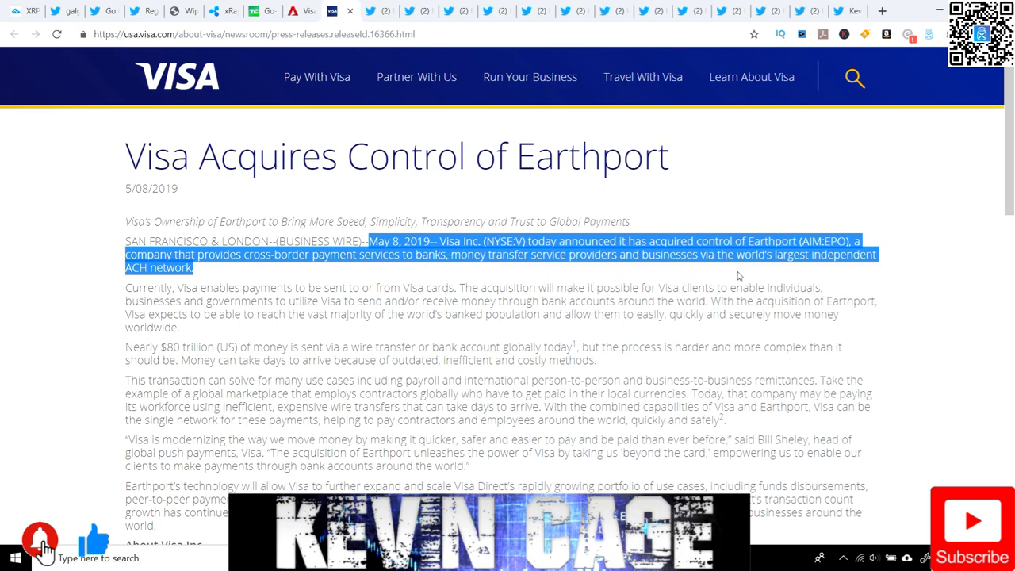
pyautogui.moveTo(783, 268)
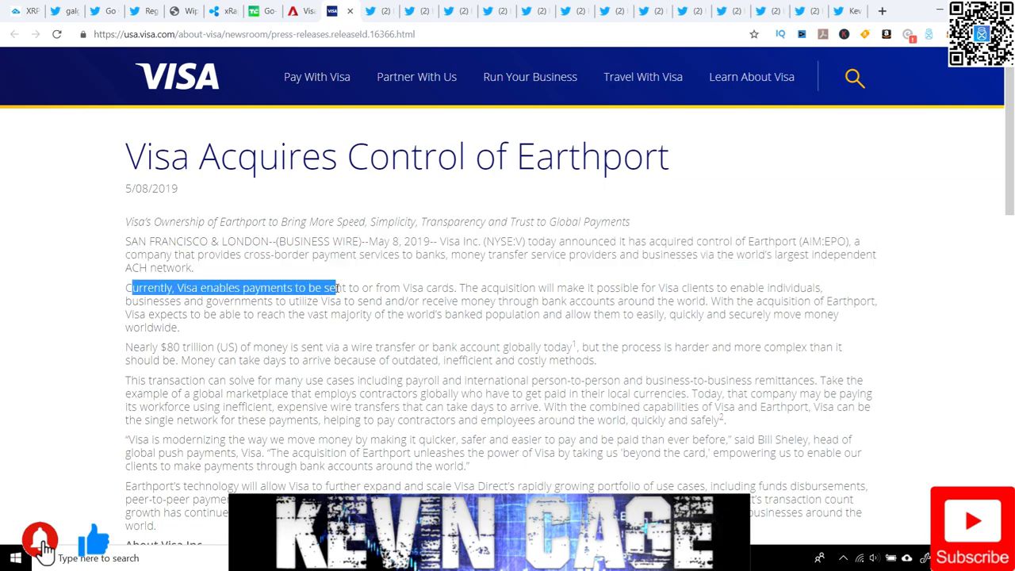
# Step: Select the 'Currently, Visa enables payments…' paragraph about reaching the world's banked population
pyautogui.moveTo(333, 288); pyautogui.dragTo(484, 287)
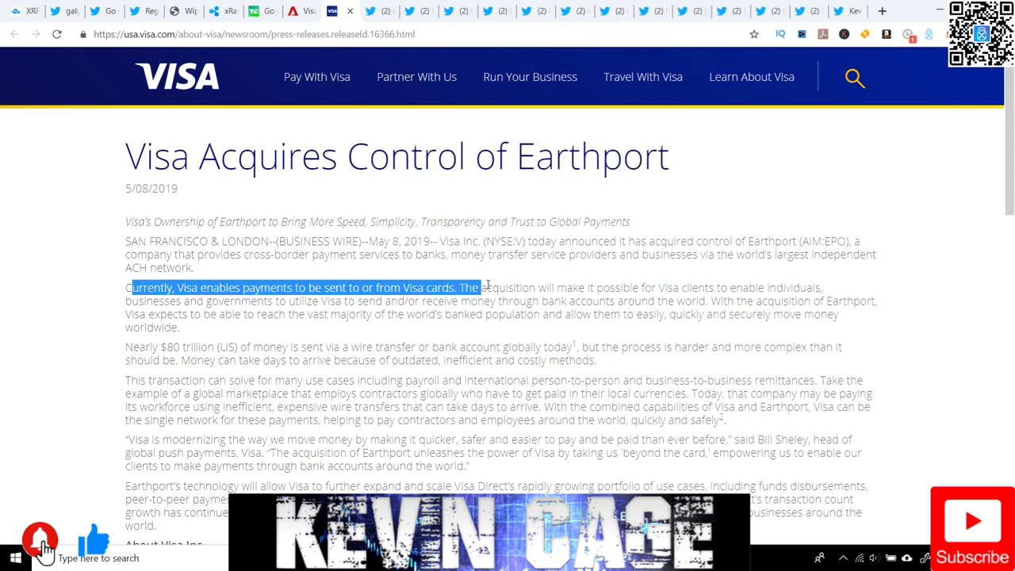
pyautogui.moveTo(484, 287); pyautogui.dragTo(714, 287)
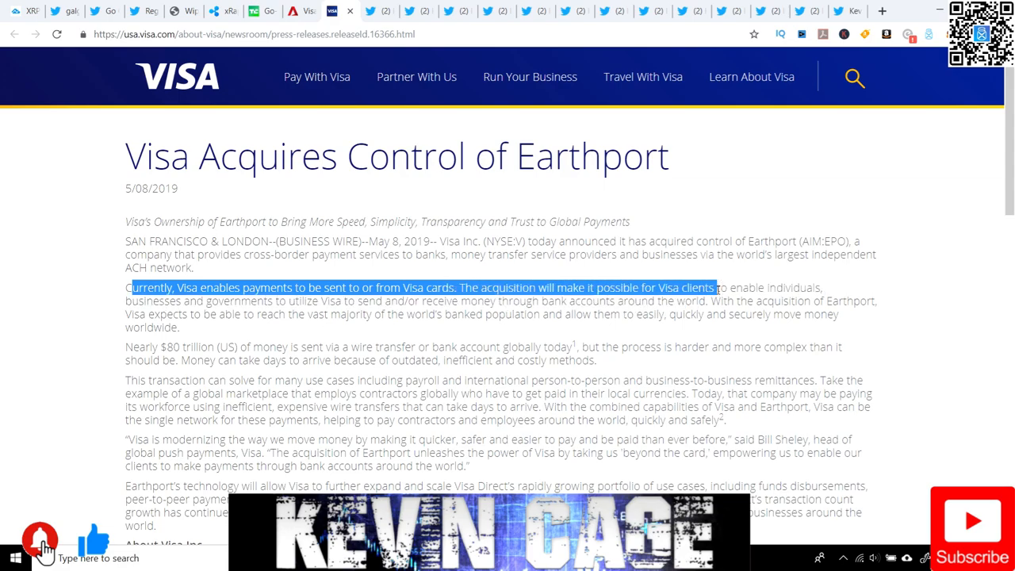
pyautogui.moveTo(714, 287); pyautogui.dragTo(270, 302)
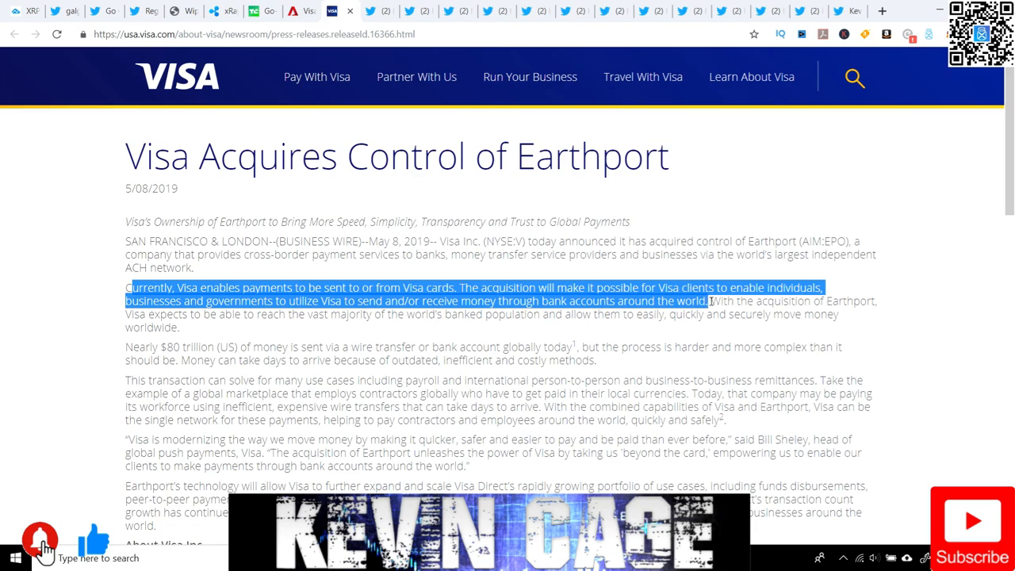
pyautogui.moveTo(711, 300); pyautogui.dragTo(872, 301)
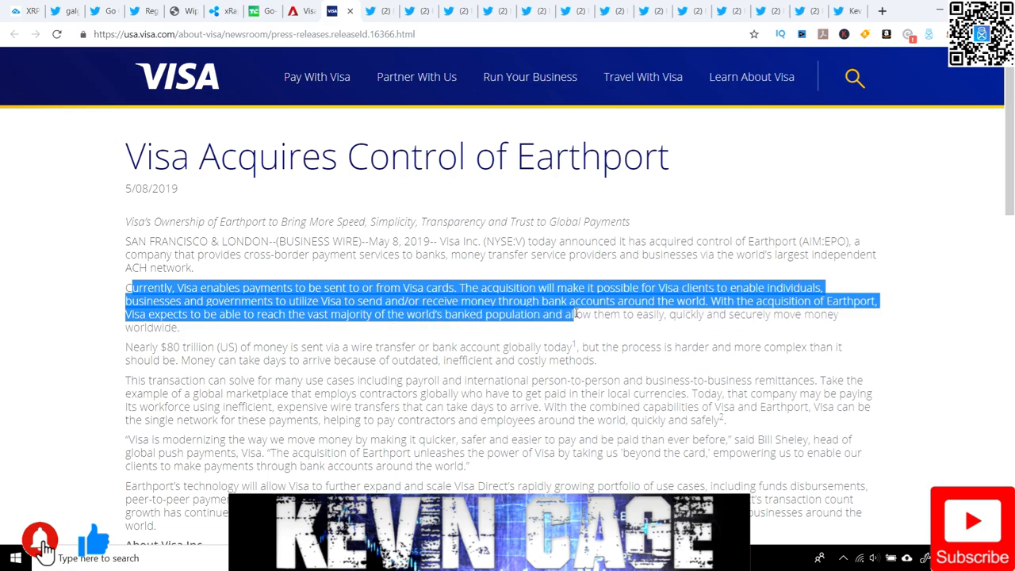
pyautogui.moveTo(575, 314); pyautogui.dragTo(789, 320)
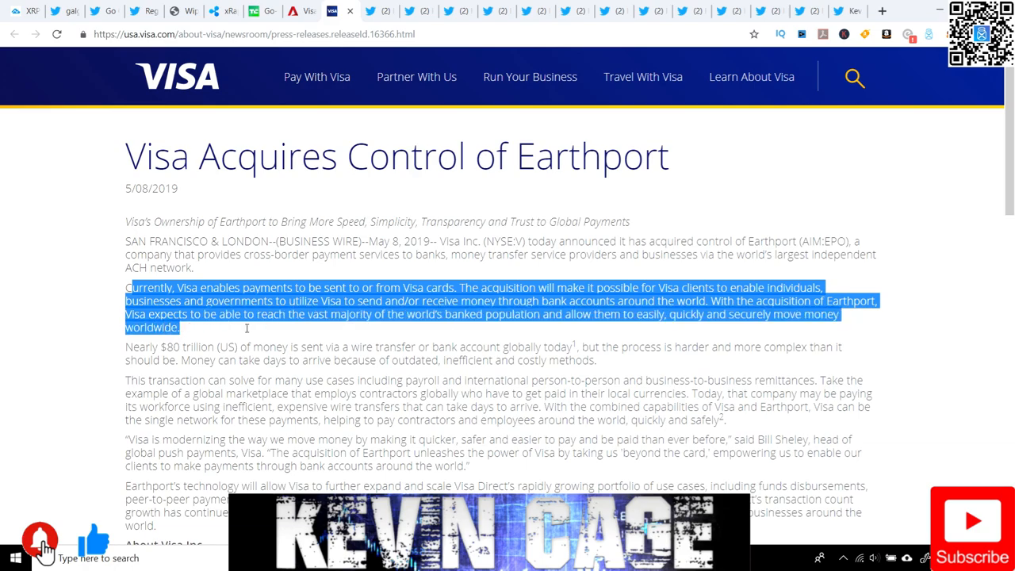
pyautogui.scroll(-3)
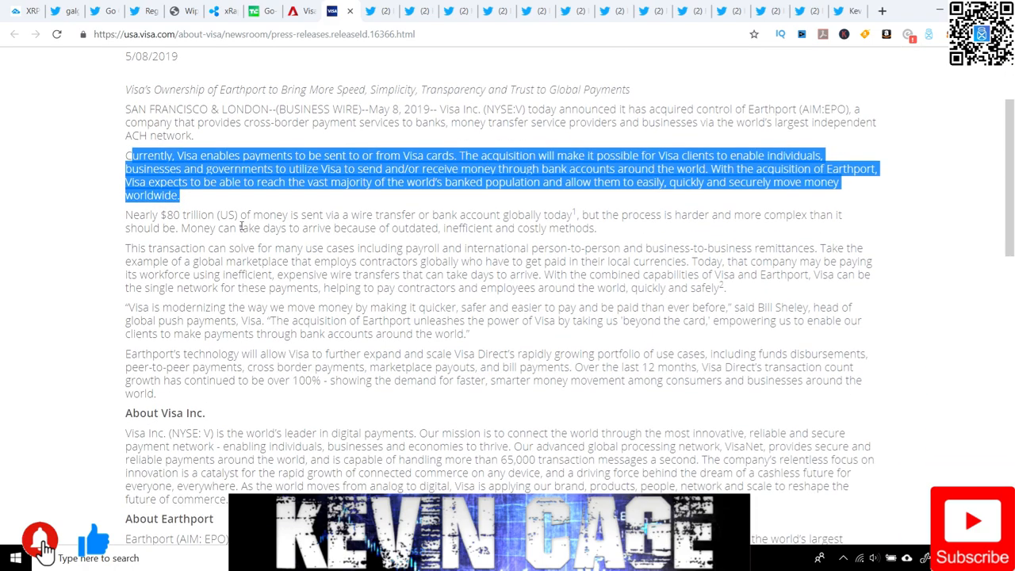
# Step: Select the 'Nearly $80 trillion (US)…' paragraph about wire and bank transfers
pyautogui.moveTo(124, 214); pyautogui.dragTo(216, 214)
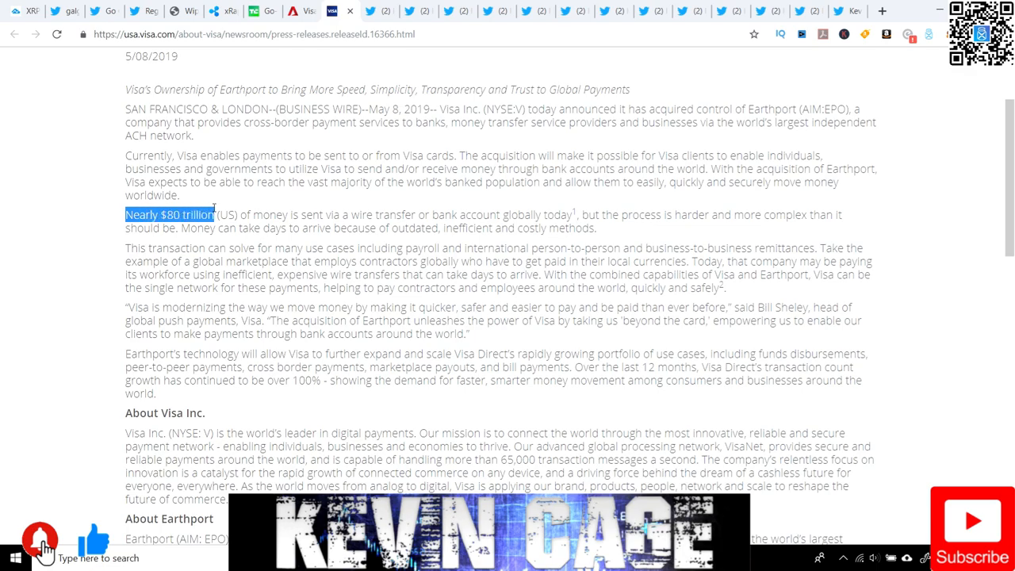
pyautogui.moveTo(214, 214); pyautogui.dragTo(253, 214)
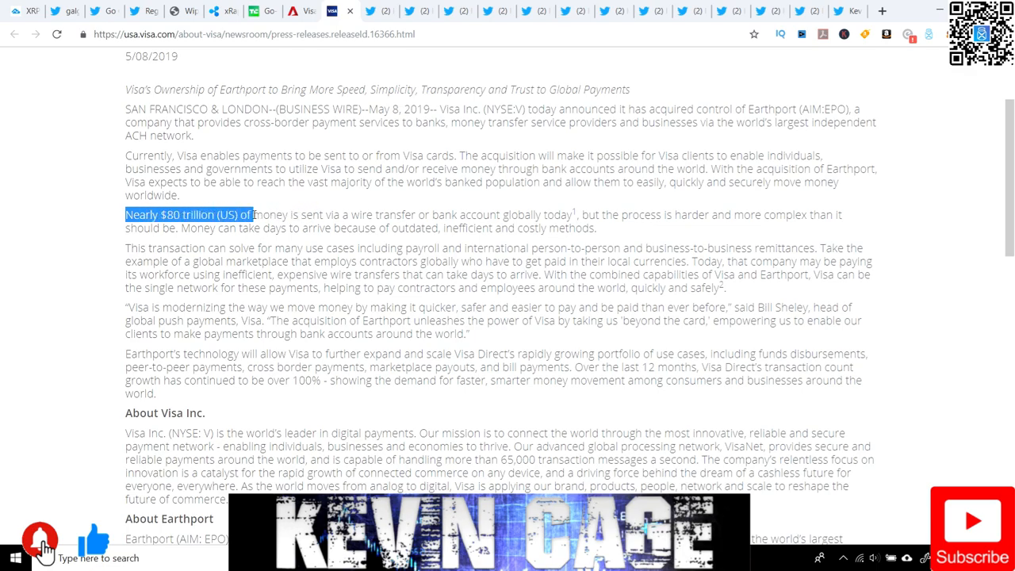
pyautogui.moveTo(252, 214); pyautogui.dragTo(452, 214)
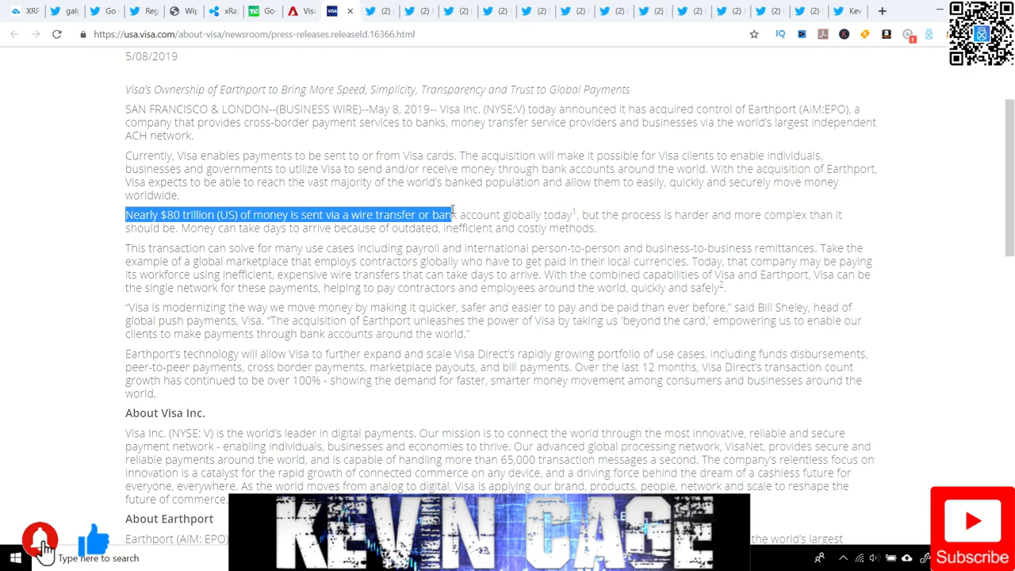
pyautogui.moveTo(452, 214); pyautogui.dragTo(690, 215)
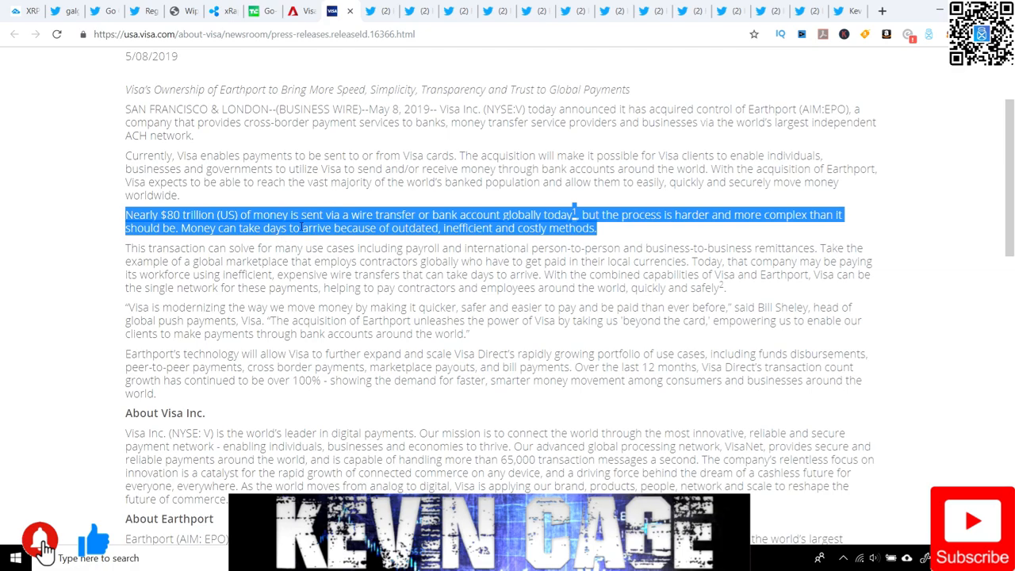
pyautogui.moveTo(415, 250)
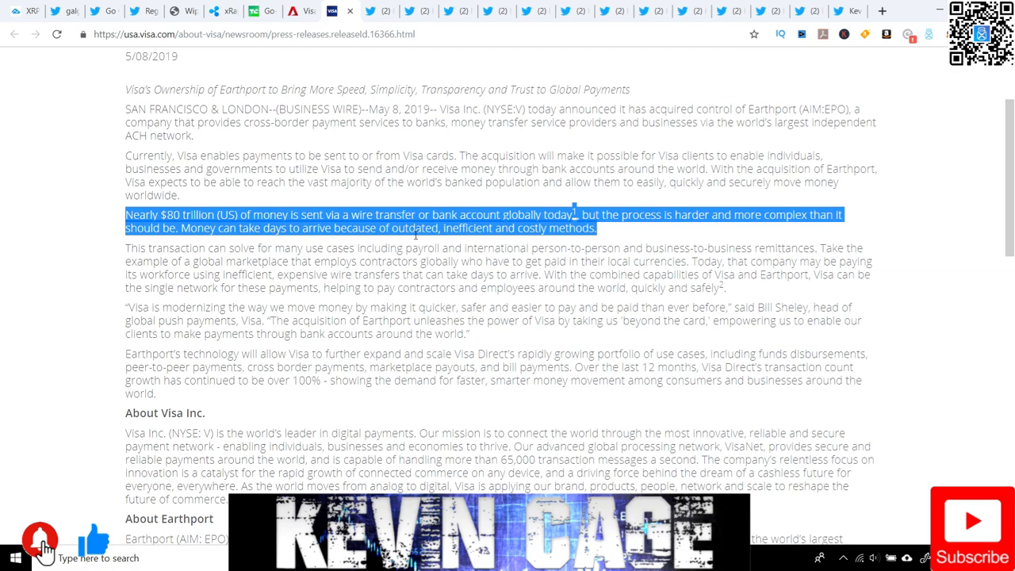
pyautogui.moveTo(599, 232)
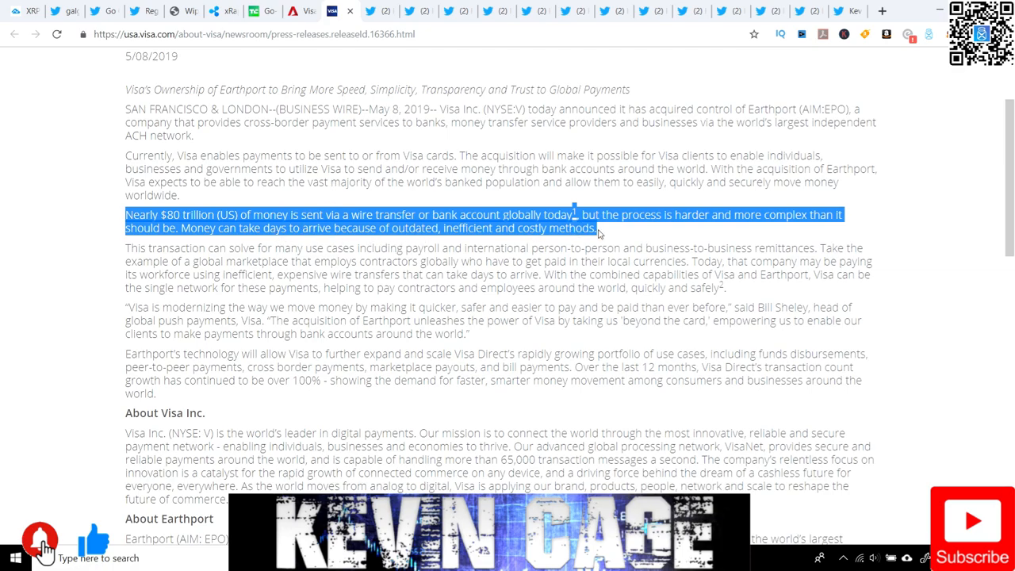
pyautogui.moveTo(480, 335)
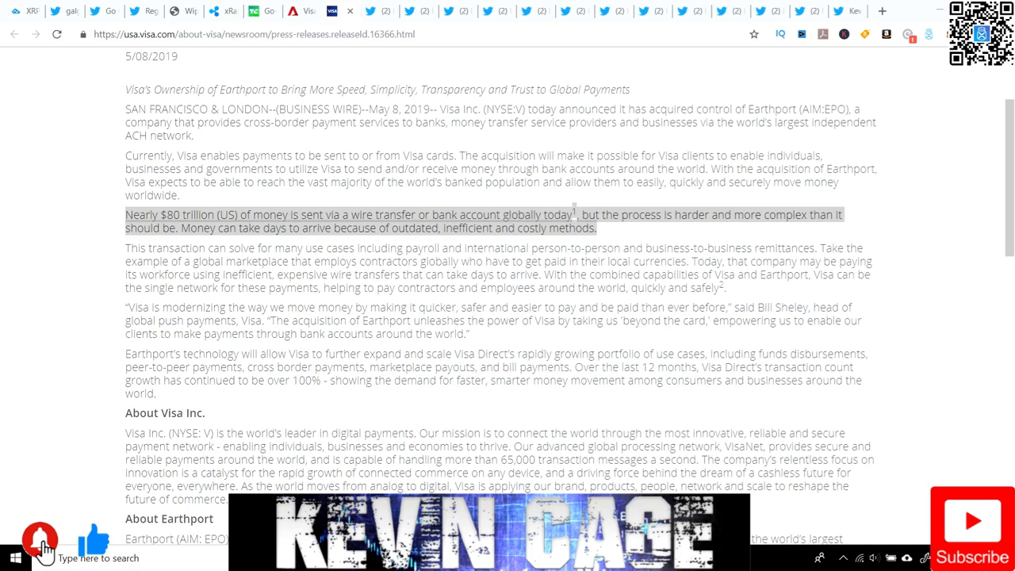
pyautogui.moveTo(528, 231)
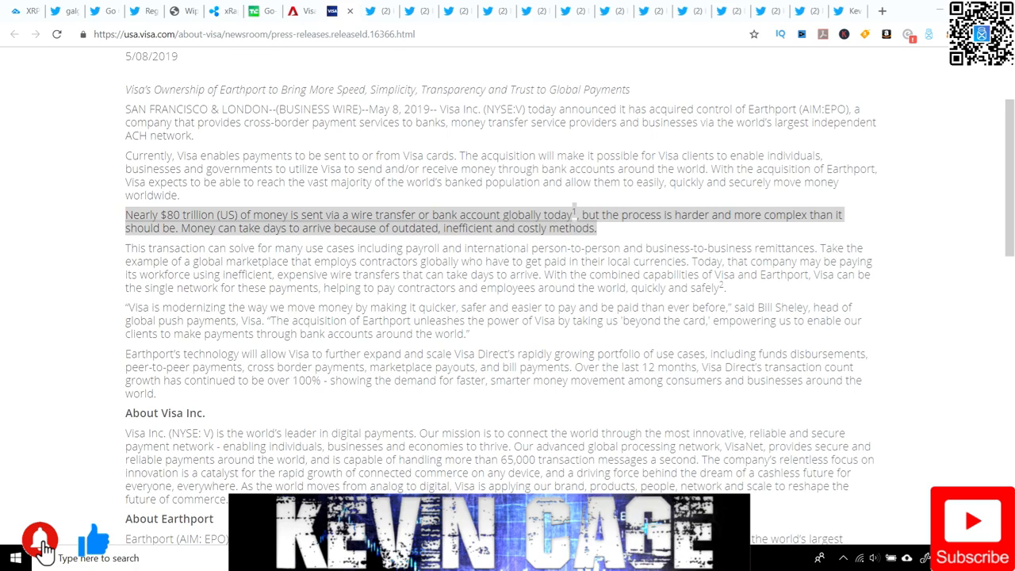
pyautogui.moveTo(211, 415)
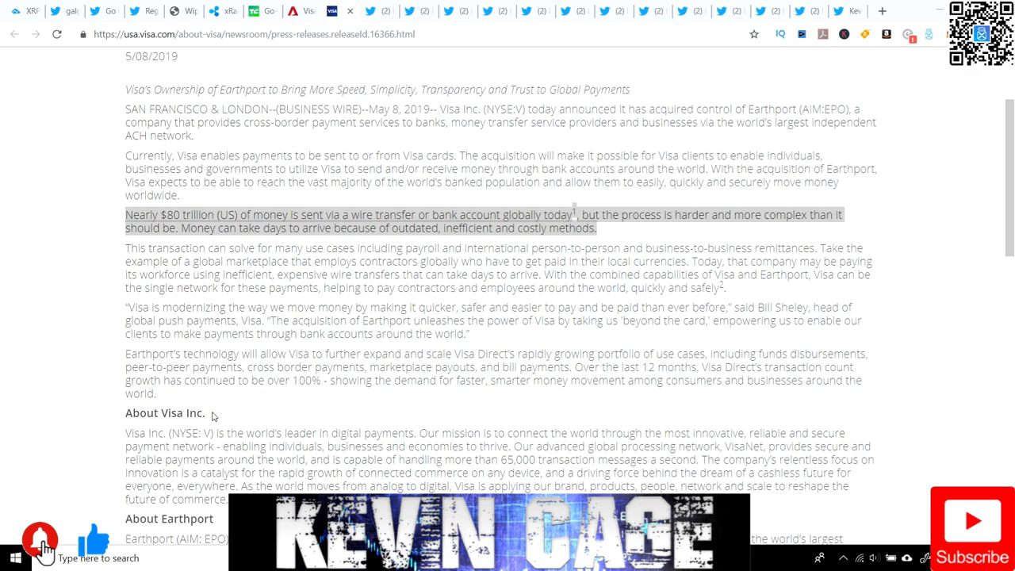
pyautogui.moveTo(373, 186)
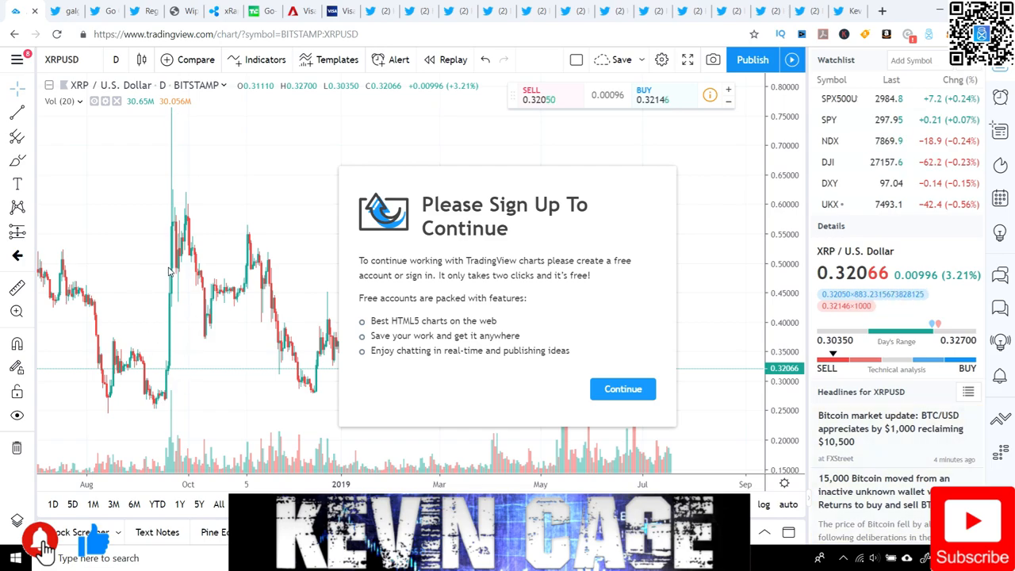
pyautogui.moveTo(183, 345)
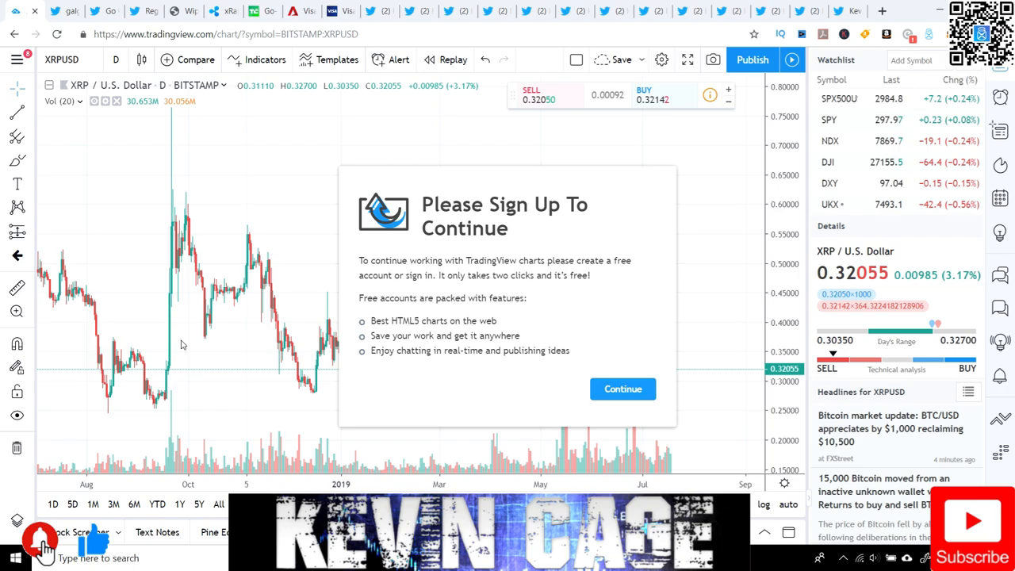
pyautogui.moveTo(190, 323)
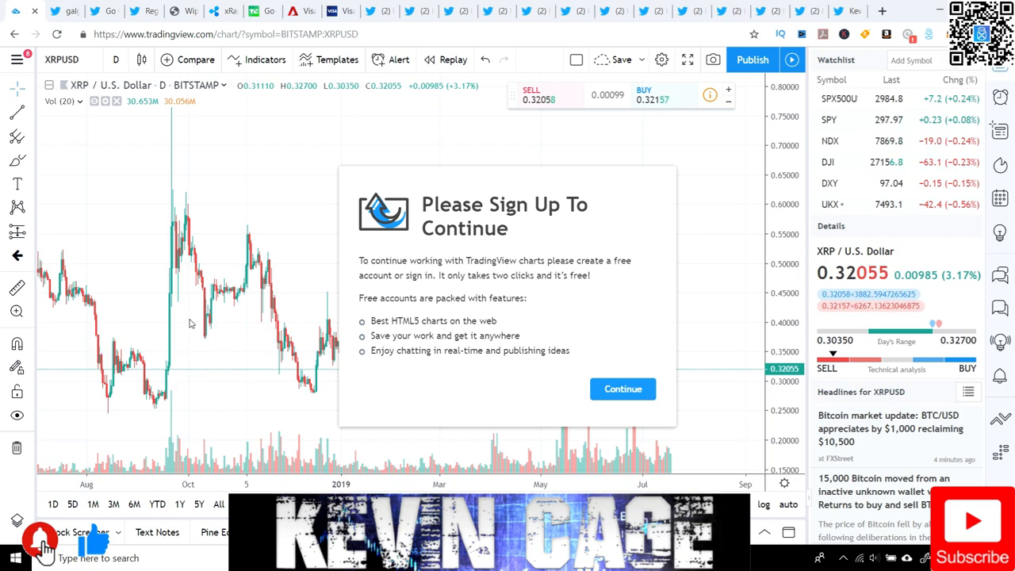